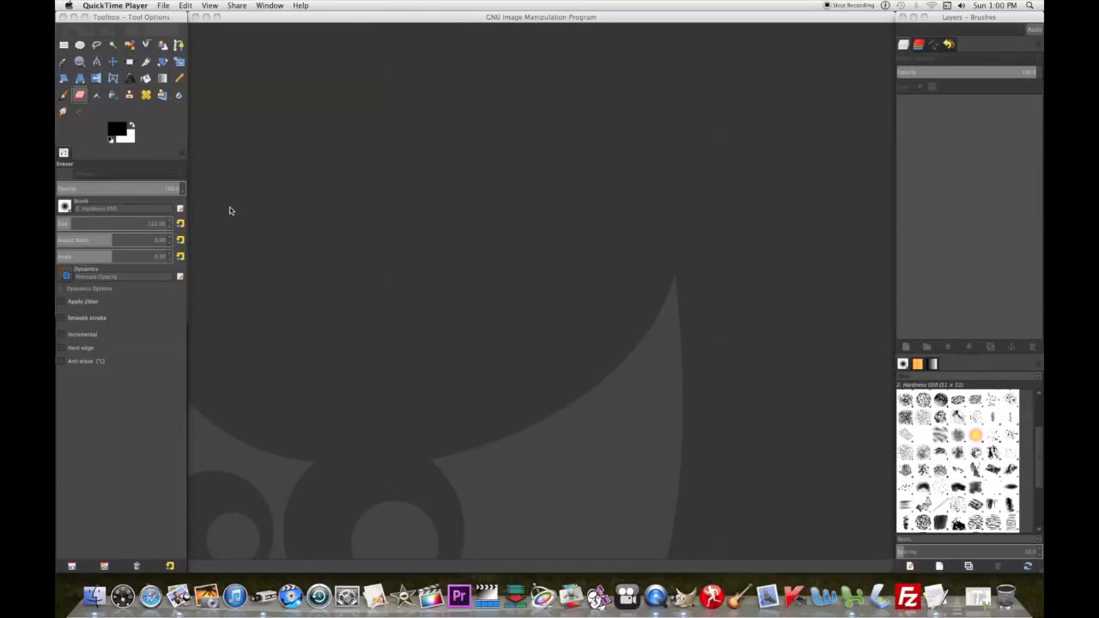
pyautogui.moveTo(184, 144)
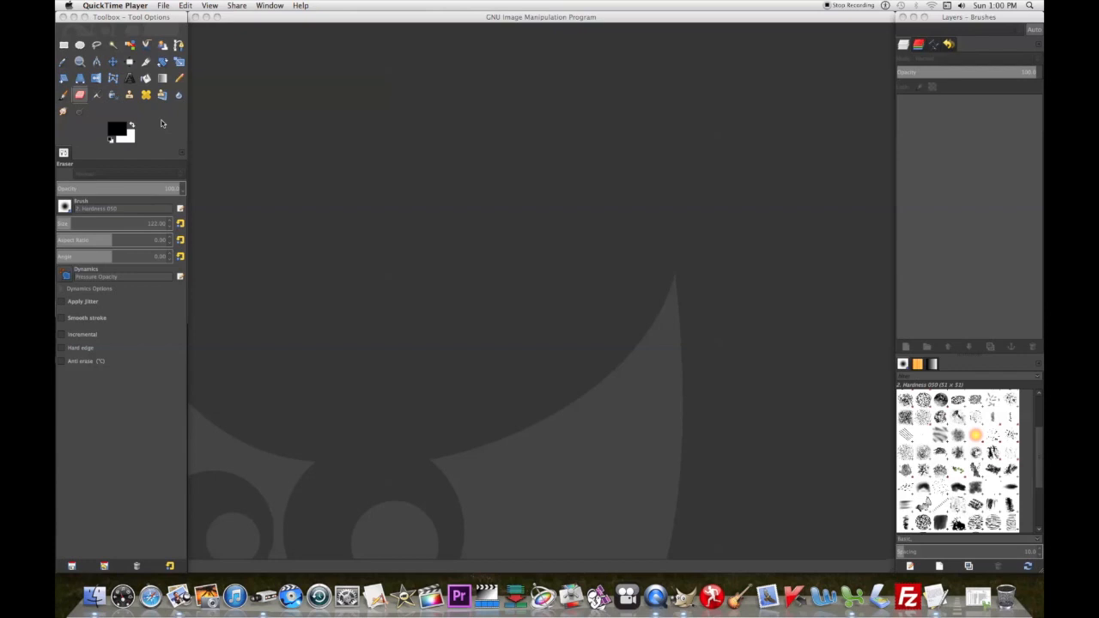
pyautogui.moveTo(565, 363)
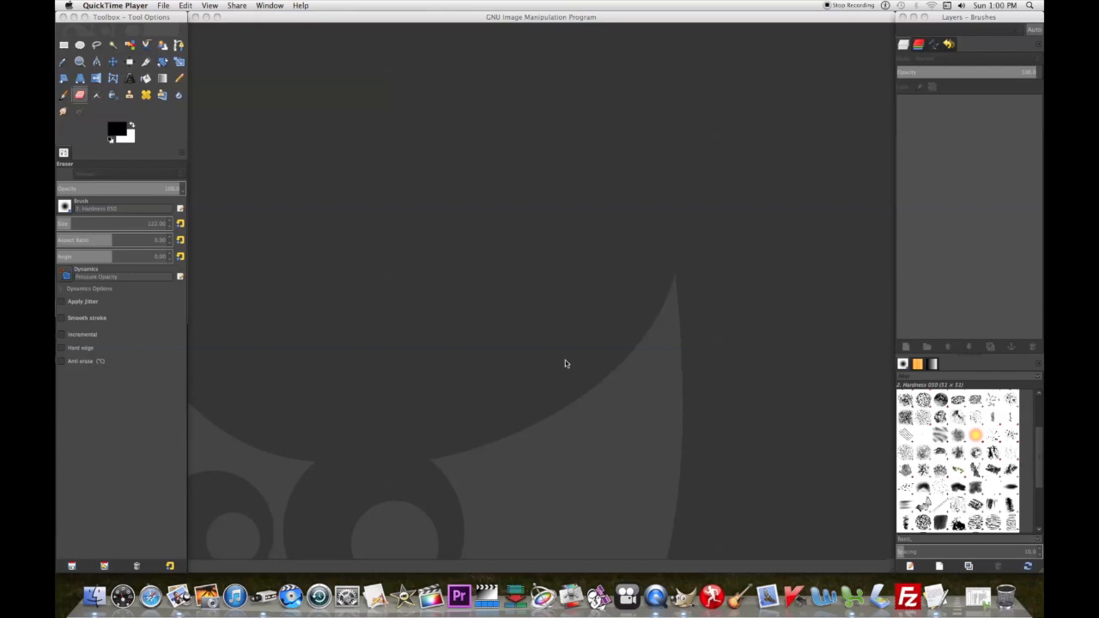
pyautogui.moveTo(365, 341)
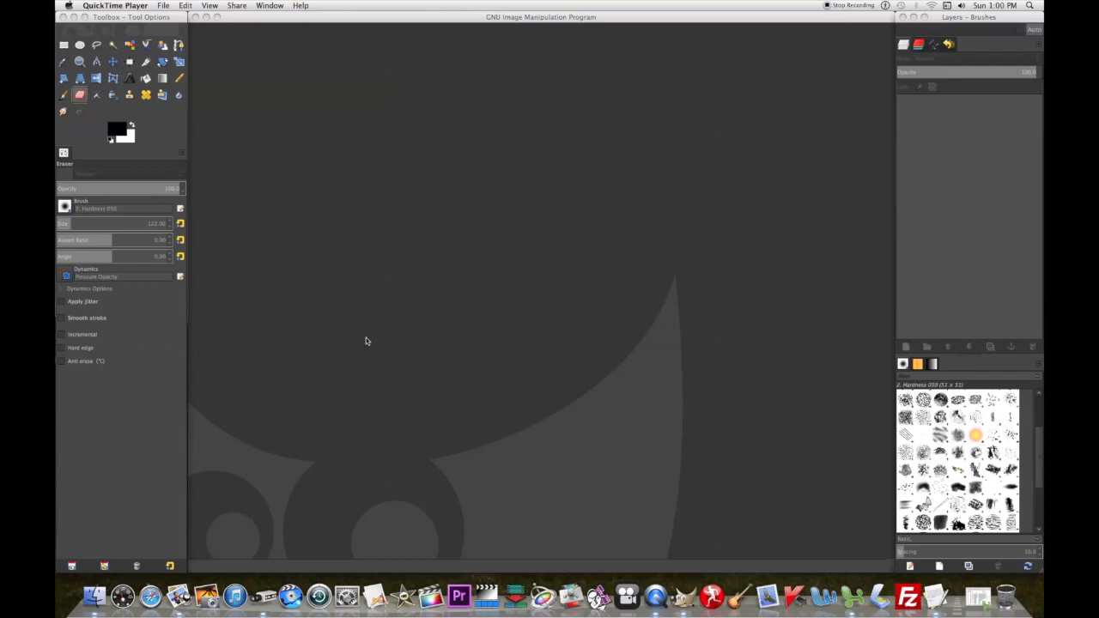
pyautogui.moveTo(79, 78)
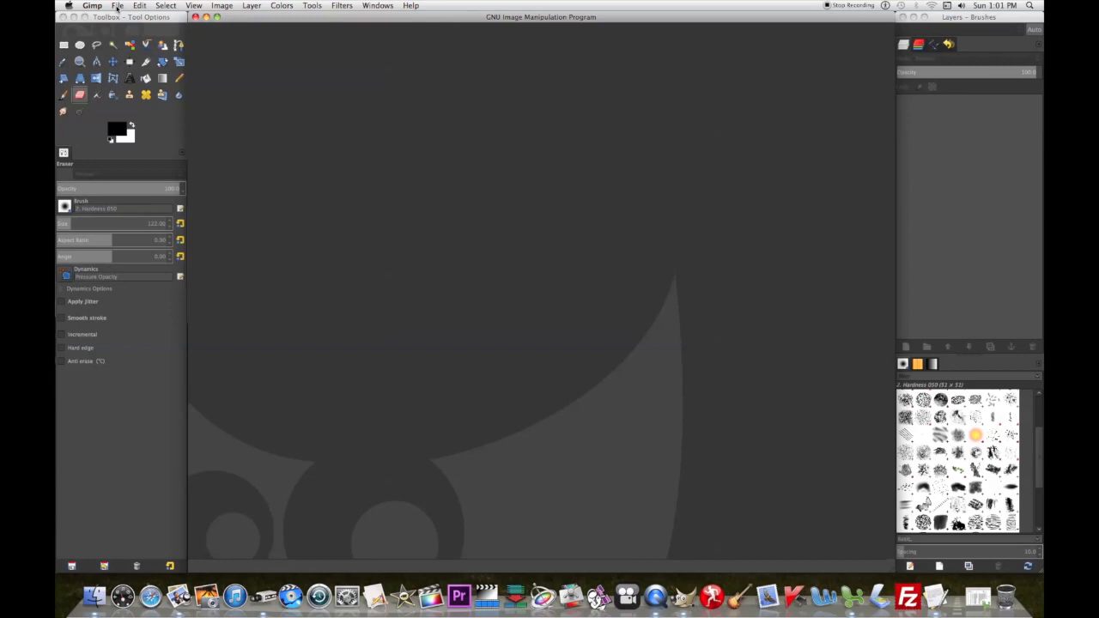
# - Open 'Mae window frame.jpg' from the location images folder through File > Open
pyautogui.click(117, 6)
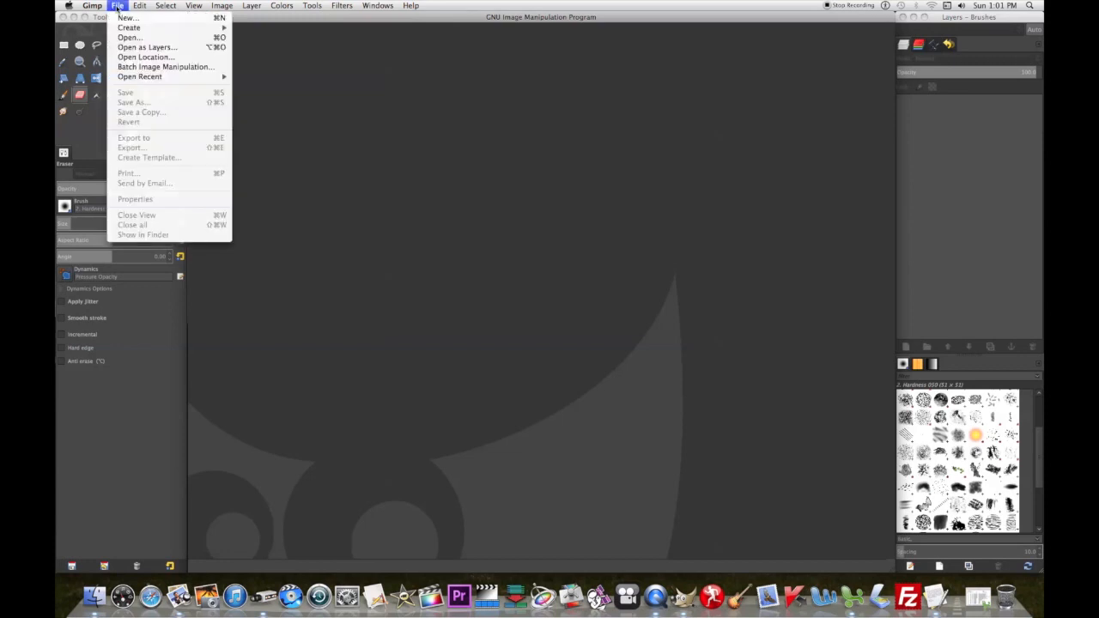
pyautogui.moveTo(128, 36)
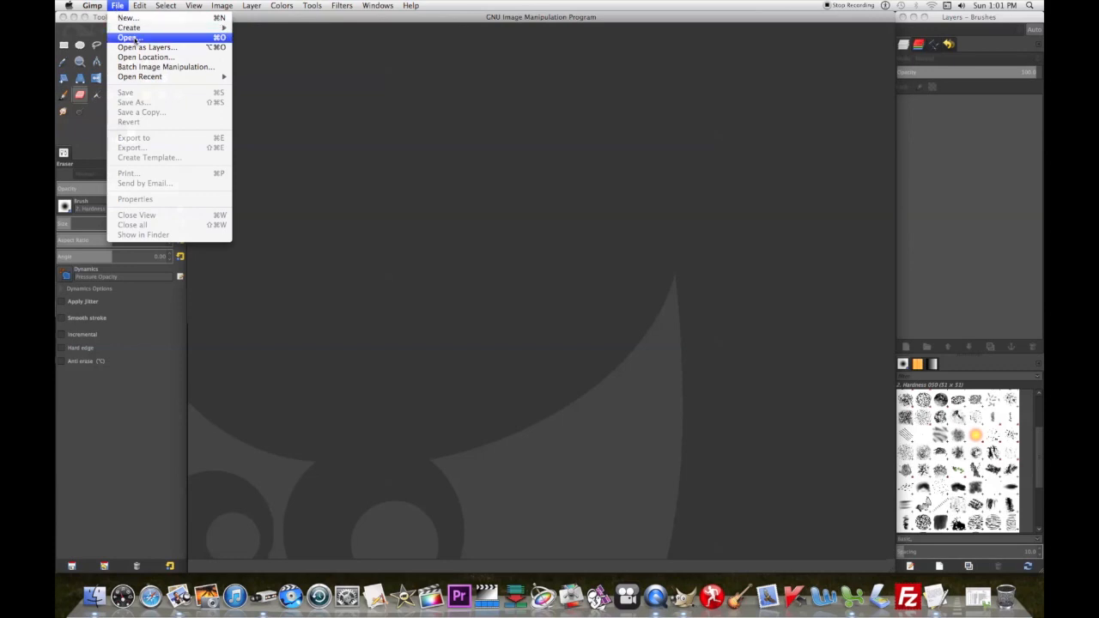
pyautogui.click(128, 37)
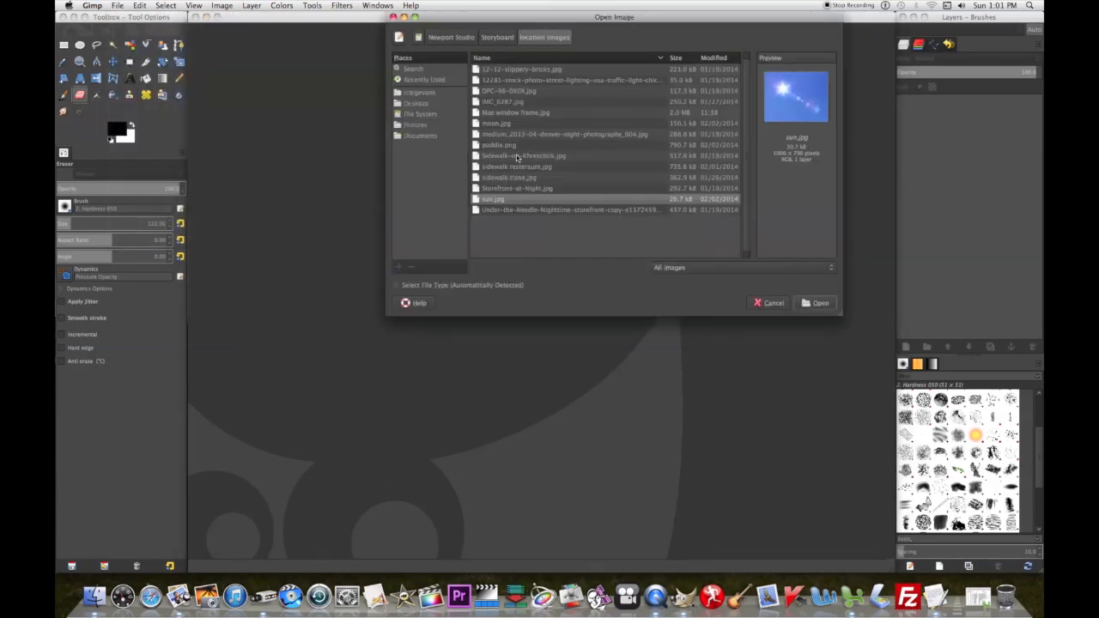
pyautogui.click(515, 113)
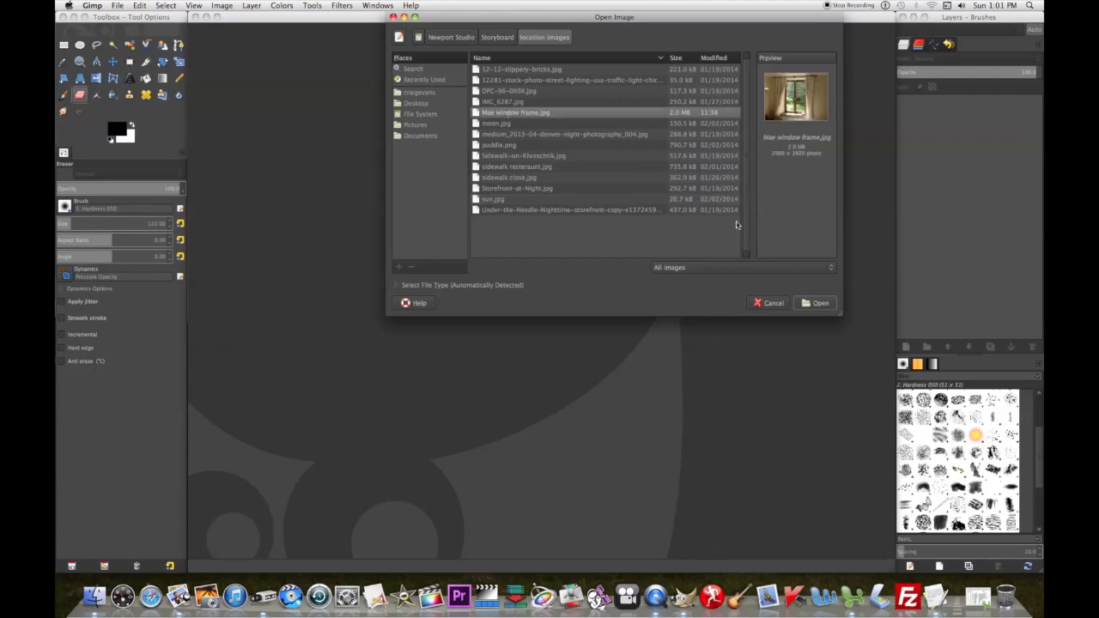
pyautogui.click(816, 302)
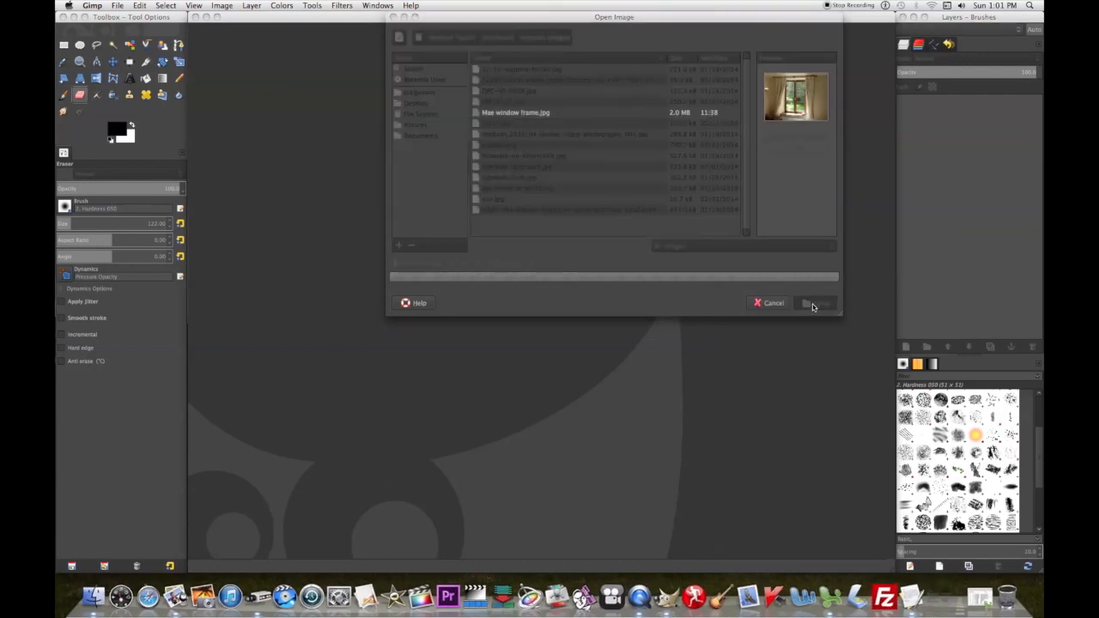
pyautogui.click(813, 302)
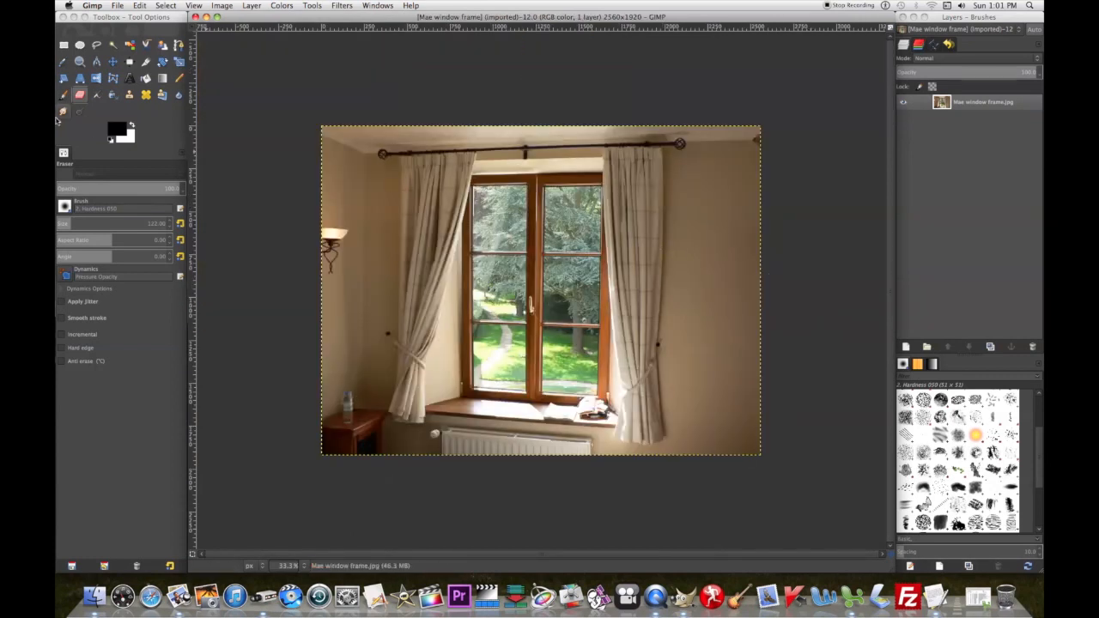
pyautogui.moveTo(80, 78)
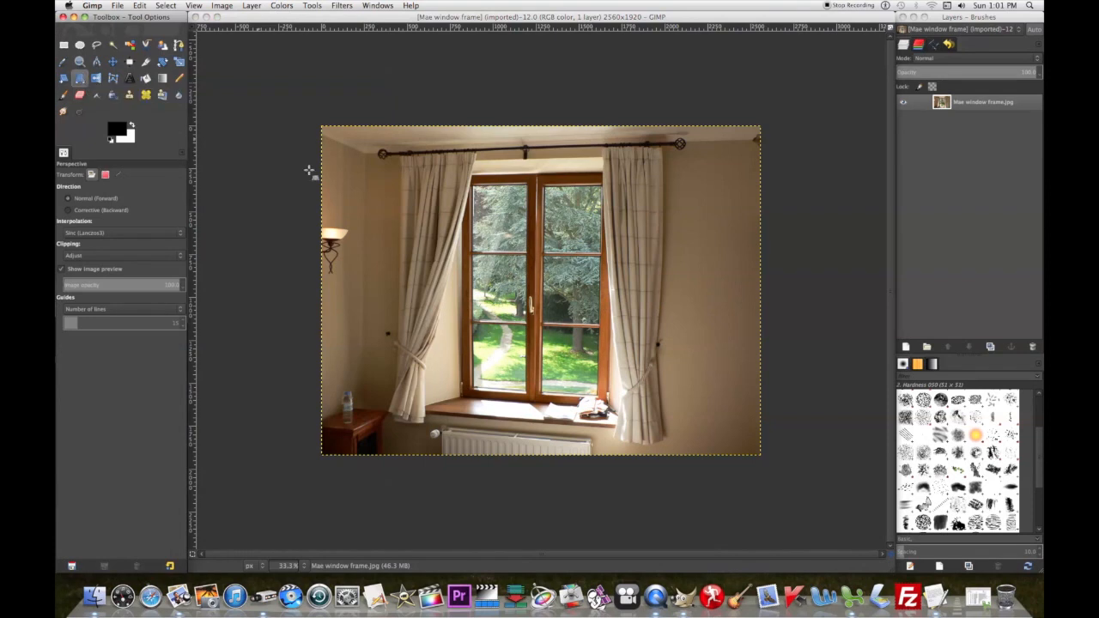
# - Start a perspective transform and pull the top-left and bottom-left corners inward
pyautogui.click(540, 289)
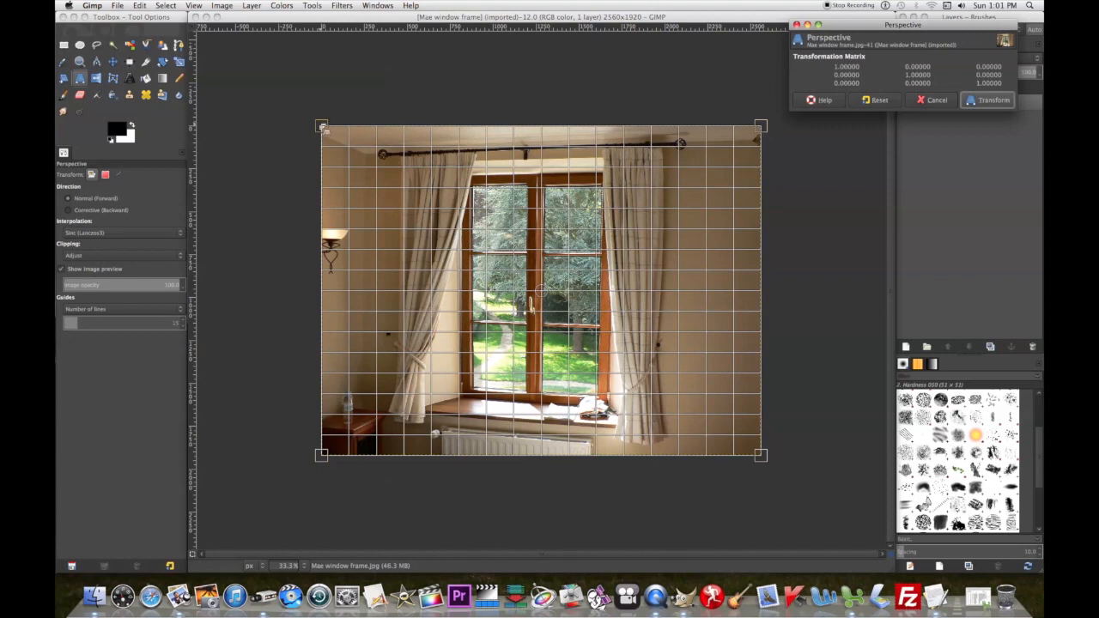
pyautogui.moveTo(322, 124); pyautogui.dragTo(321, 129)
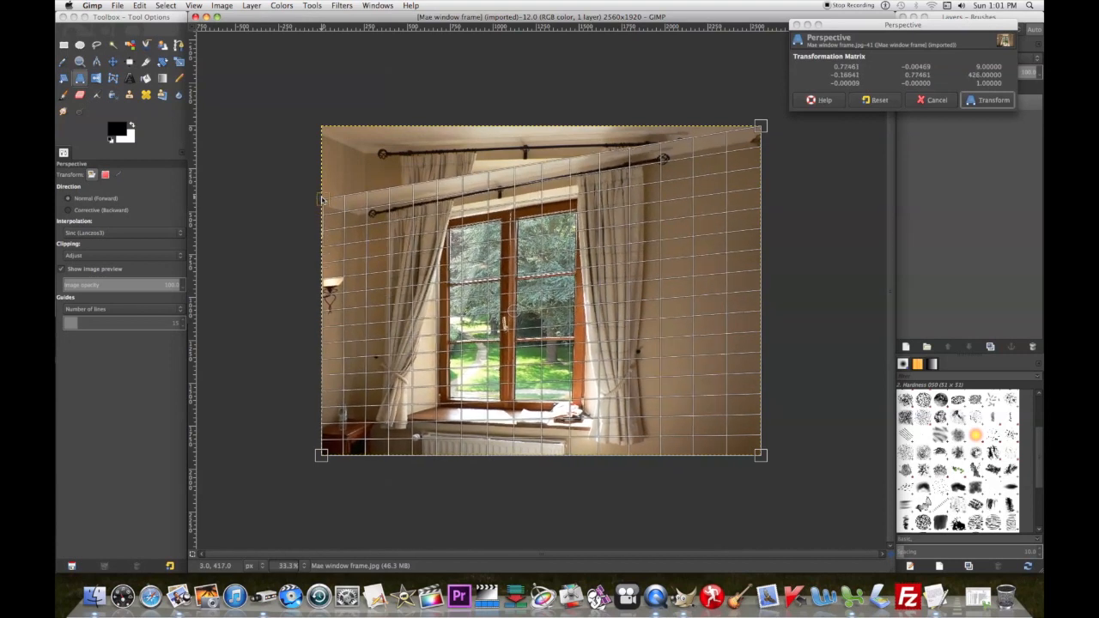
pyautogui.moveTo(321, 199); pyautogui.dragTo(321, 195)
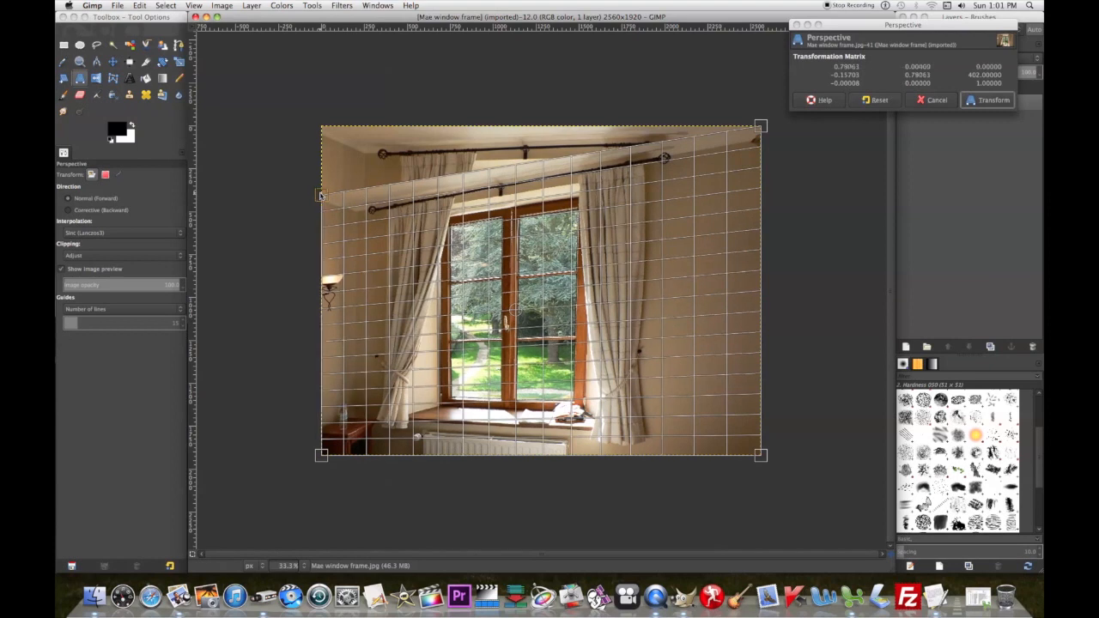
pyautogui.moveTo(322, 455)
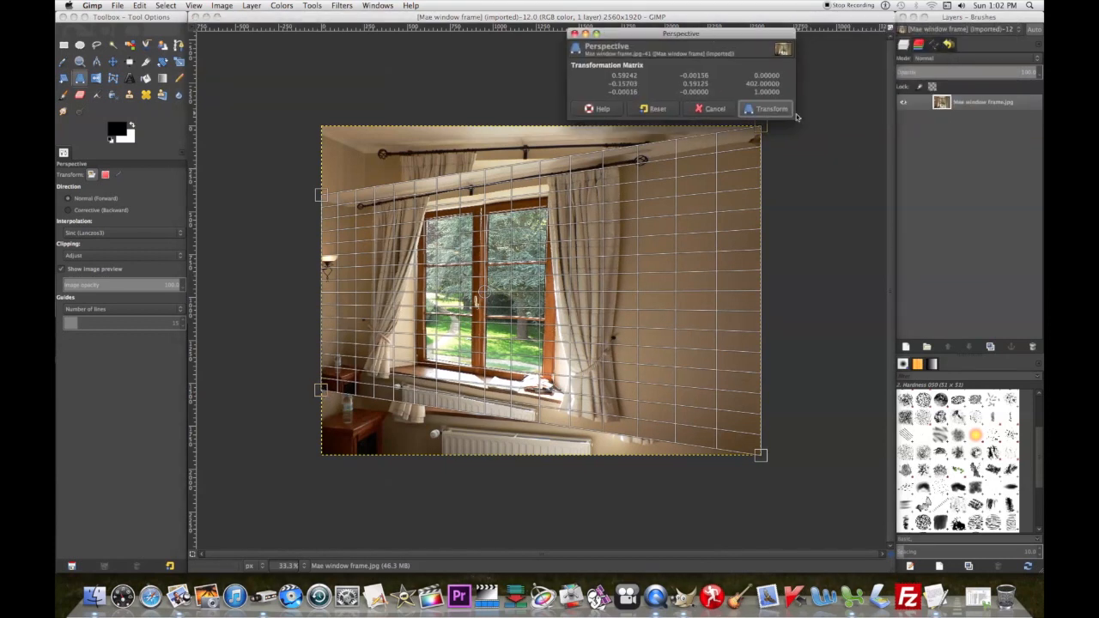
# - Apply the perspective warp to the window photo
pyautogui.click(765, 108)
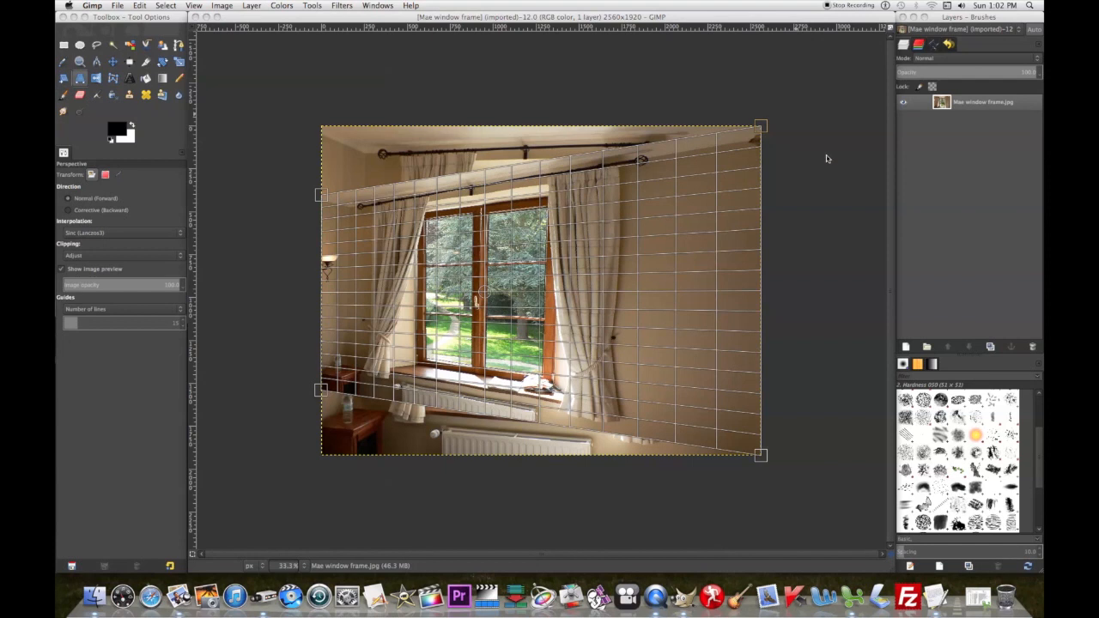
pyautogui.moveTo(622, 356)
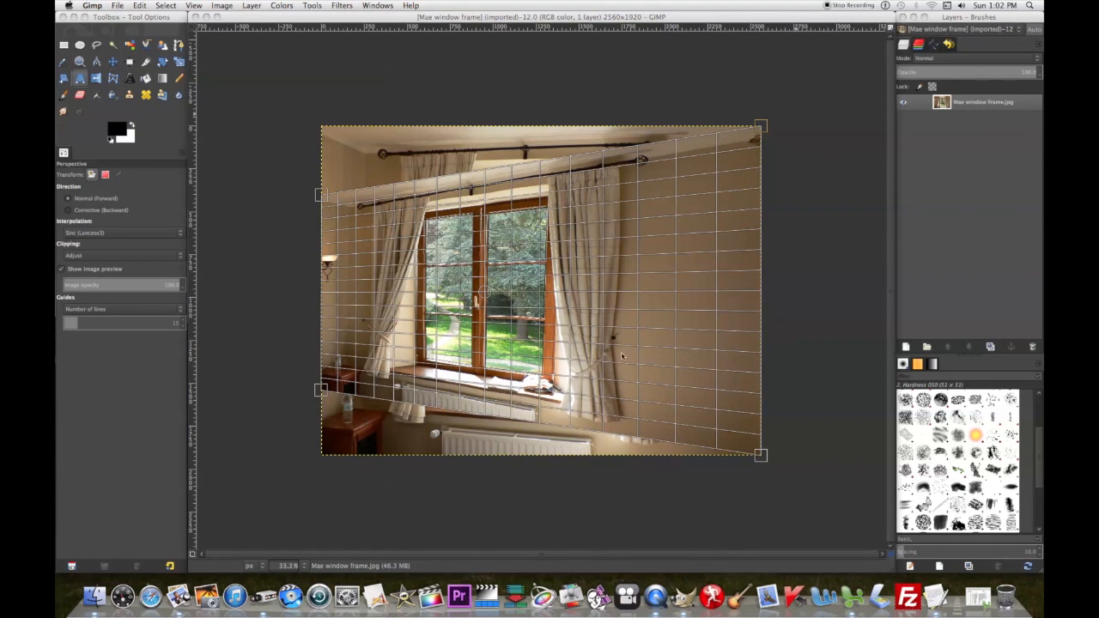
pyautogui.moveTo(503, 353)
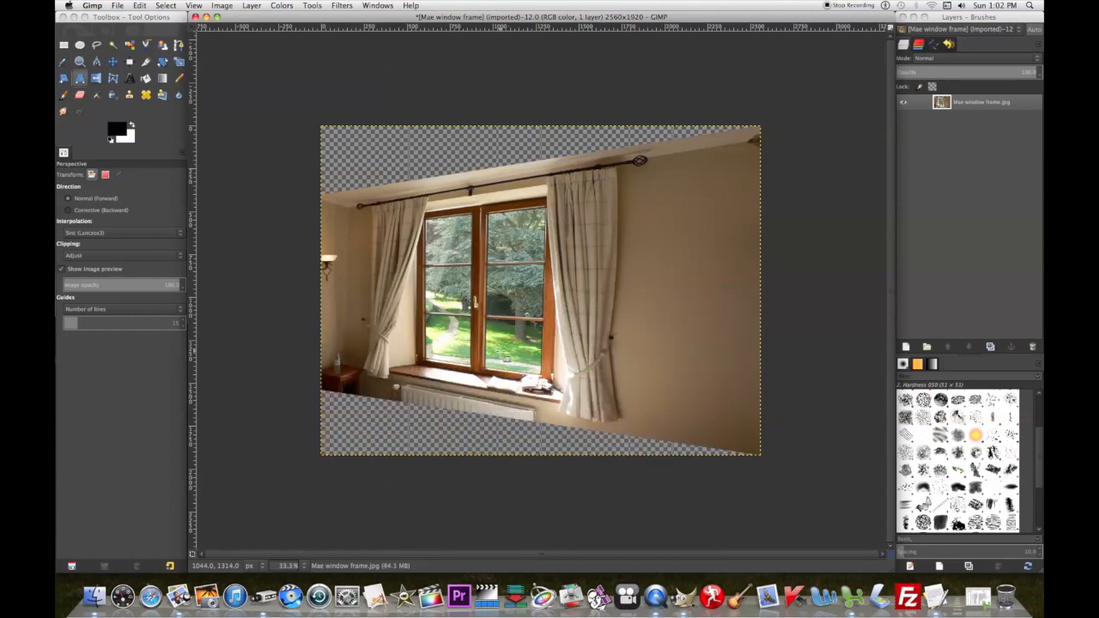
pyautogui.moveTo(401, 590)
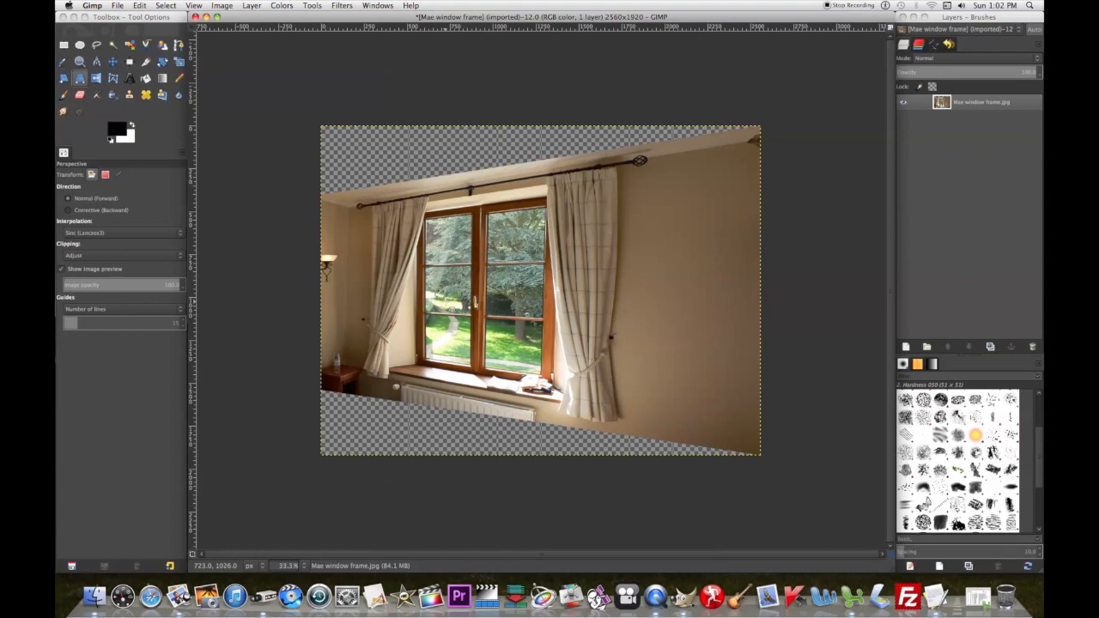
pyautogui.moveTo(404, 158)
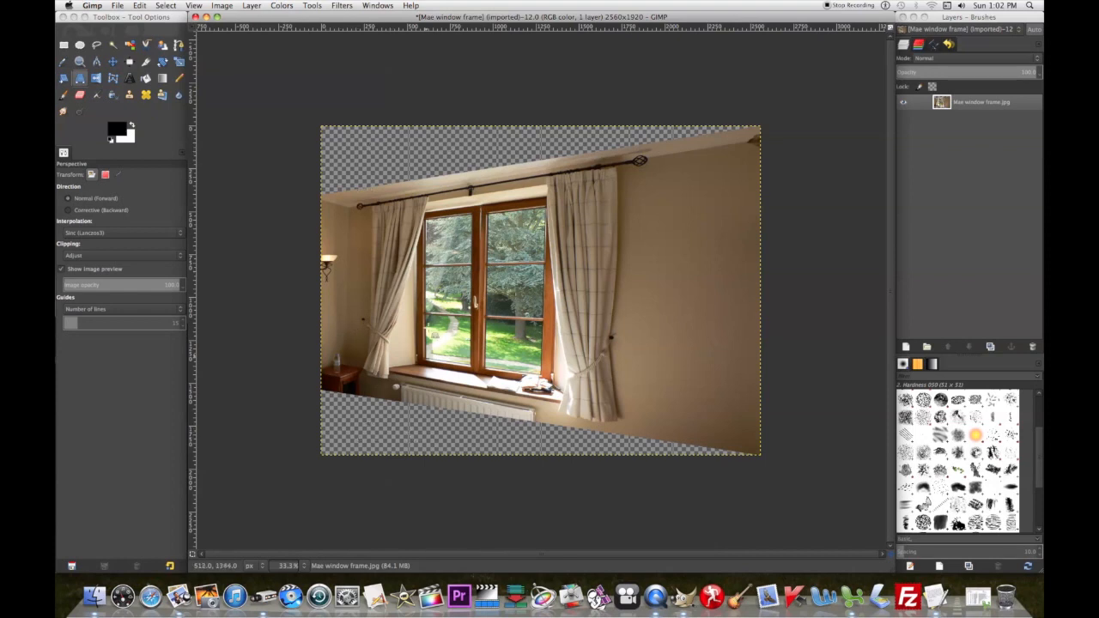
pyautogui.moveTo(365, 206)
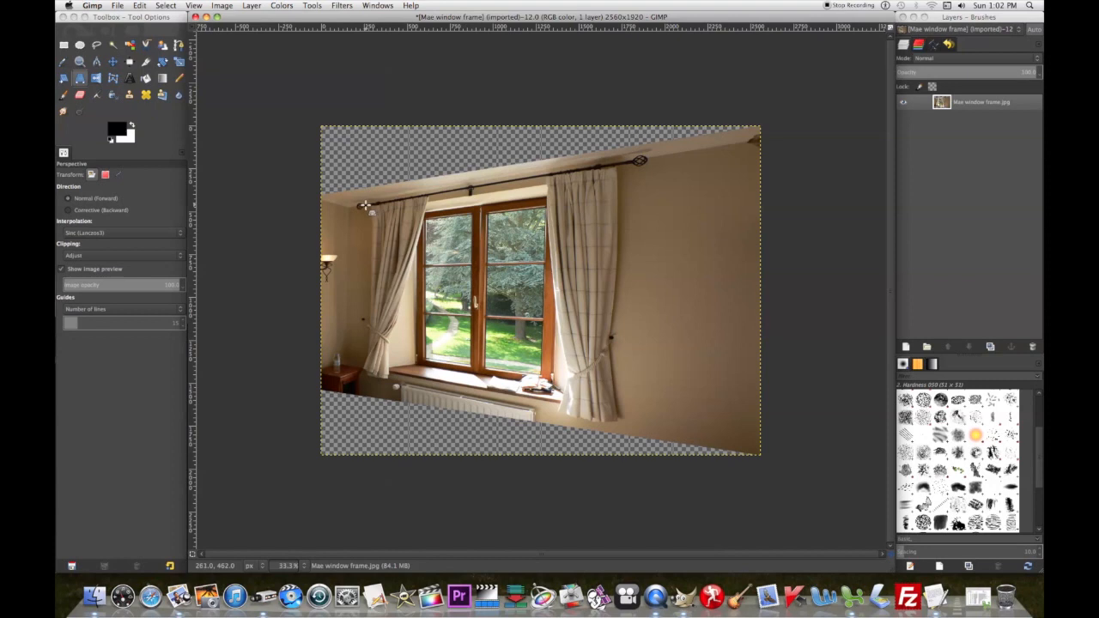
pyautogui.moveTo(362, 206)
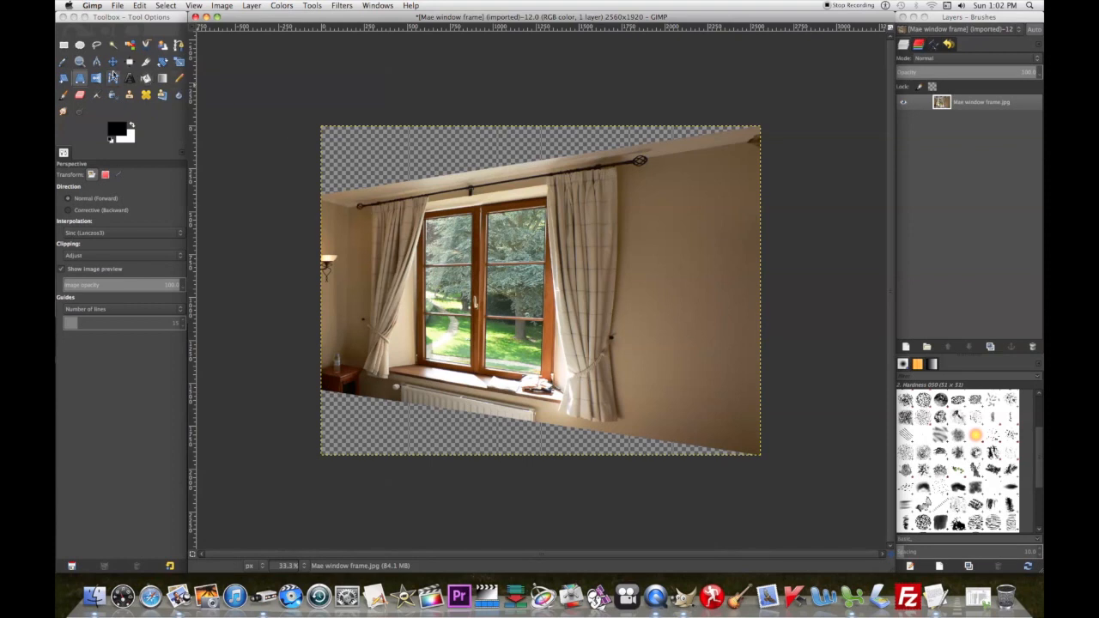
pyautogui.moveTo(320, 129)
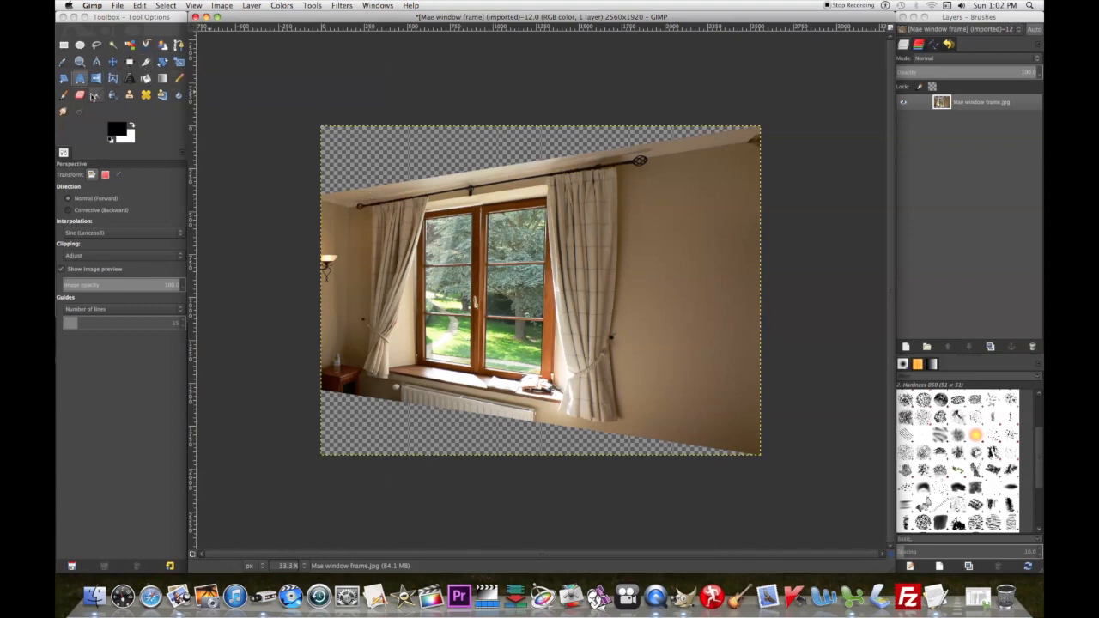
pyautogui.moveTo(384, 227)
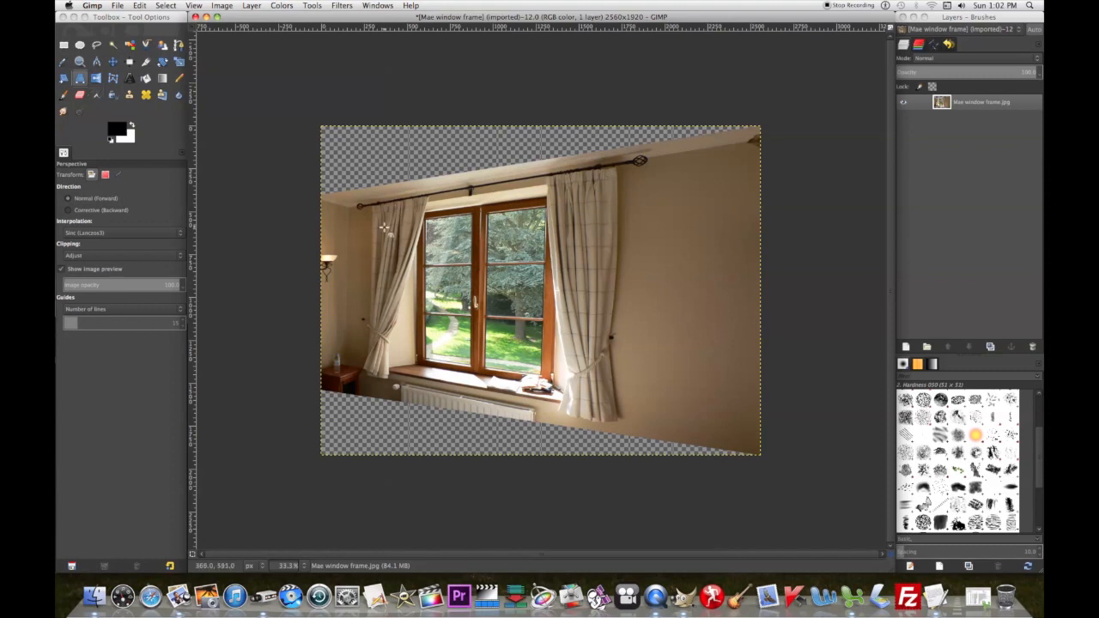
pyautogui.moveTo(146, 73)
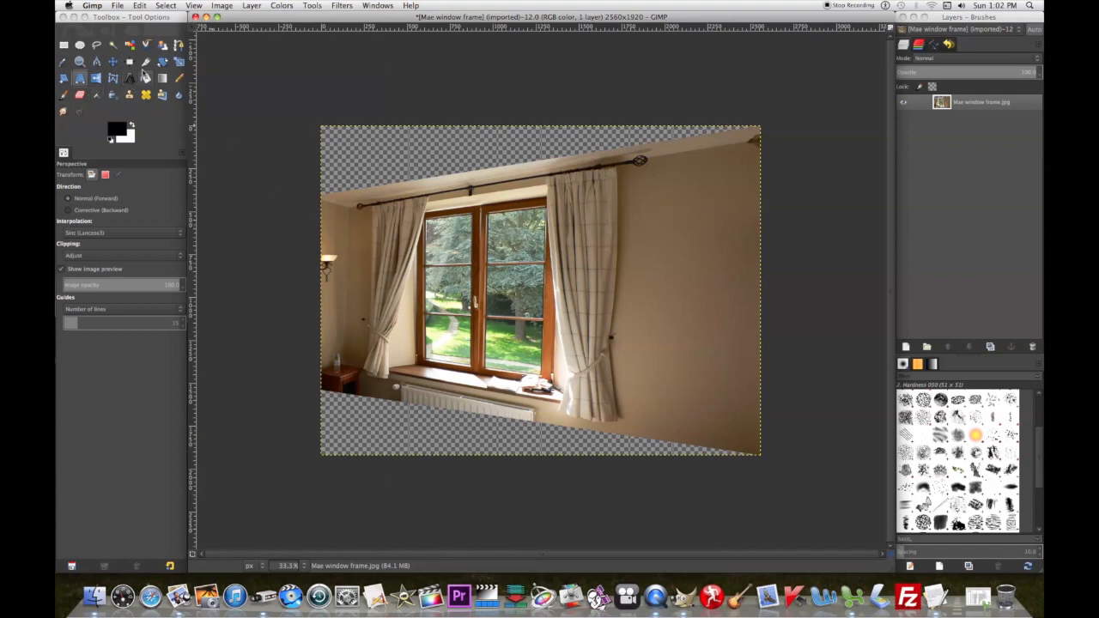
# - Crop to a rectangle inside the window scene that excludes the transparent wedges
pyautogui.click(145, 61)
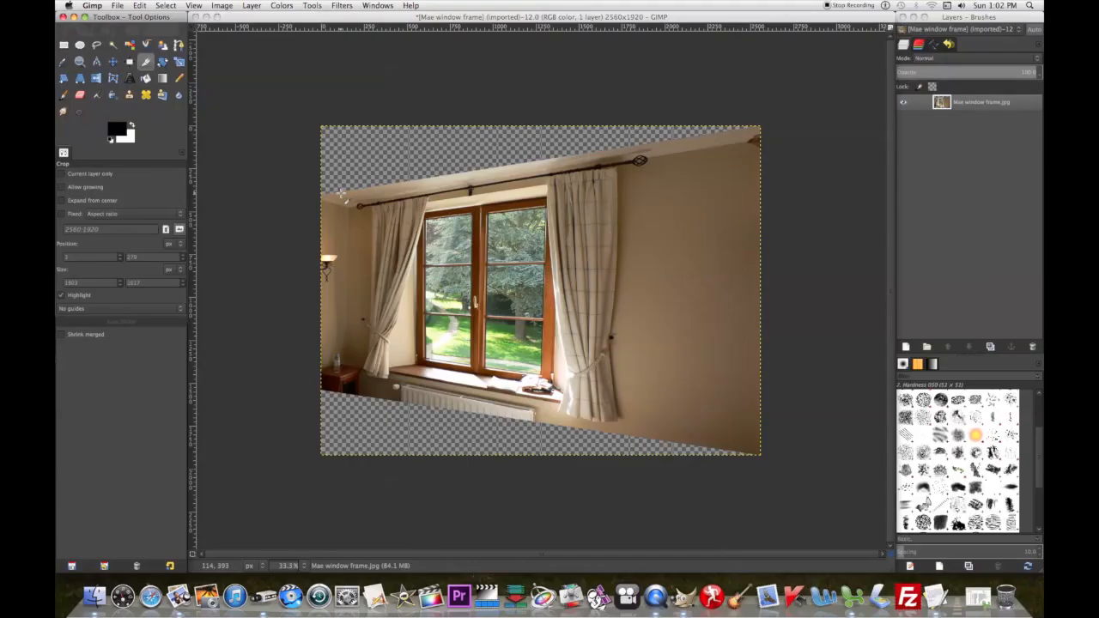
pyautogui.moveTo(342, 195)
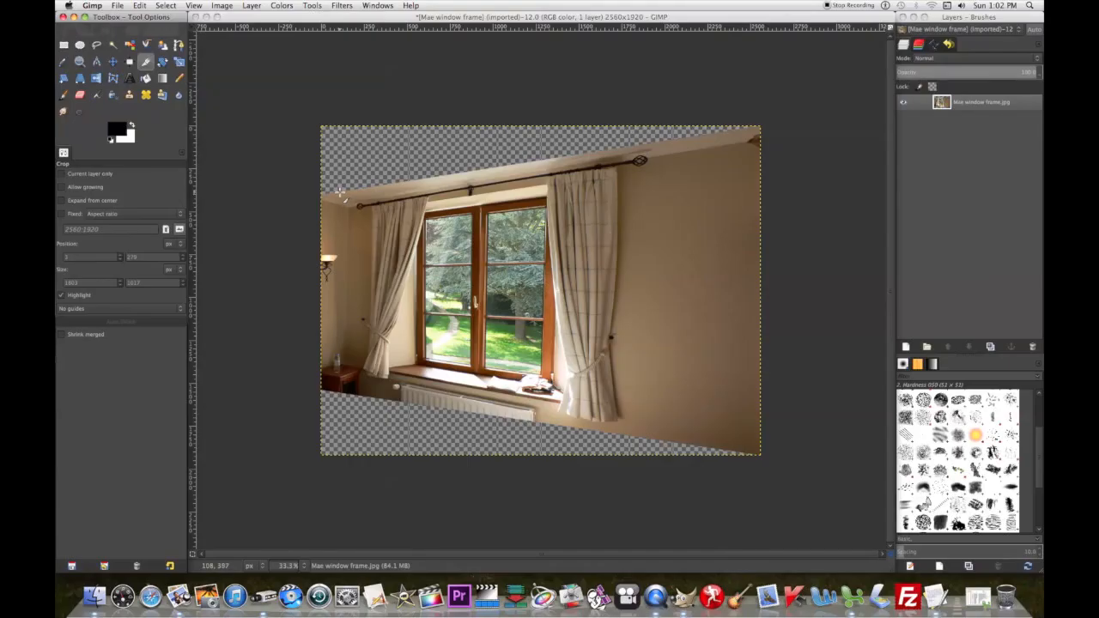
pyautogui.moveTo(340, 199); pyautogui.dragTo(683, 392)
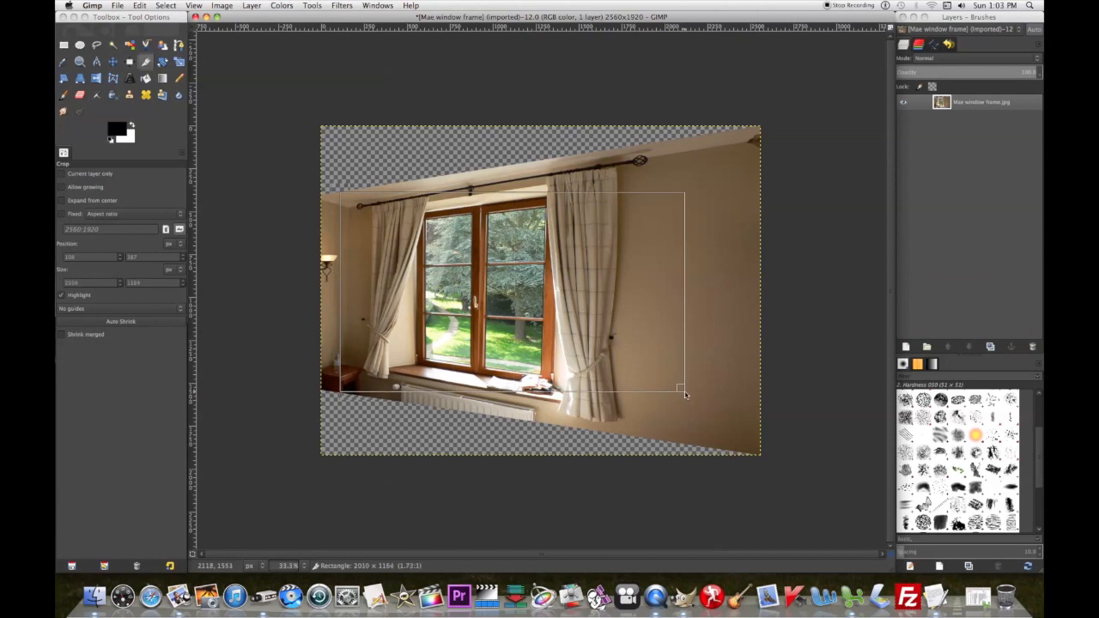
pyautogui.moveTo(682, 390); pyautogui.dragTo(693, 405)
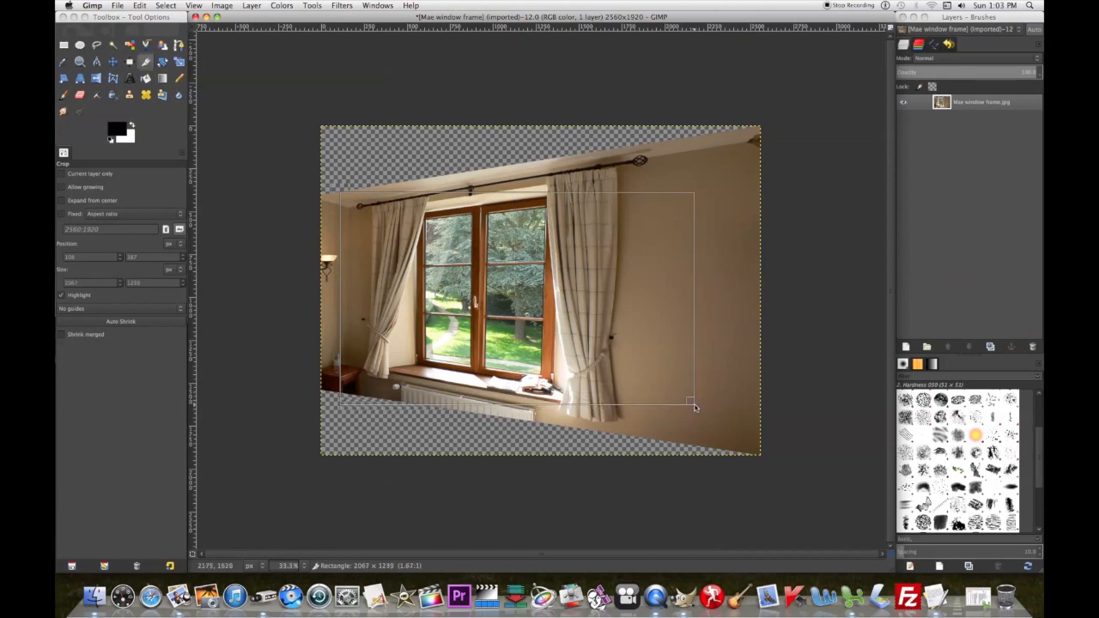
pyautogui.moveTo(693, 402); pyautogui.dragTo(695, 395)
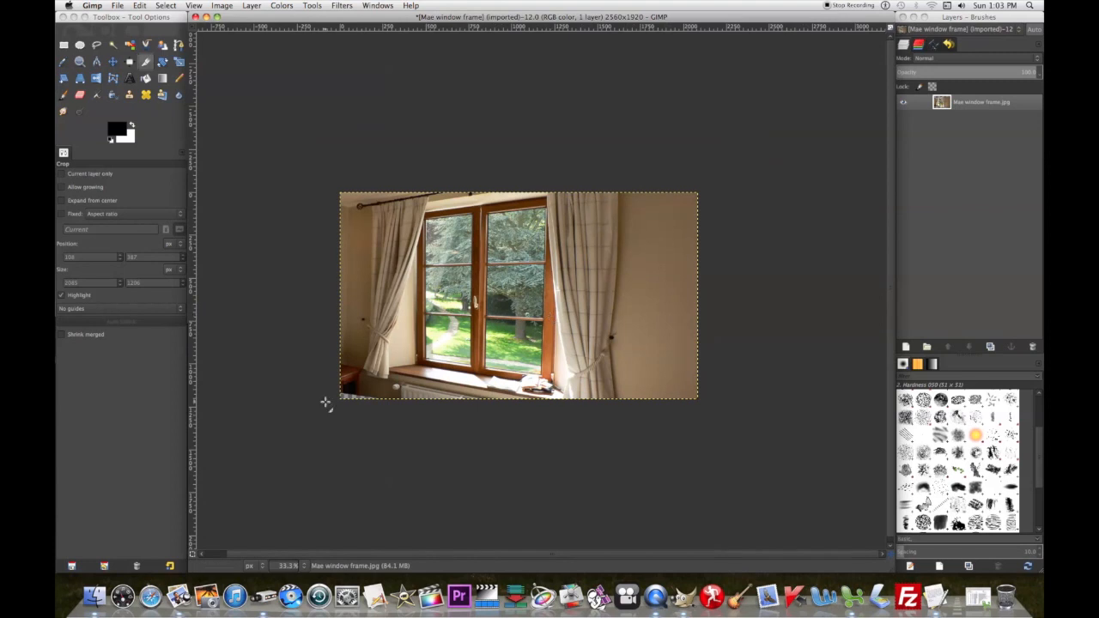
# - Set the view zoom to 50% and bring up the Open Image dialog
pyautogui.click(287, 566)
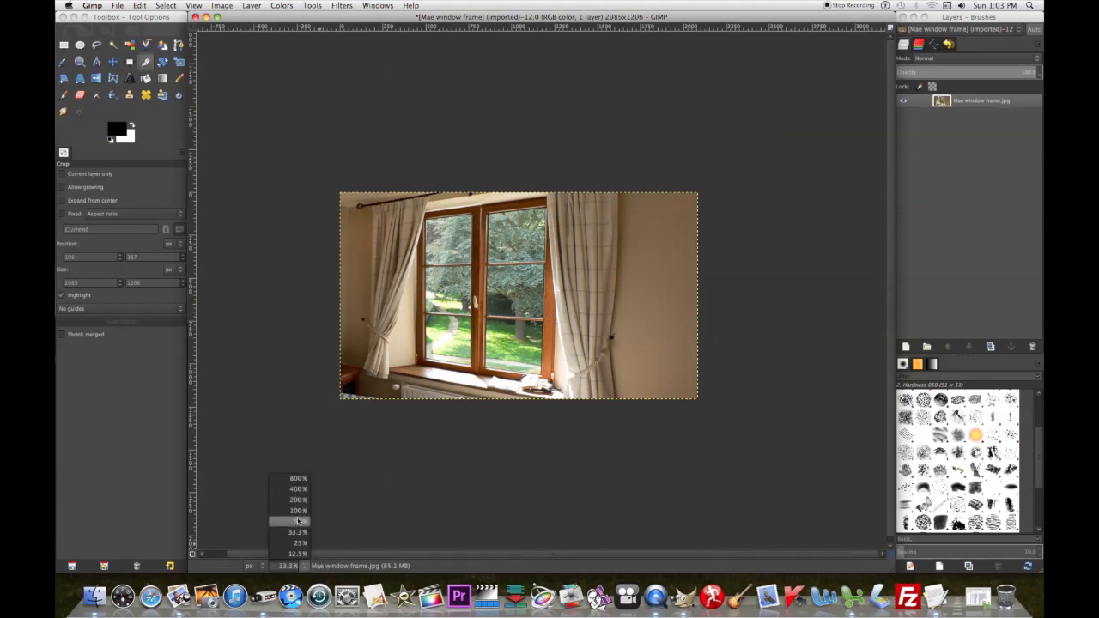
pyautogui.click(297, 521)
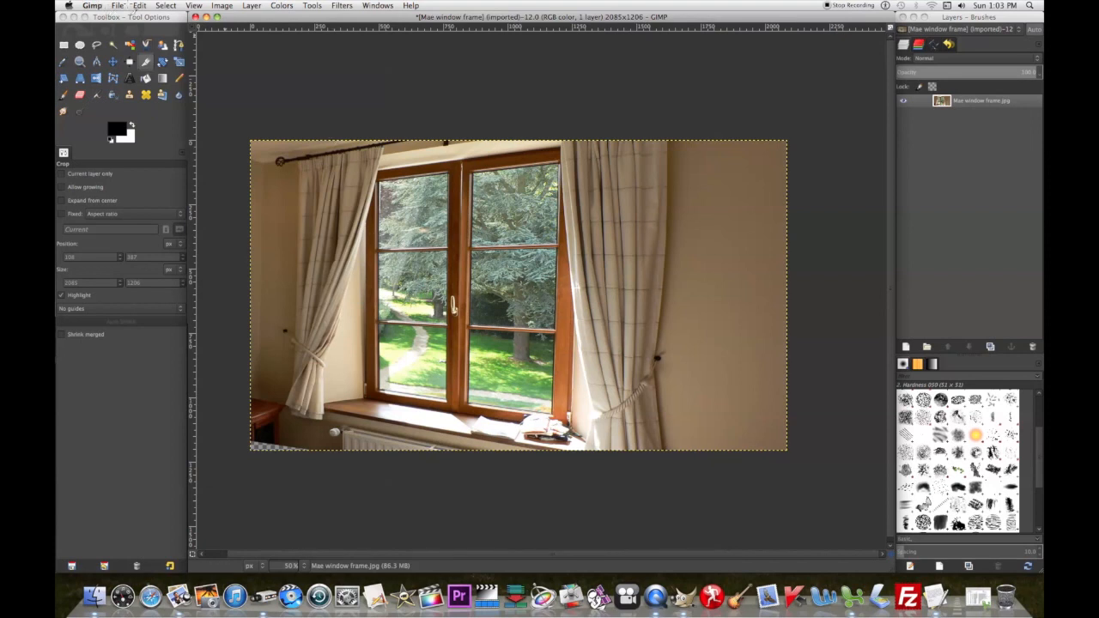
pyautogui.click(118, 6)
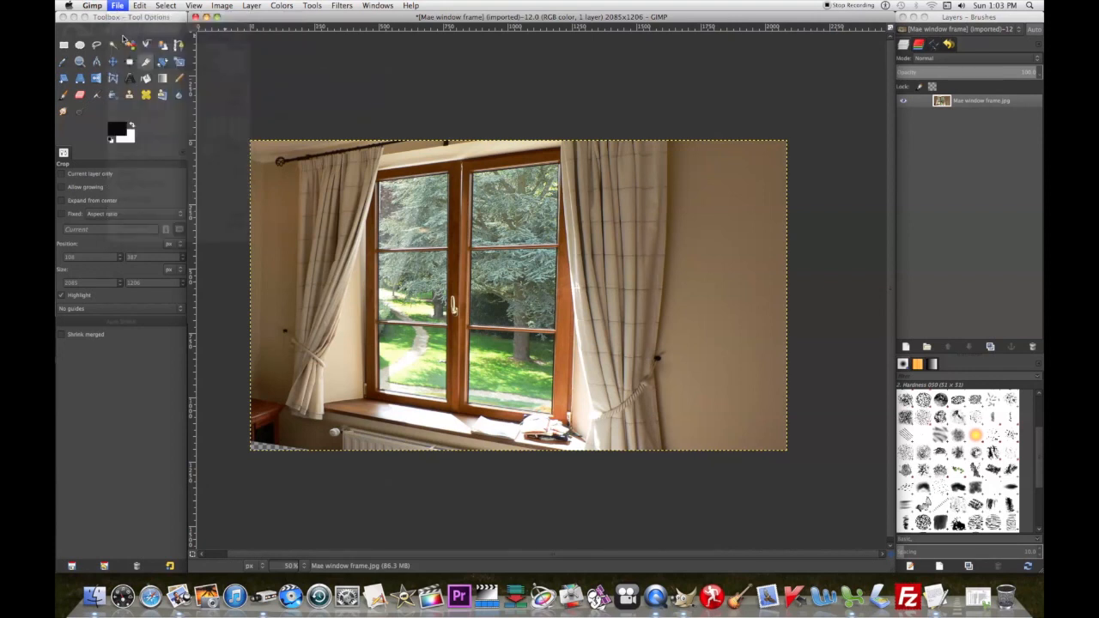
pyautogui.click(118, 5)
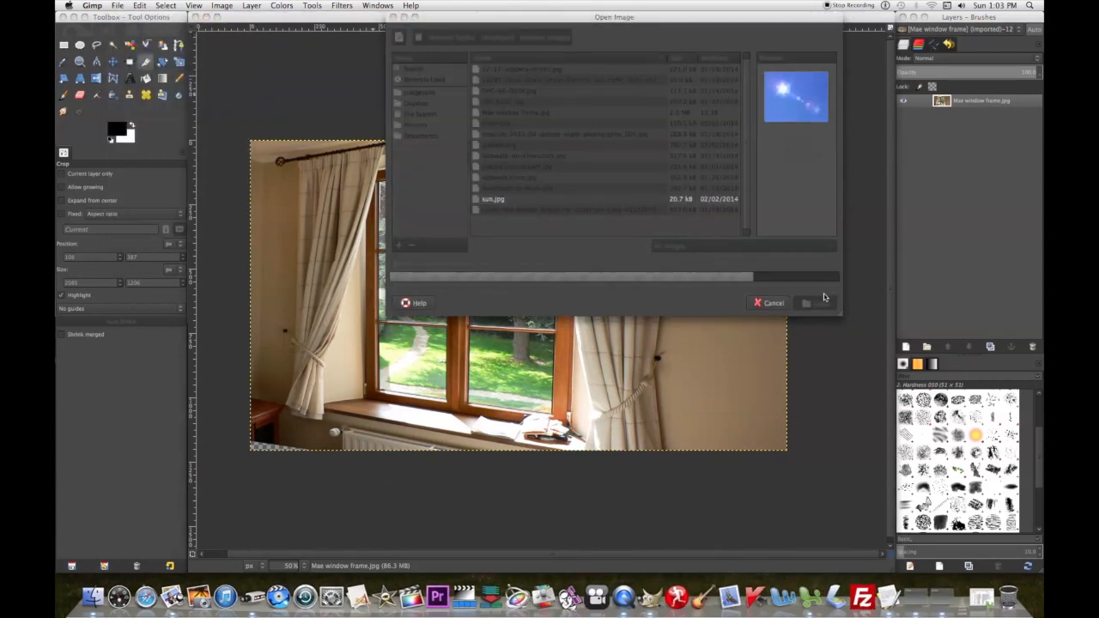
# - Open sun.jpg as a separate image, then bring the window photo forward
pyautogui.click(805, 303)
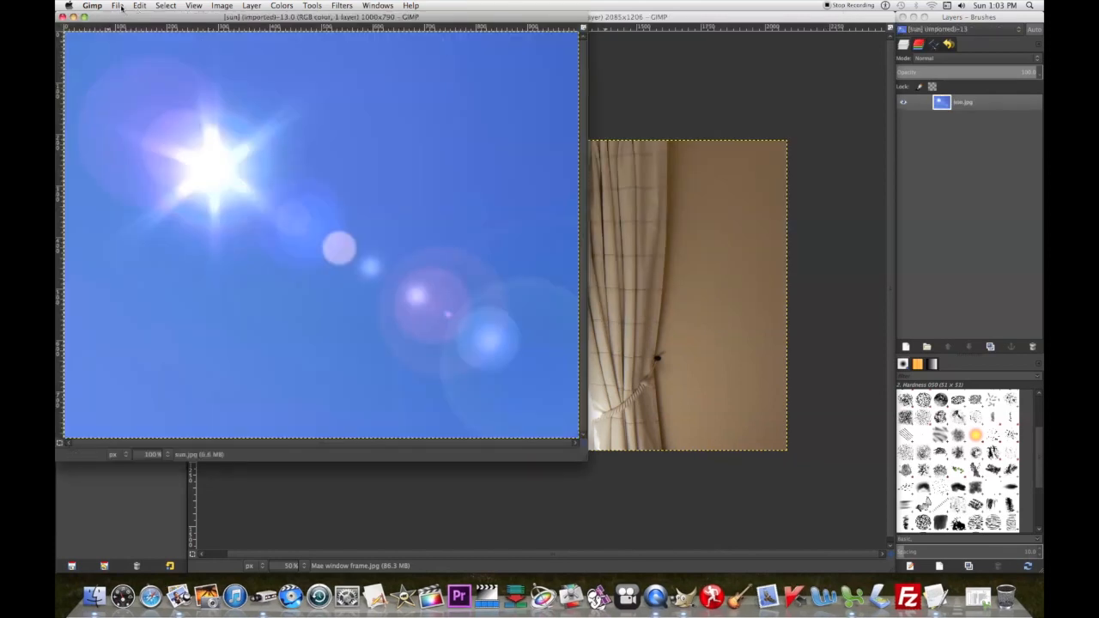
pyautogui.click(139, 6)
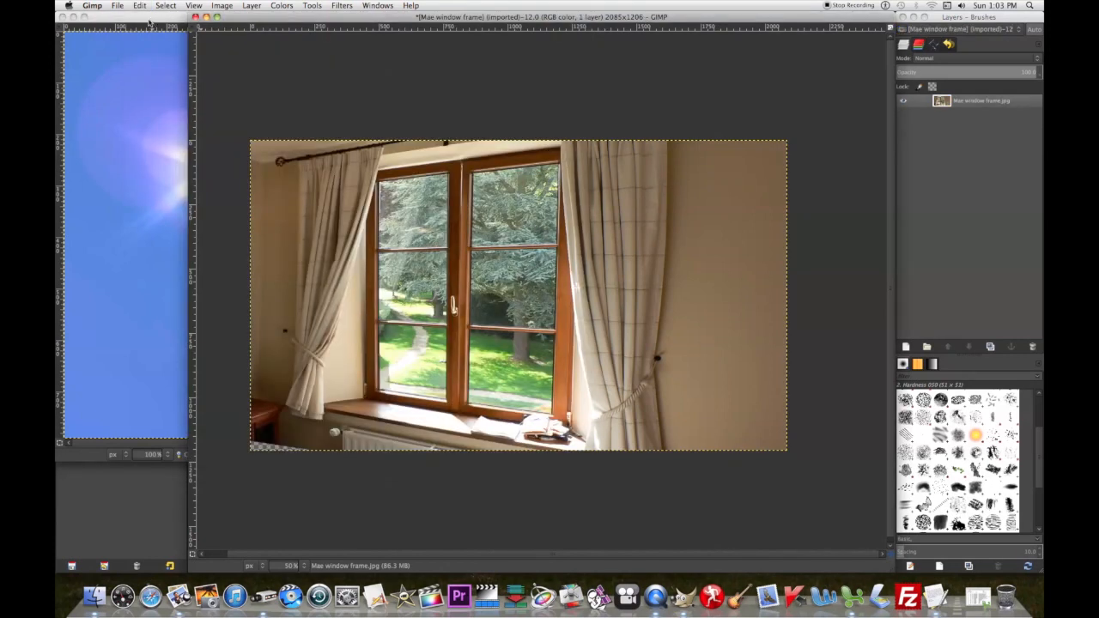
# - Paste the sun sky as a new layer and select the window photo layer
pyautogui.click(139, 6)
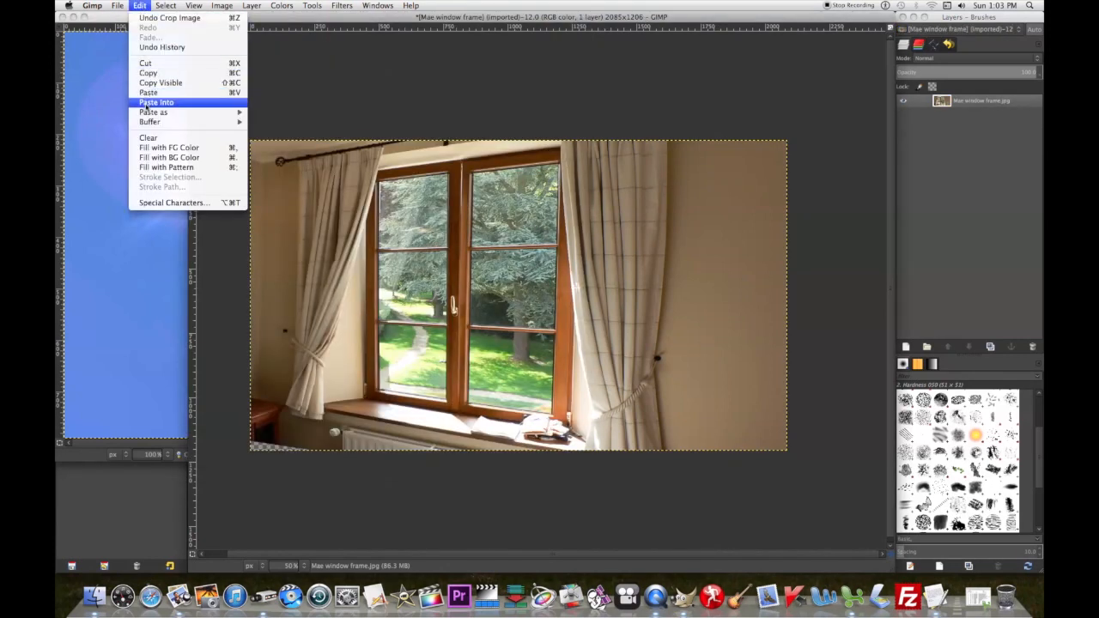
pyautogui.click(157, 103)
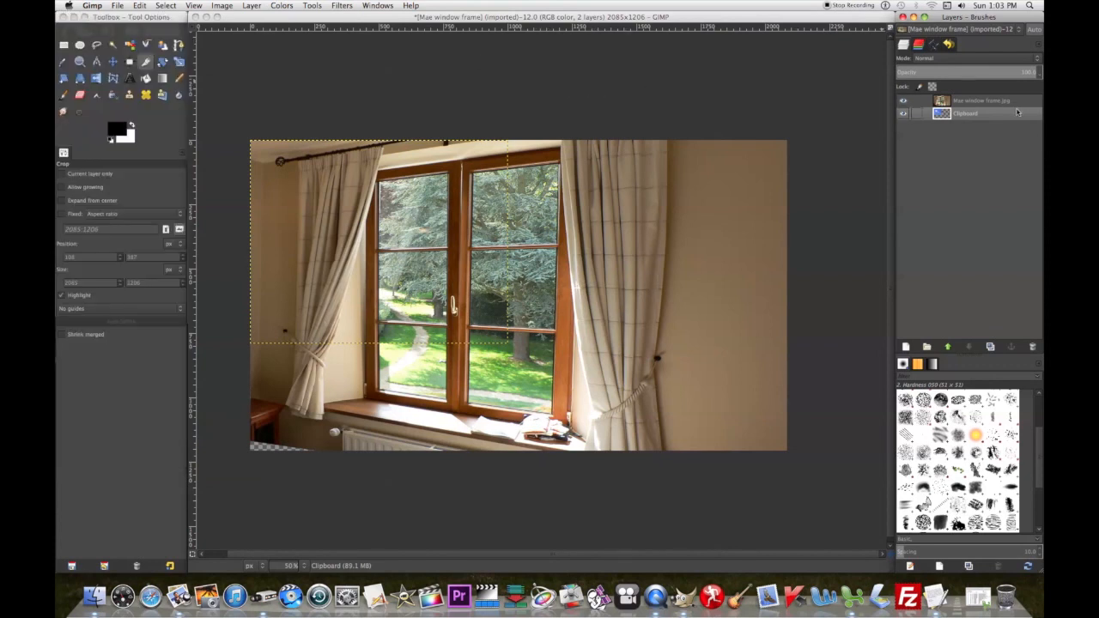
pyautogui.click(980, 100)
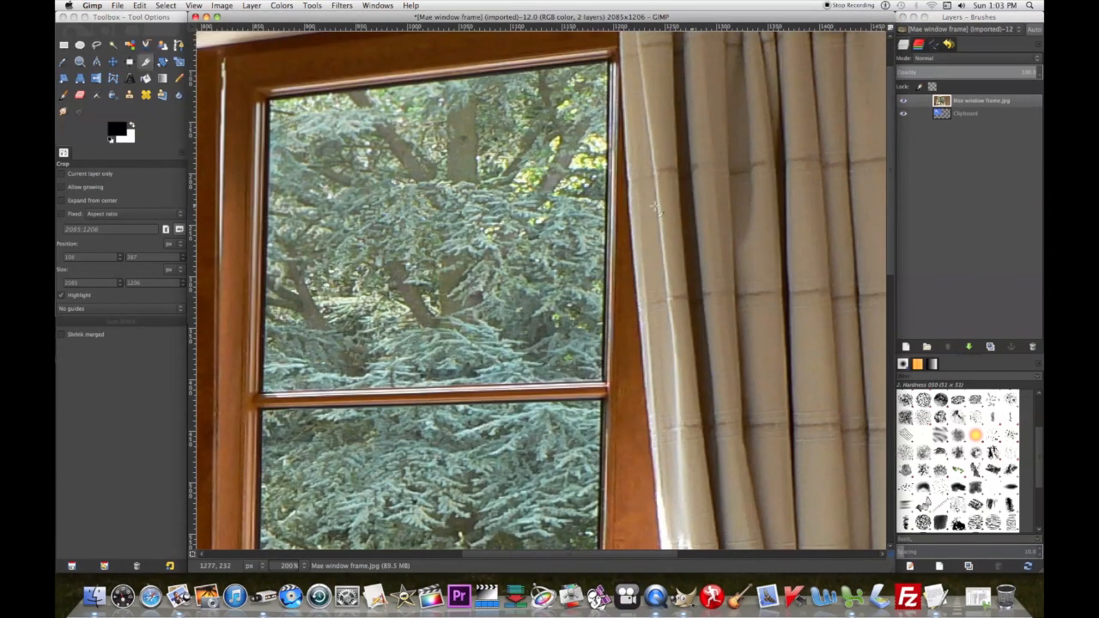
# - Erase a vertical strip down the upper pane's left side using the Block 01 brush
pyautogui.click(79, 94)
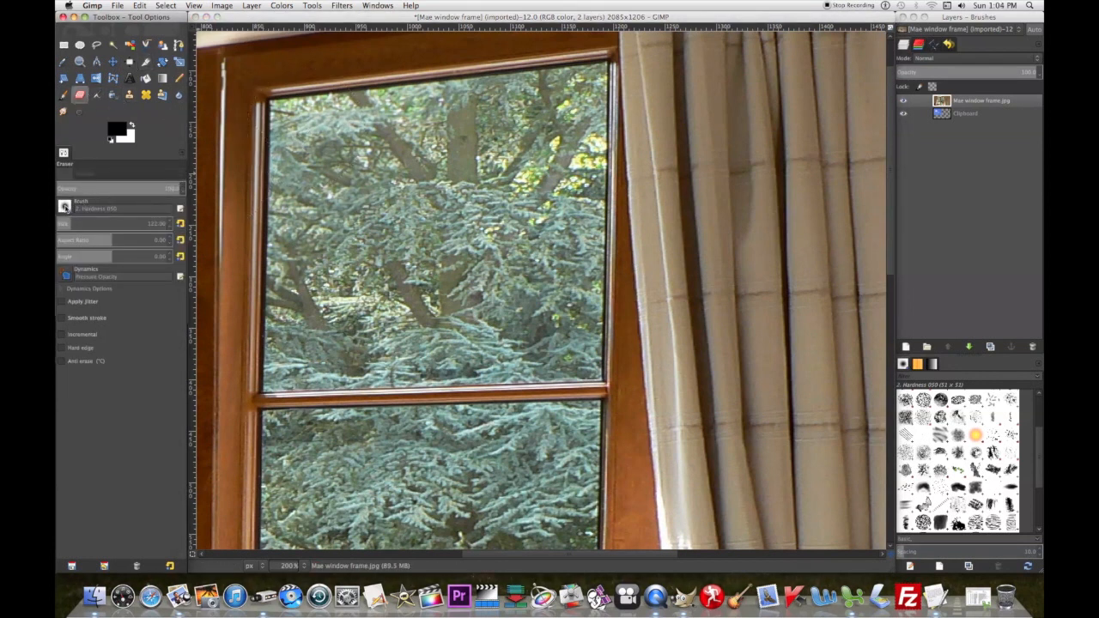
pyautogui.click(904, 397)
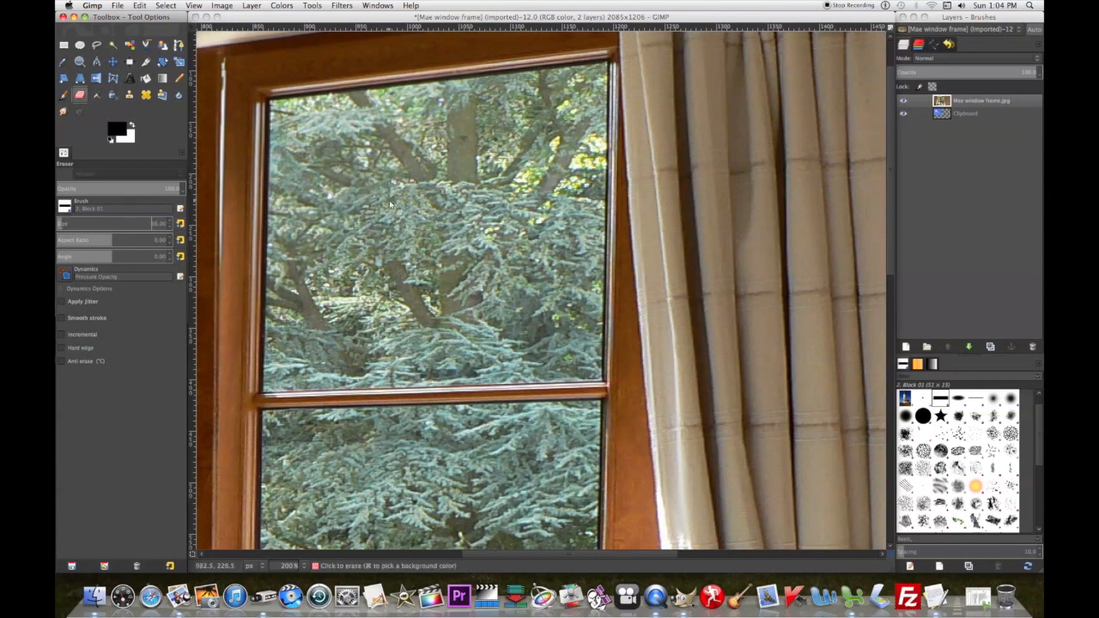
pyautogui.moveTo(292, 112)
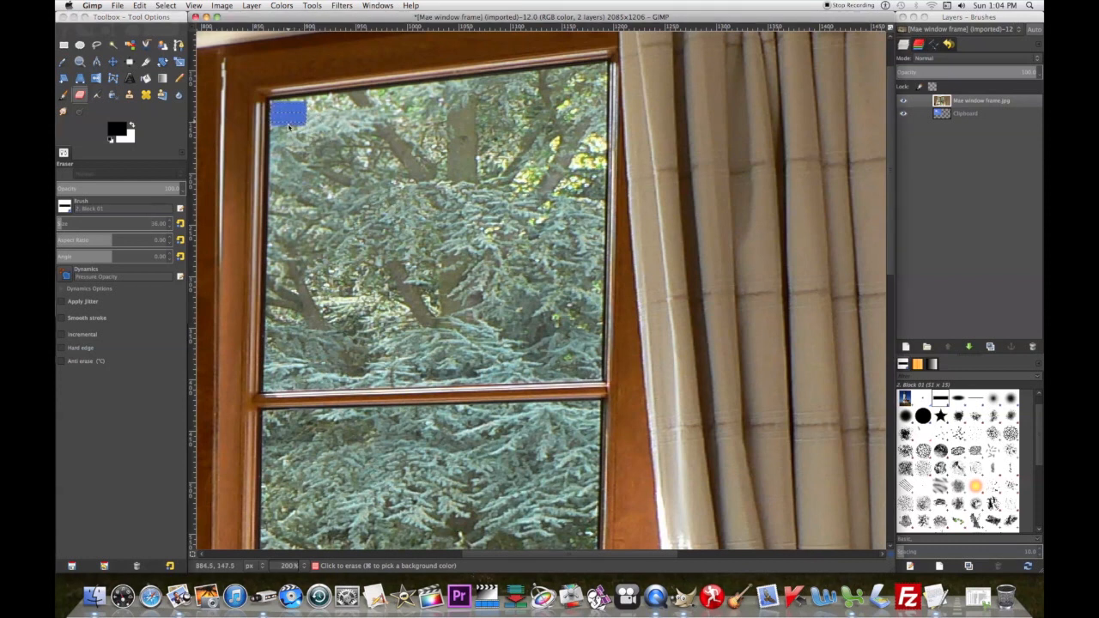
pyautogui.moveTo(288, 111); pyautogui.dragTo(287, 284)
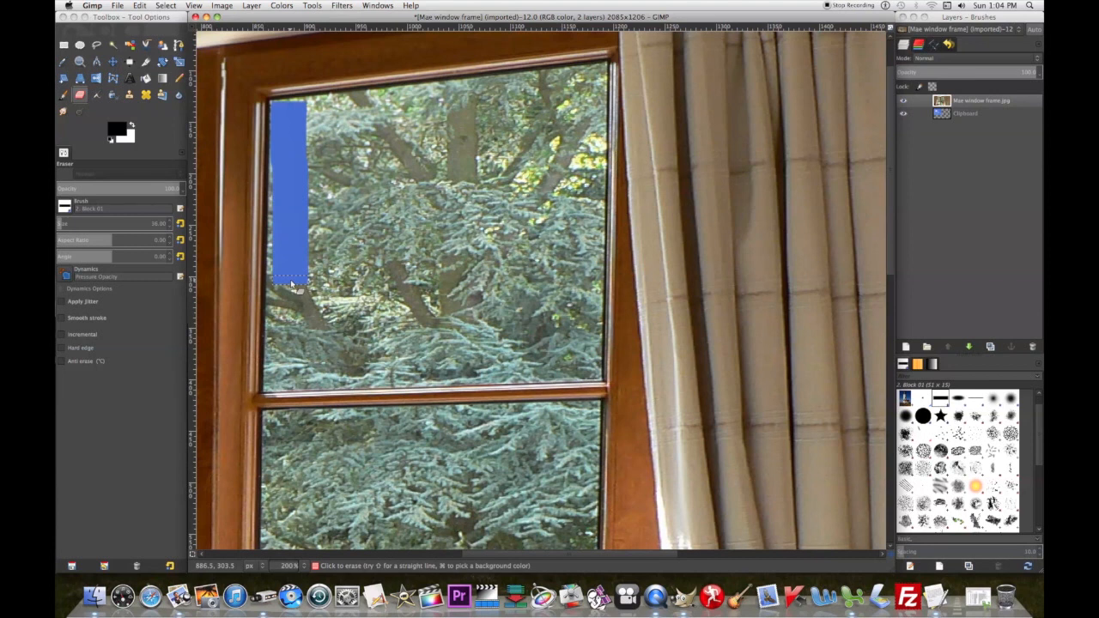
pyautogui.moveTo(288, 125)
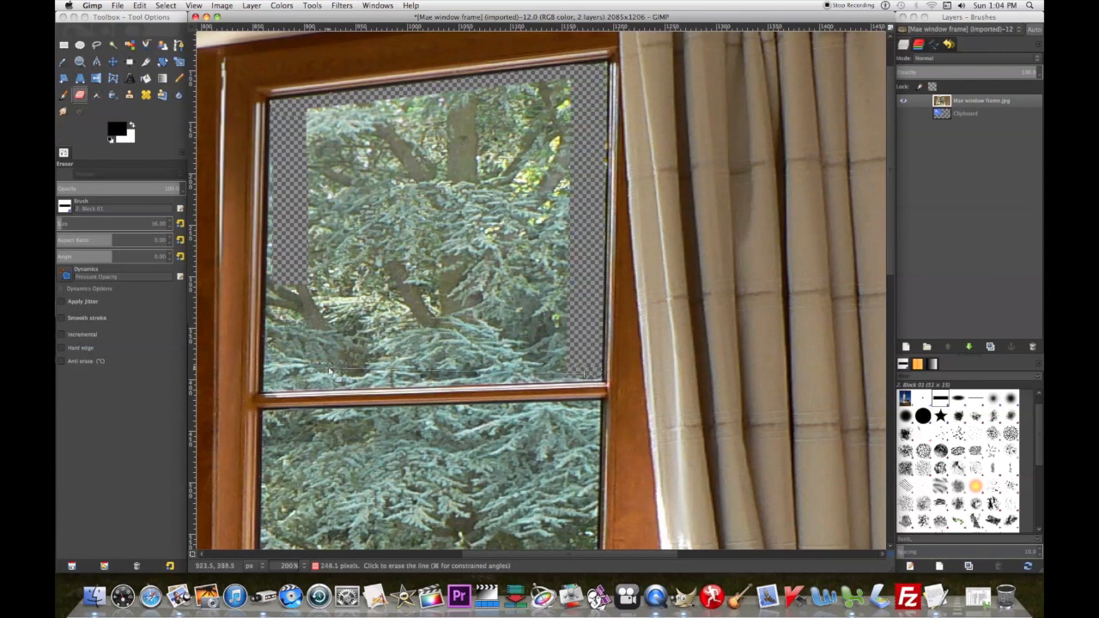
pyautogui.moveTo(283, 391)
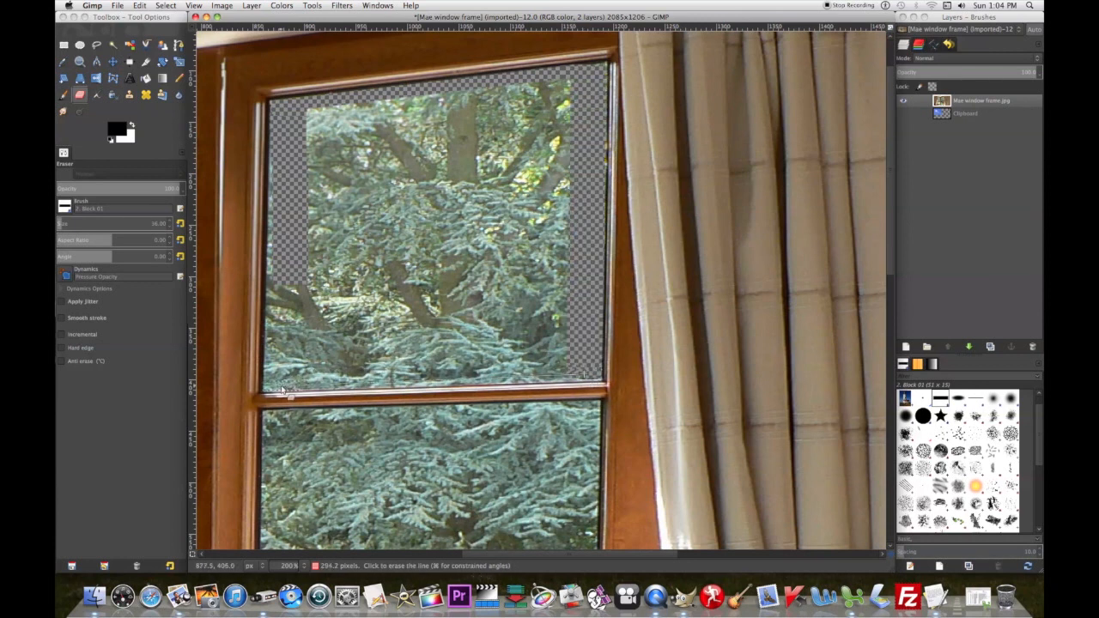
# - Erase the remaining trees across the upper pane until it shows transparency
pyautogui.moveTo(283, 390); pyautogui.dragTo(287, 116)
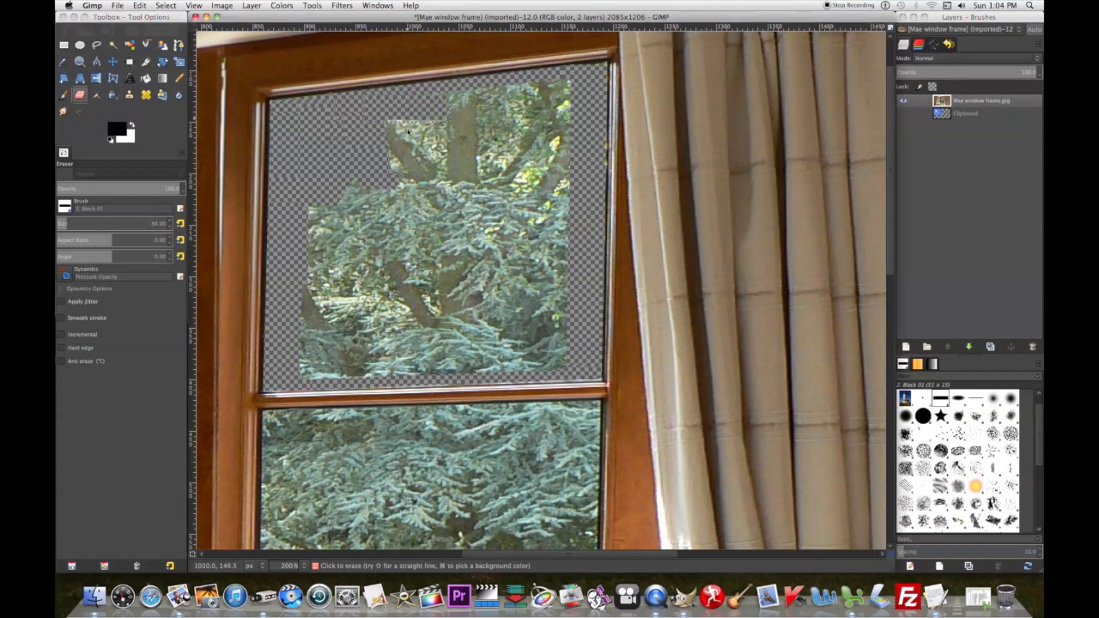
pyautogui.moveTo(408, 133); pyautogui.dragTo(330, 317)
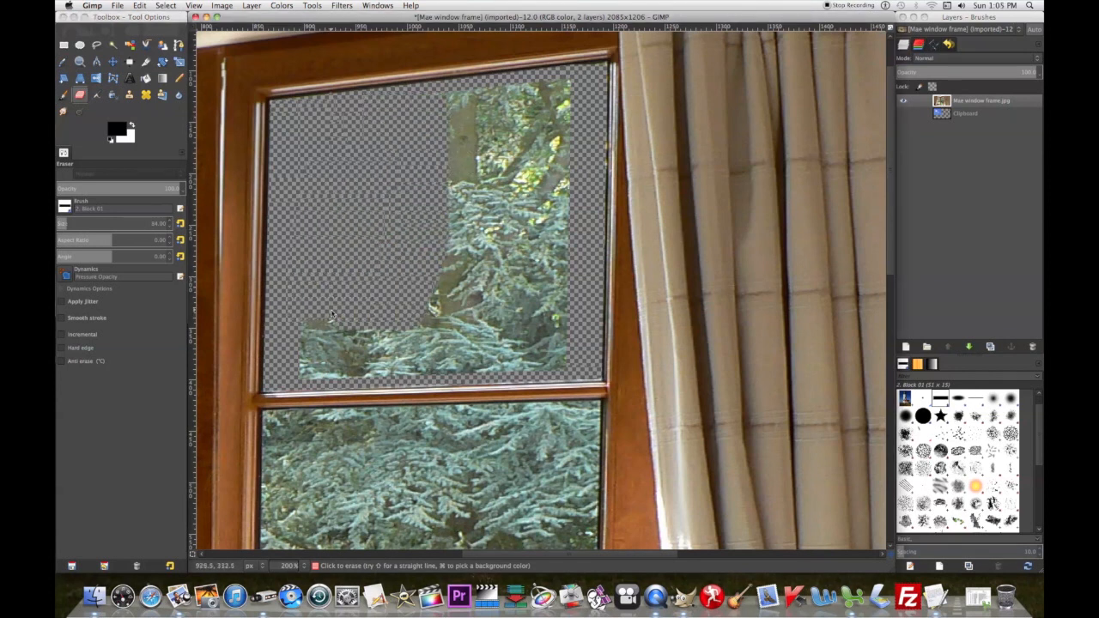
pyautogui.moveTo(335, 317); pyautogui.dragTo(434, 193)
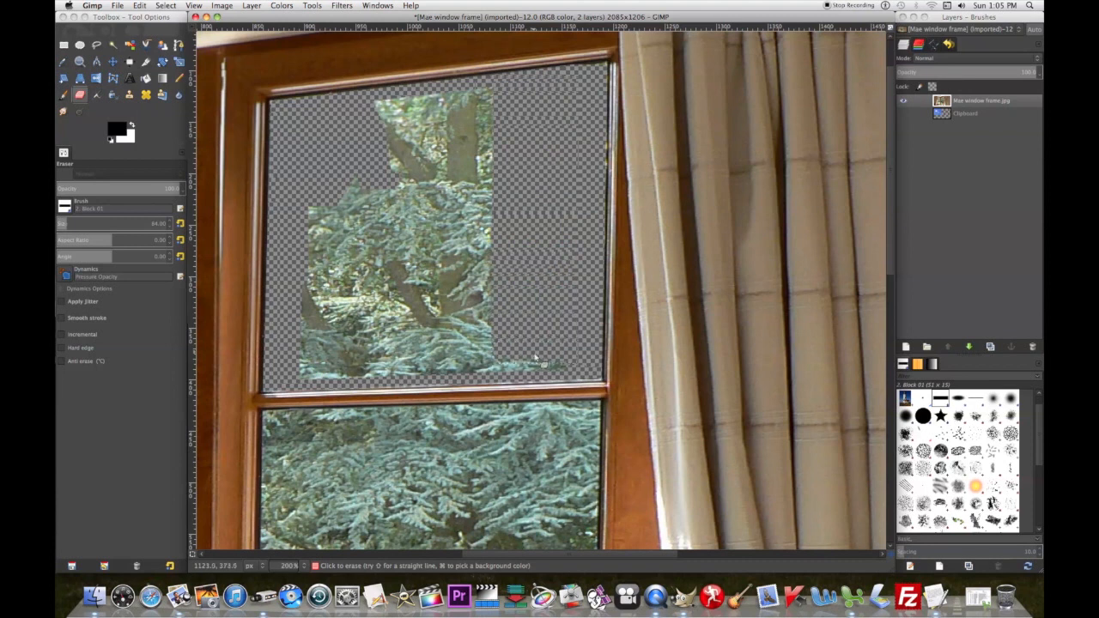
pyautogui.moveTo(532, 360); pyautogui.dragTo(485, 197)
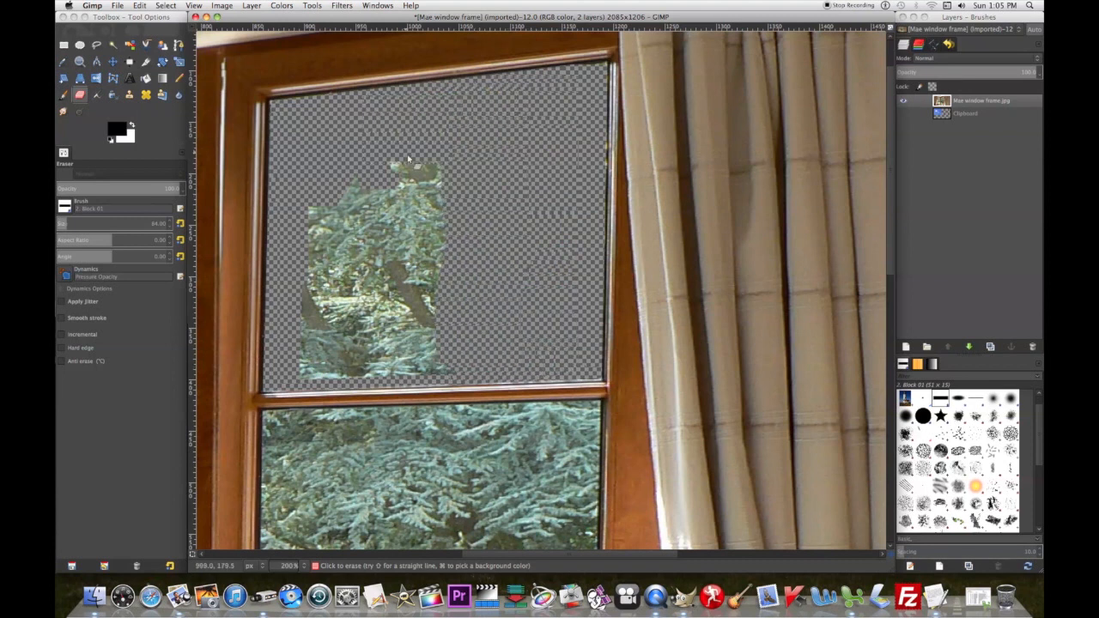
pyautogui.moveTo(408, 159); pyautogui.dragTo(416, 335)
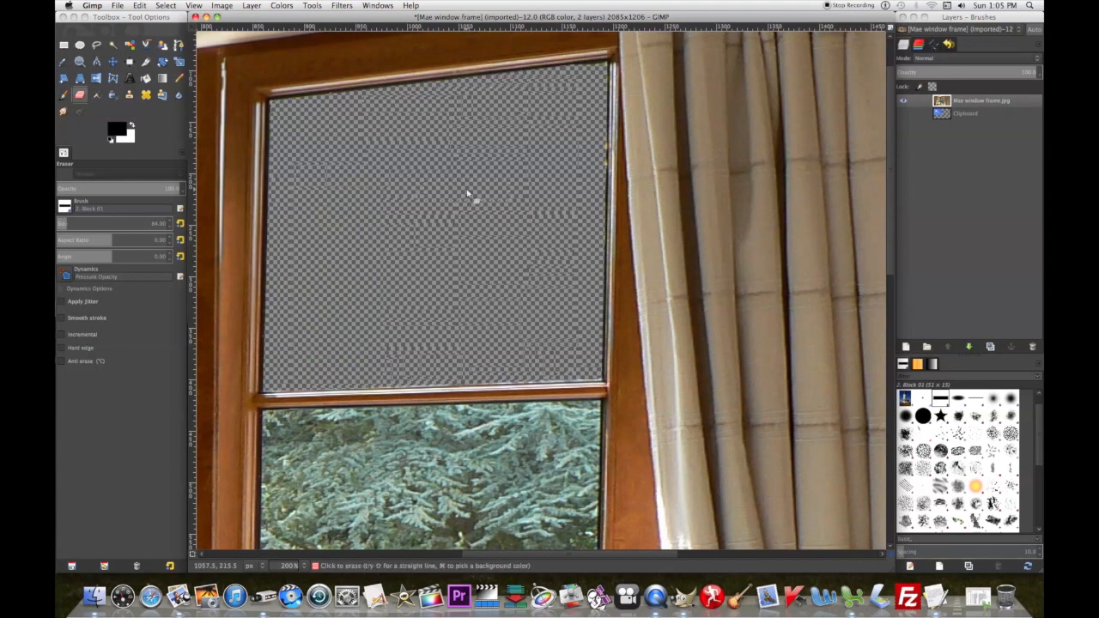
# - Toggle the Clipboard sky layer's visibility and make it the active layer
pyautogui.click(904, 114)
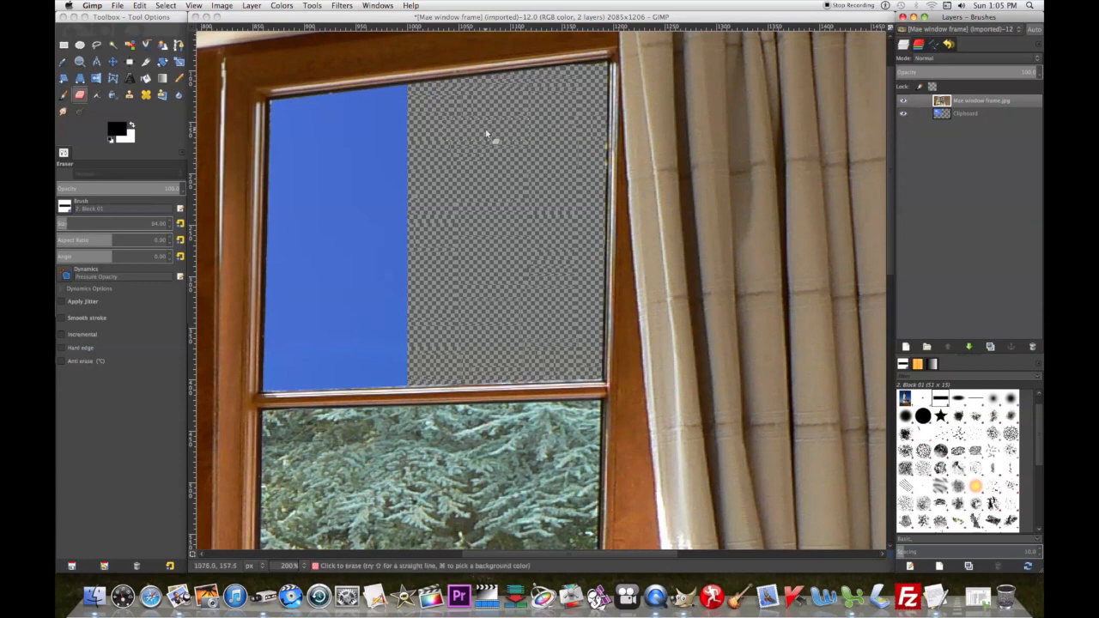
pyautogui.moveTo(642, 147)
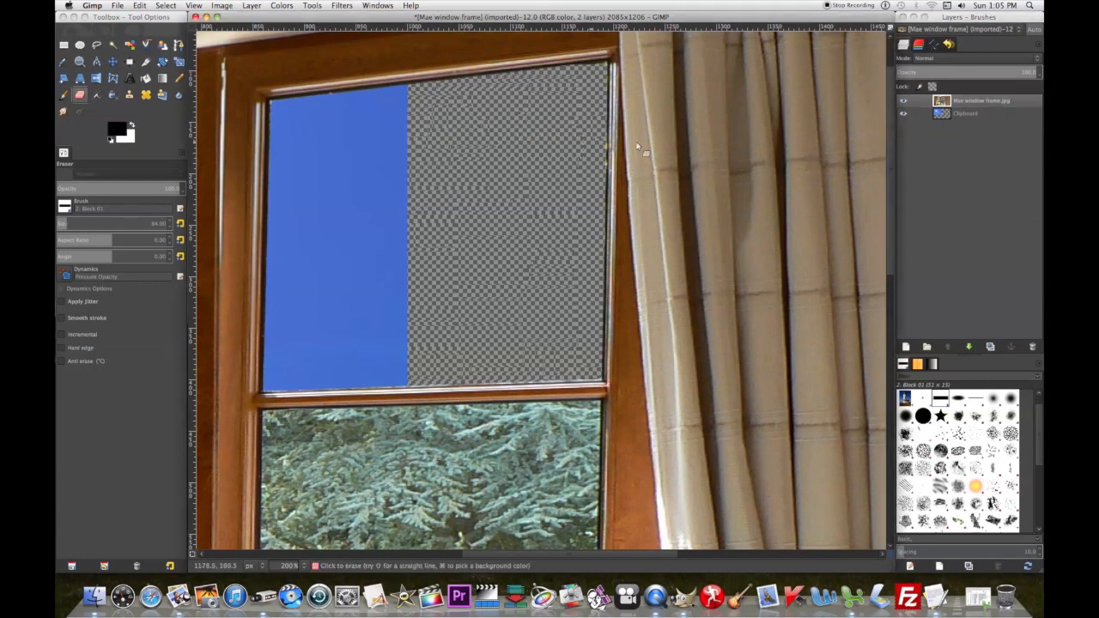
pyautogui.moveTo(786, 162)
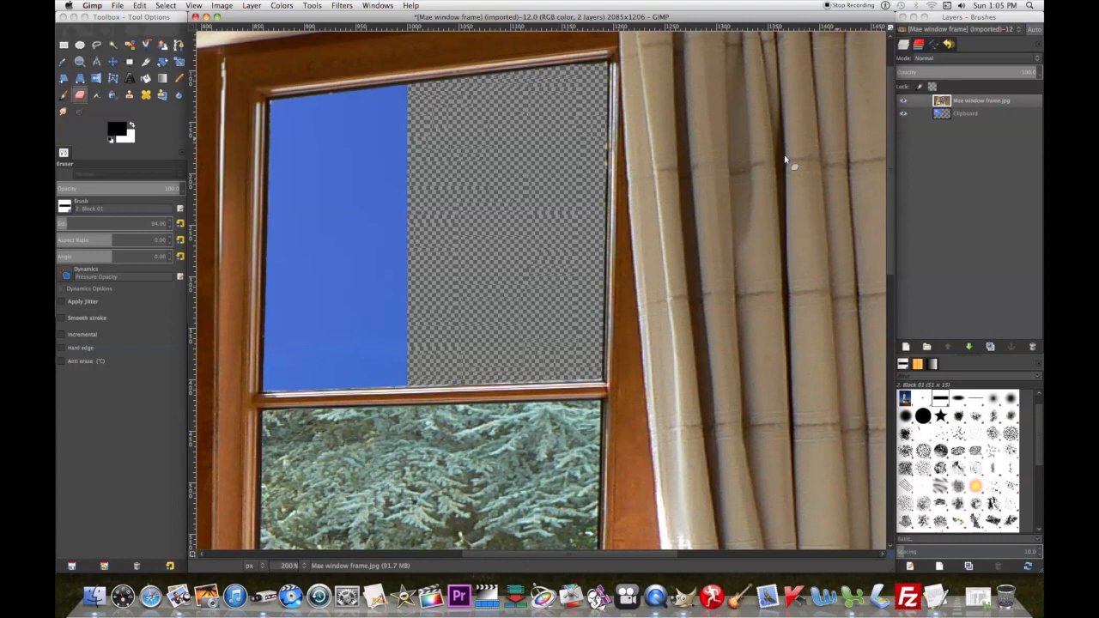
pyautogui.moveTo(421, 215)
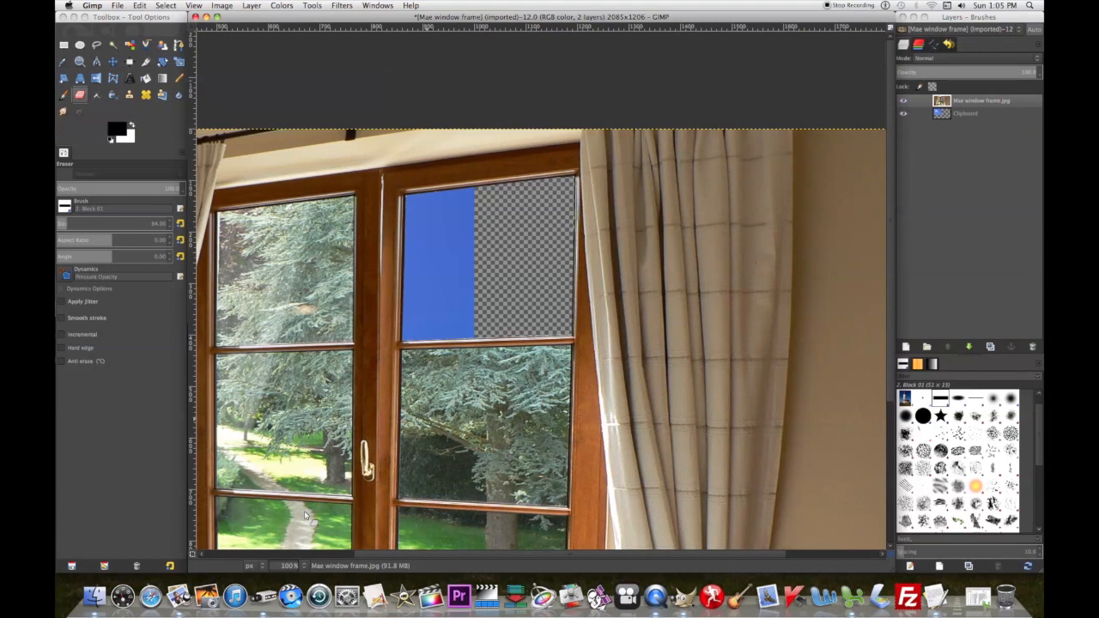
pyautogui.moveTo(445, 457)
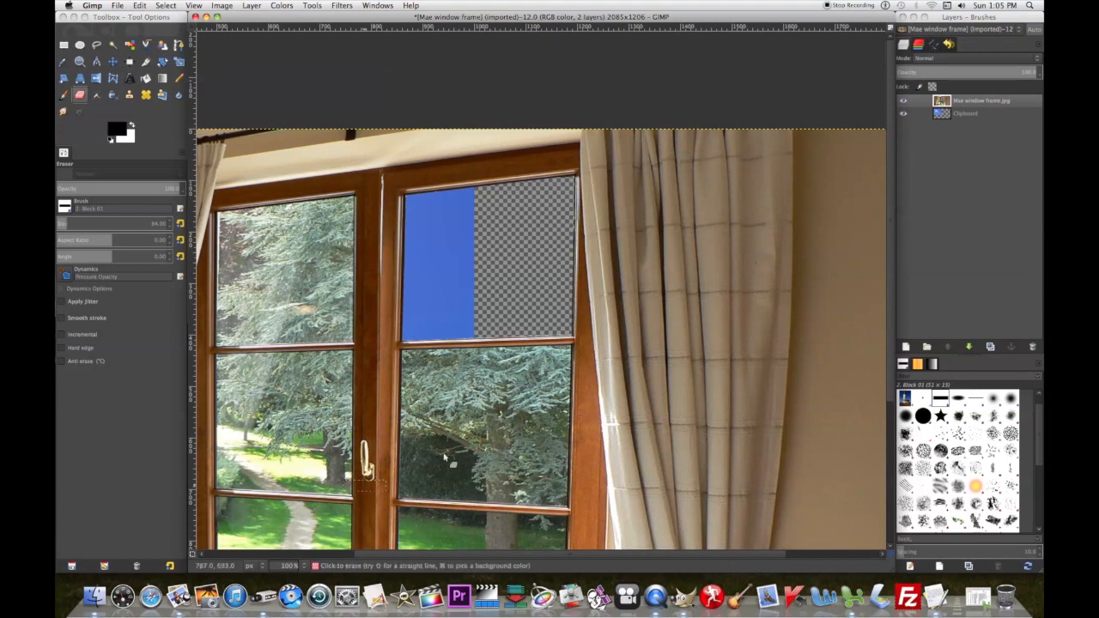
pyautogui.click(964, 112)
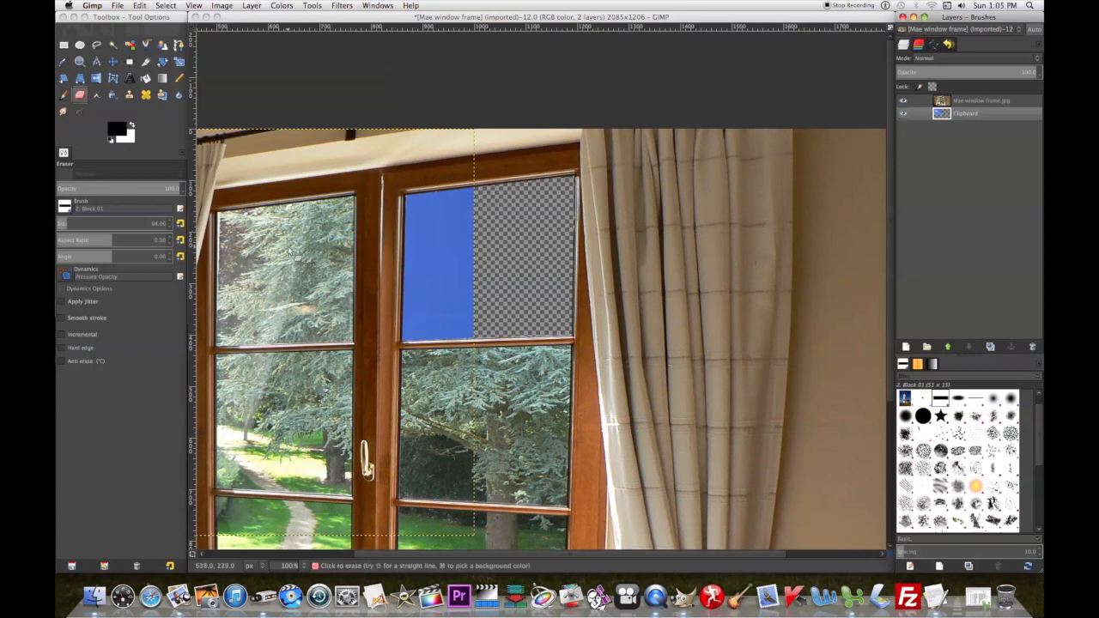
pyautogui.click(981, 100)
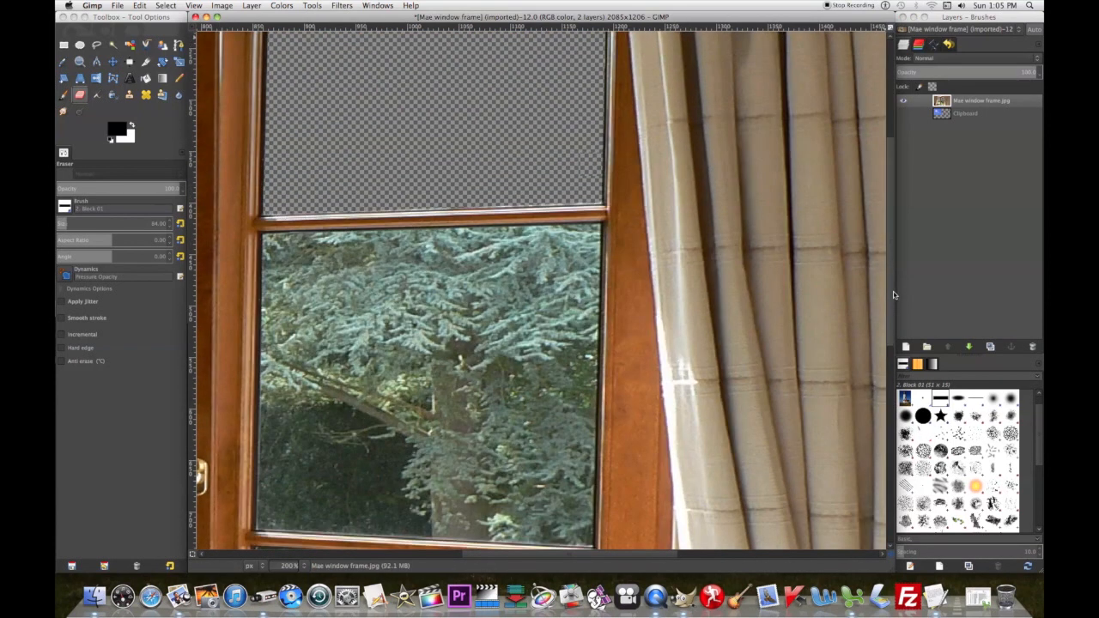
# - Erase the glass of the right window's lower pane to transparency
pyautogui.scroll(-3)
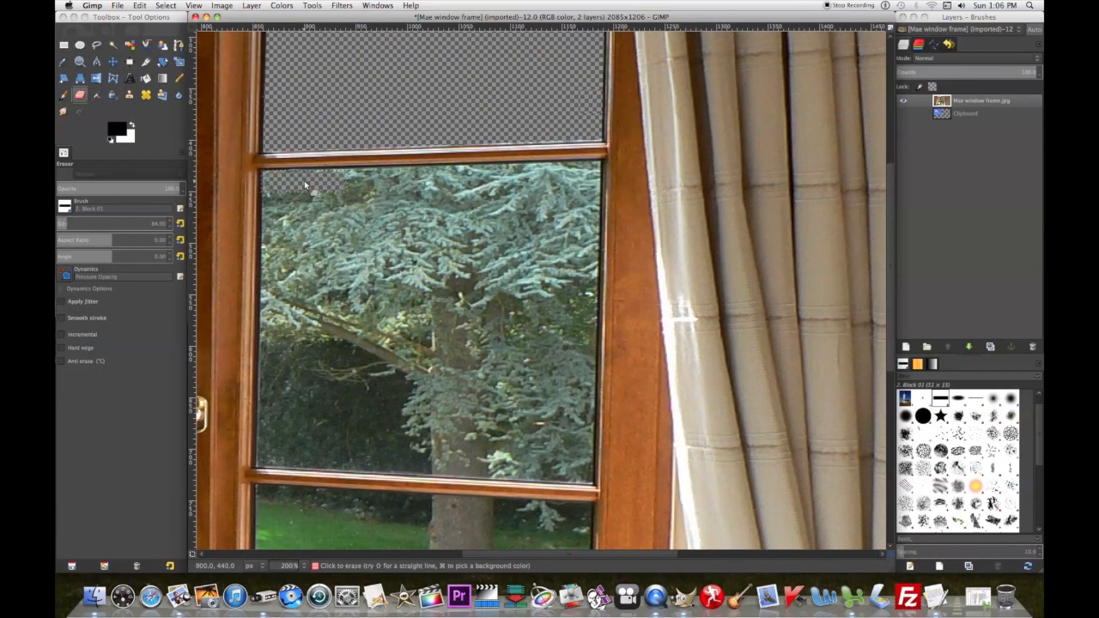
pyautogui.moveTo(309, 189); pyautogui.dragTo(558, 429)
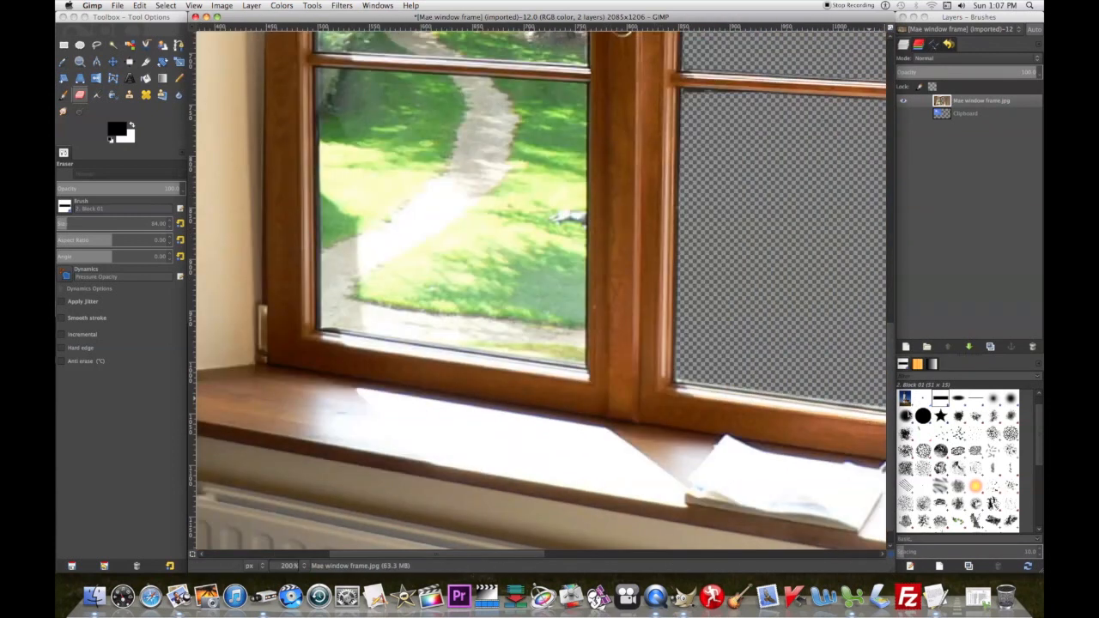
# - Erase the glass in the left window's lower pane and middle pane with eraser strokes
pyautogui.scroll(-3)
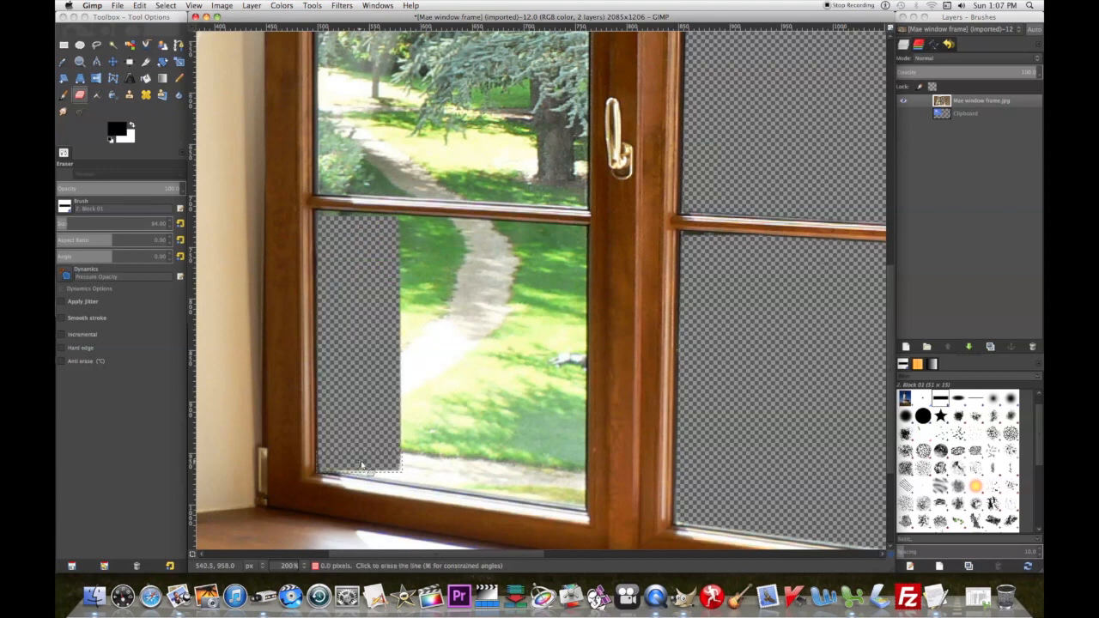
pyautogui.moveTo(360, 466); pyautogui.dragTo(545, 496)
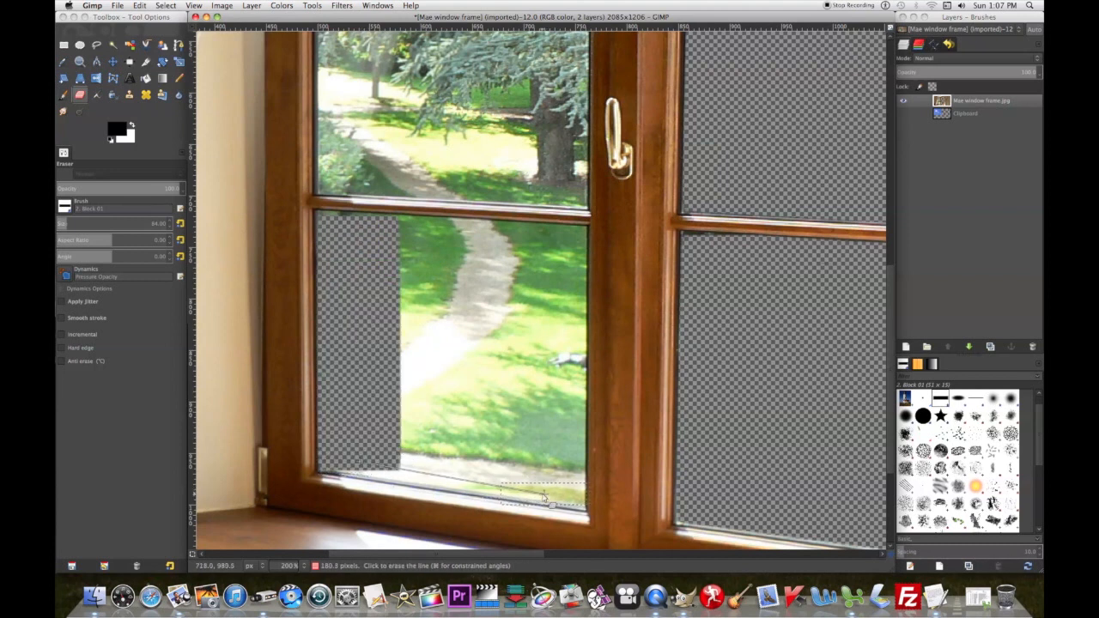
pyautogui.moveTo(549, 502); pyautogui.dragTo(553, 266)
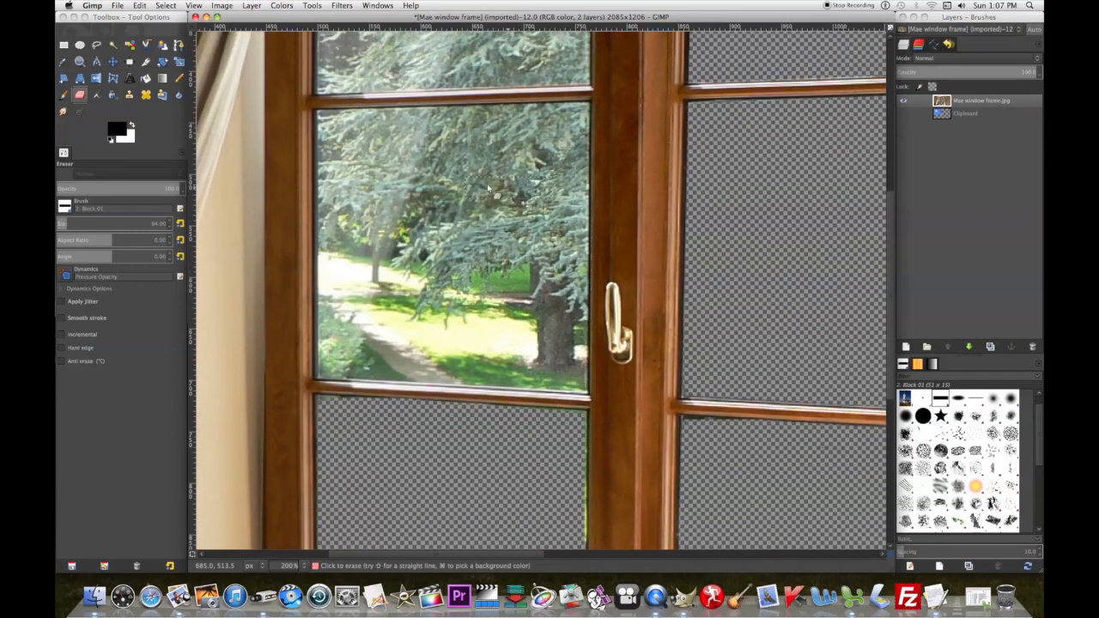
pyautogui.moveTo(359, 123)
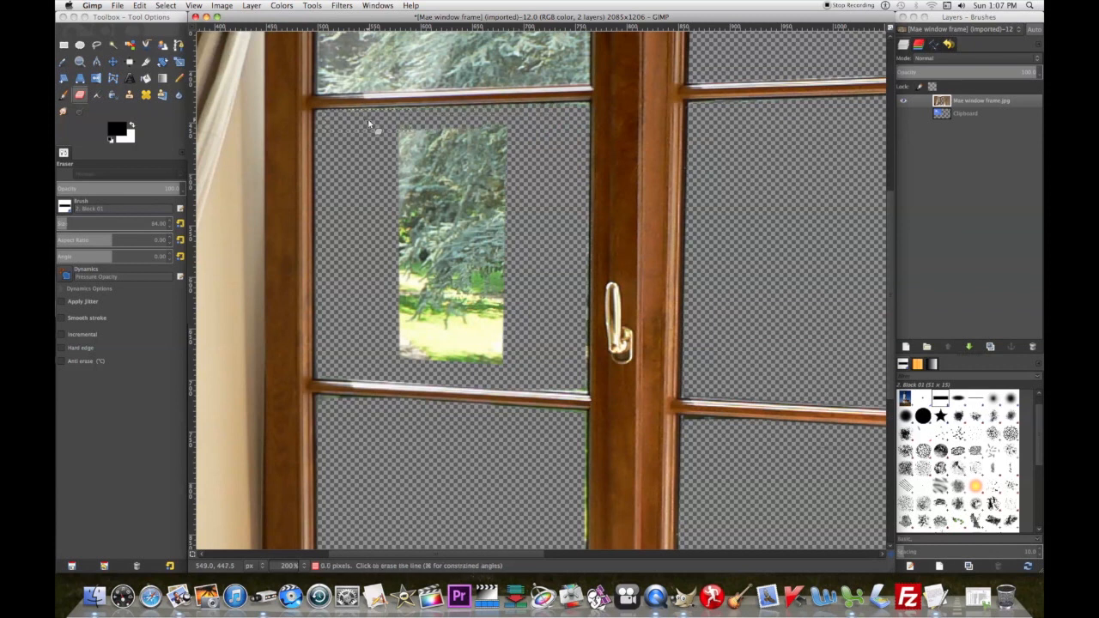
pyautogui.moveTo(369, 125); pyautogui.dragTo(436, 347)
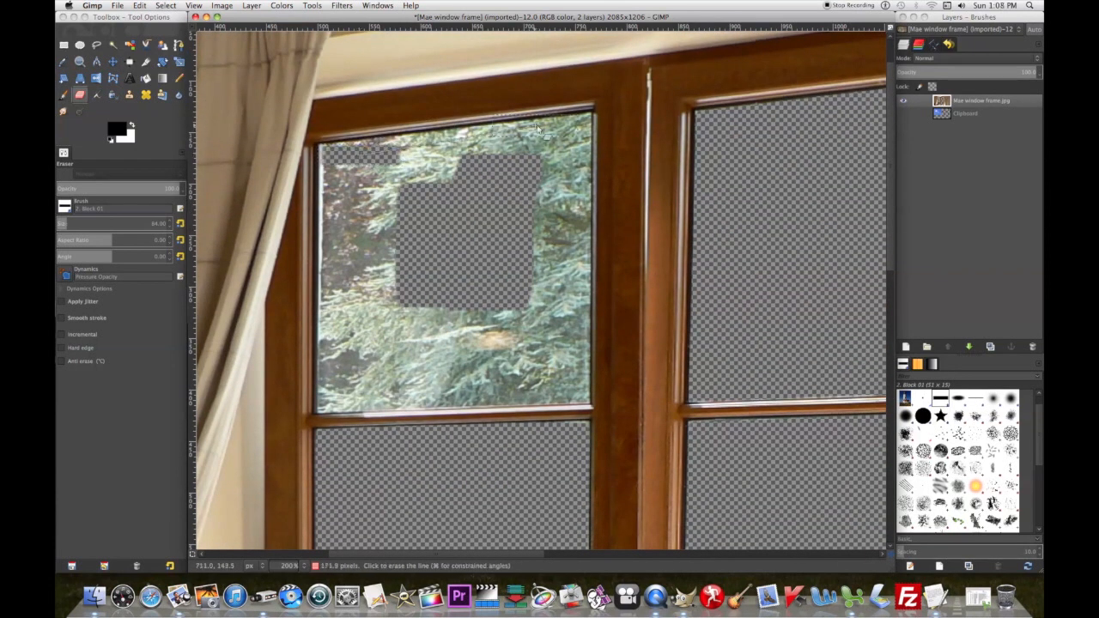
# - Erase the remaining top-left pane glass and set the view zoom to 50%
pyautogui.moveTo(536, 129); pyautogui.dragTo(542, 167)
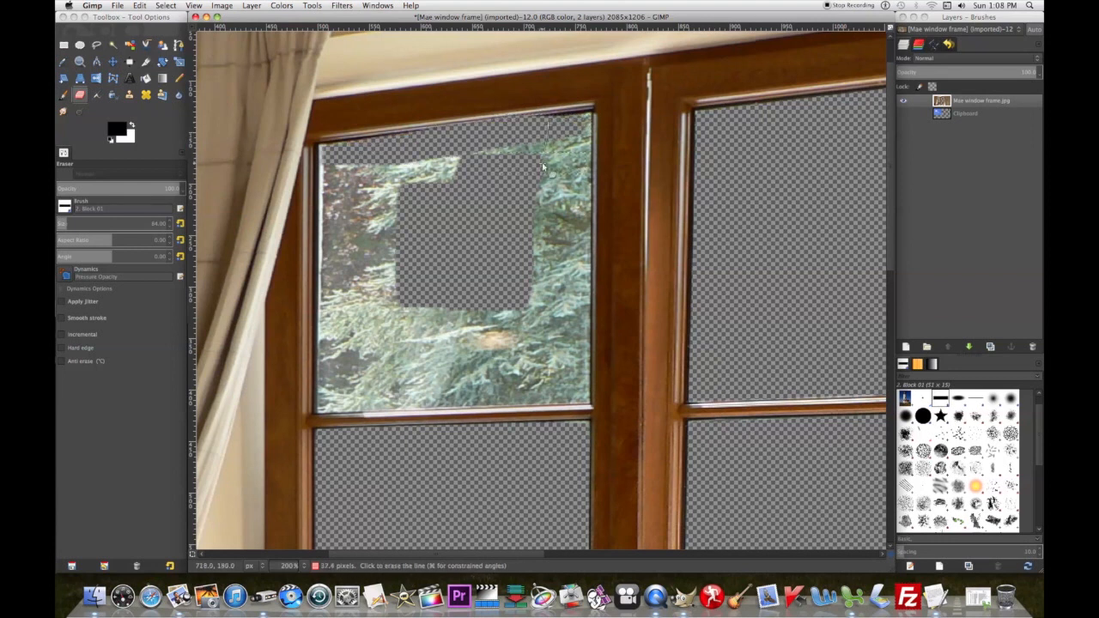
pyautogui.moveTo(544, 167); pyautogui.dragTo(543, 393)
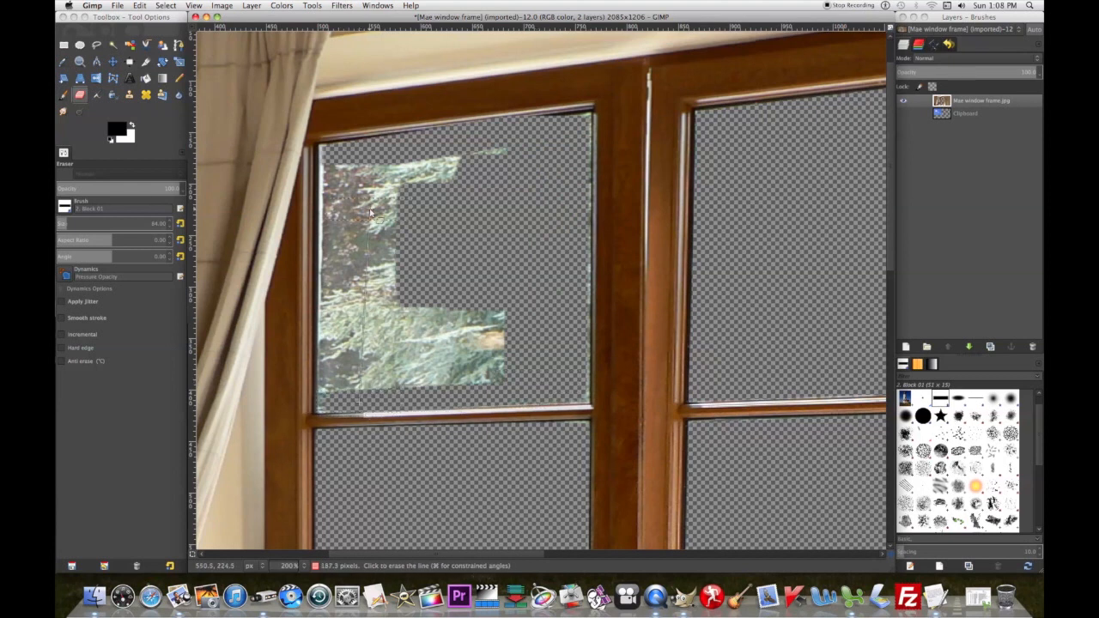
pyautogui.moveTo(369, 213); pyautogui.dragTo(364, 169)
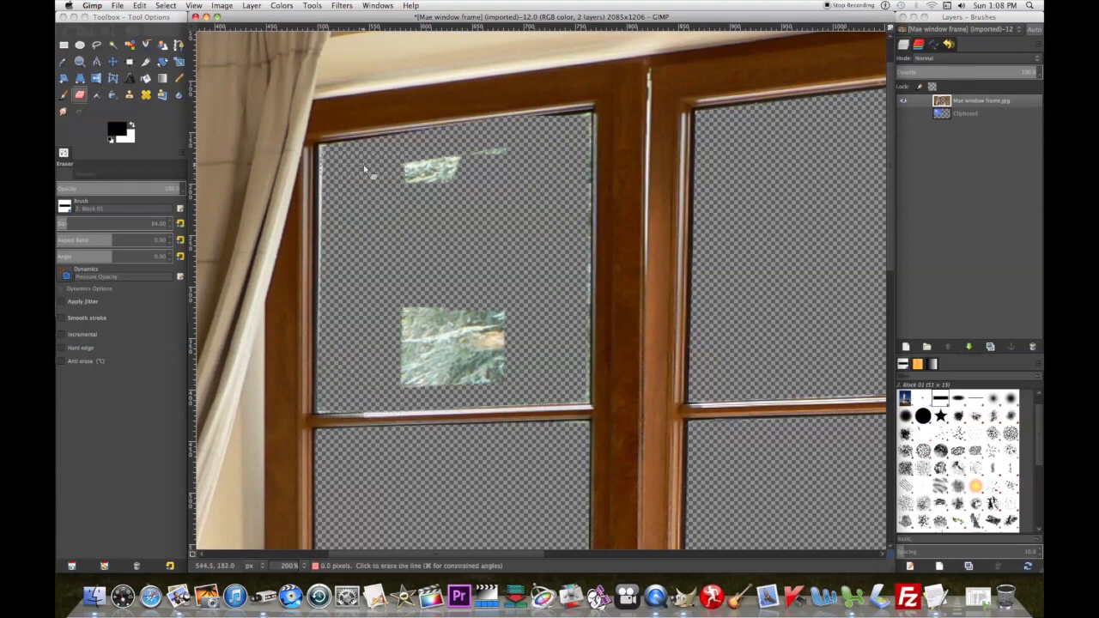
pyautogui.click(421, 172)
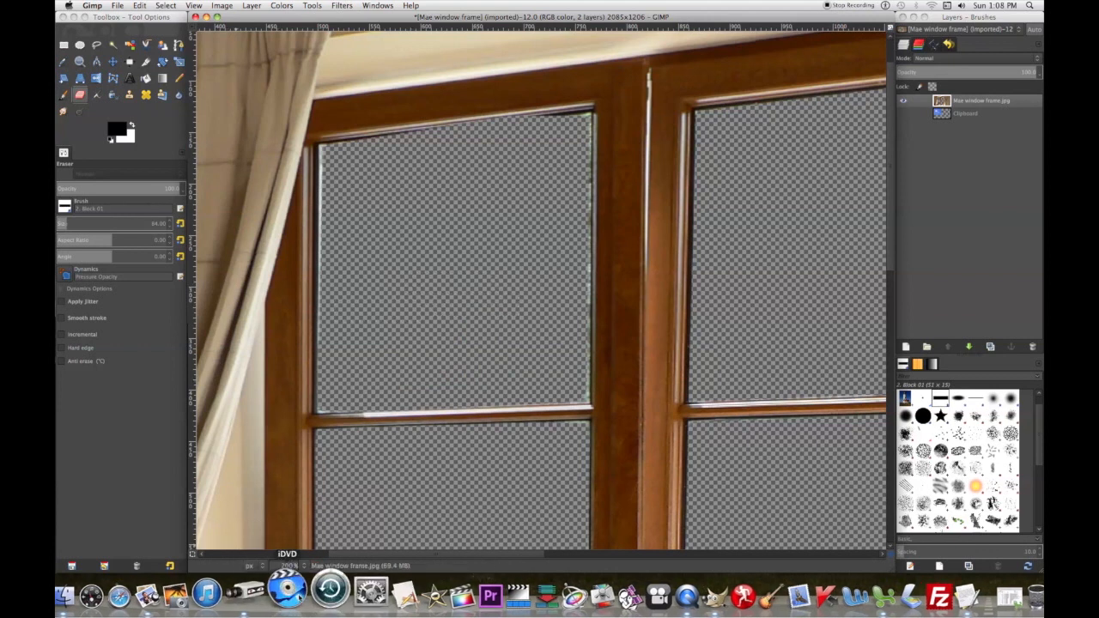
pyautogui.click(289, 565)
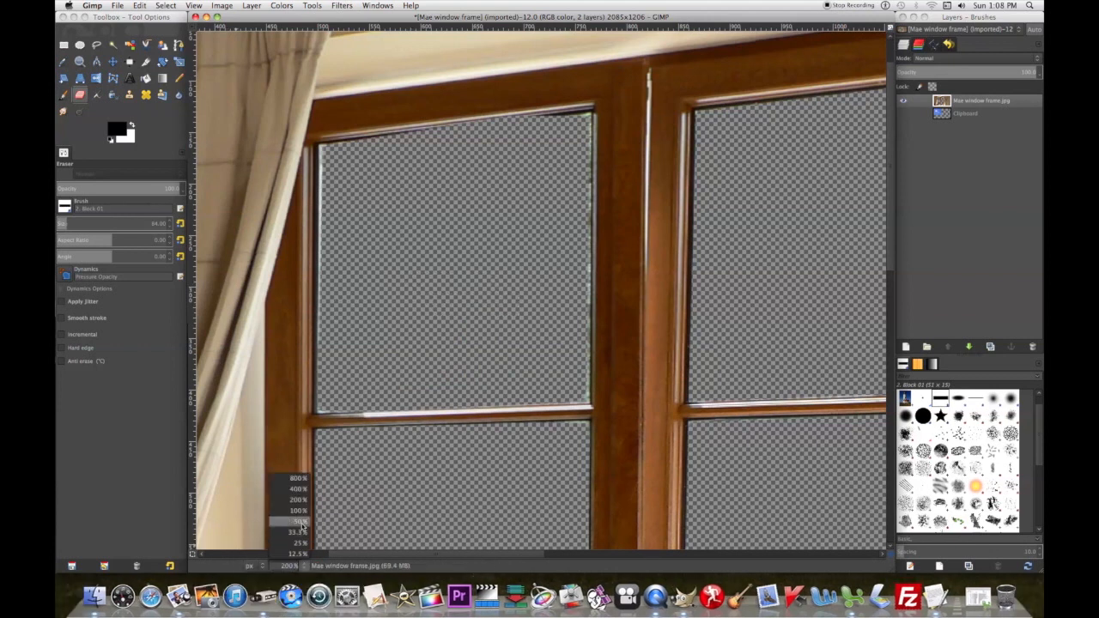
pyautogui.click(298, 521)
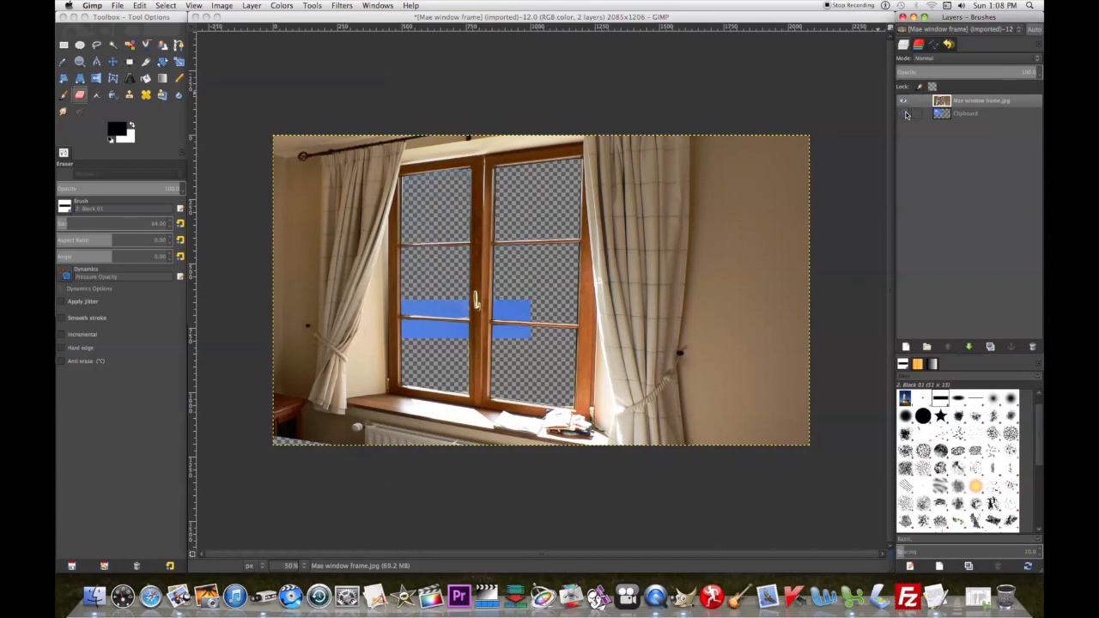
# - Scale the whole image down to 1280 pixels wide
pyautogui.click(222, 6)
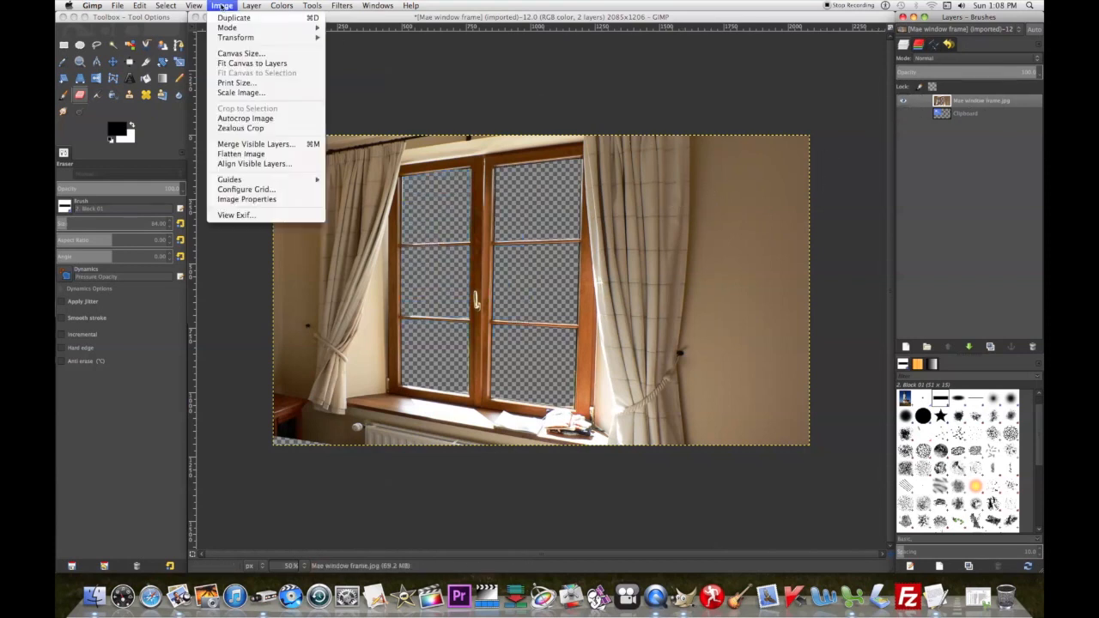
pyautogui.click(252, 6)
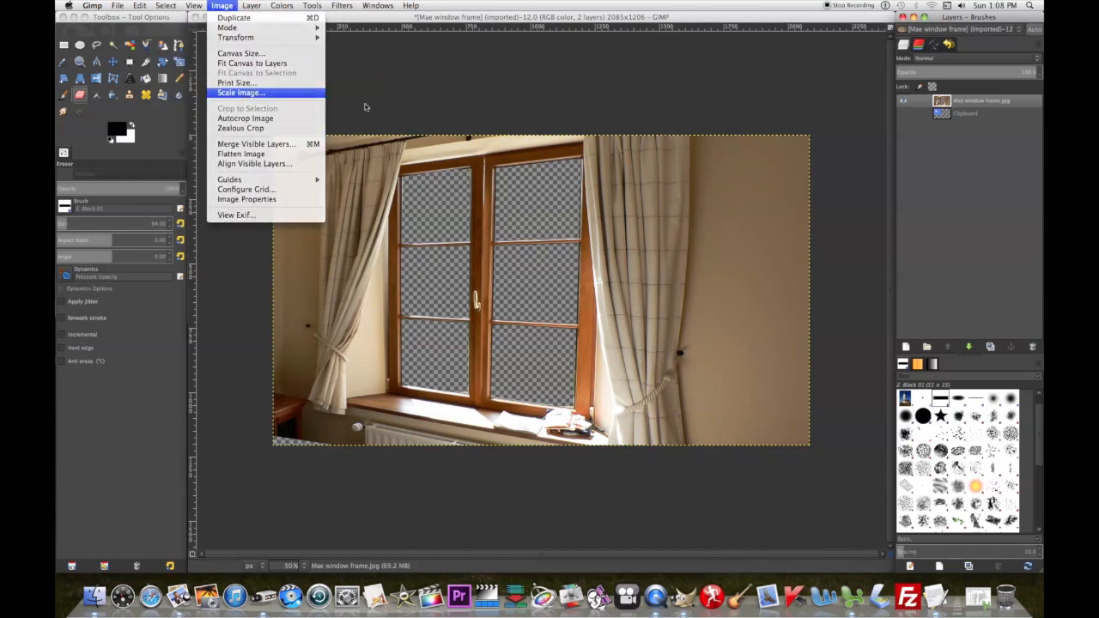
pyautogui.click(241, 92)
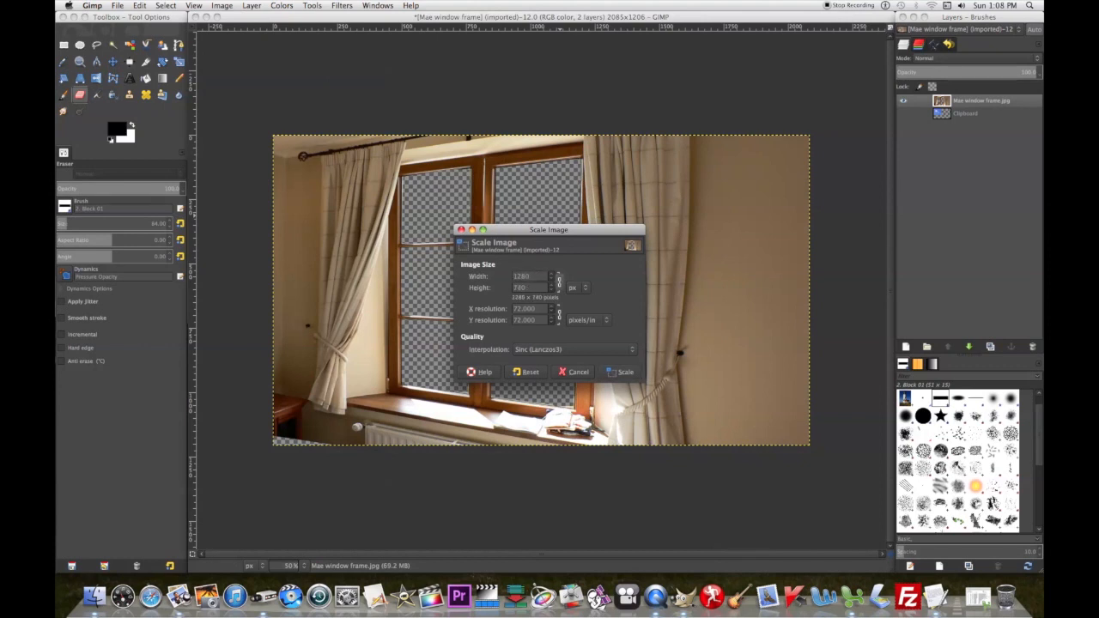
pyautogui.click(624, 372)
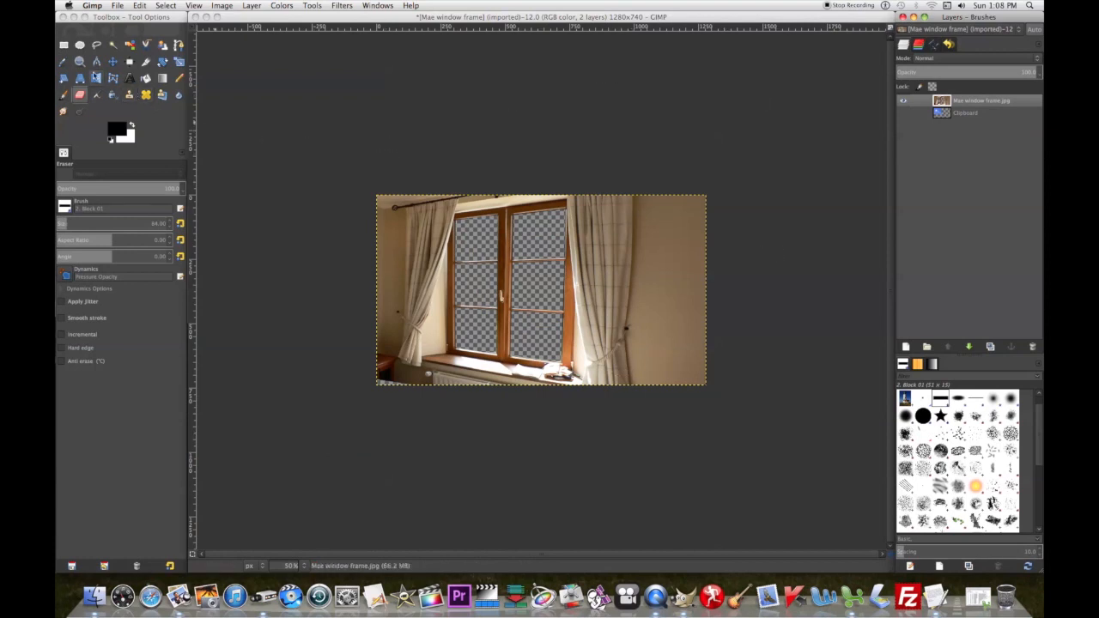
pyautogui.moveTo(96, 95)
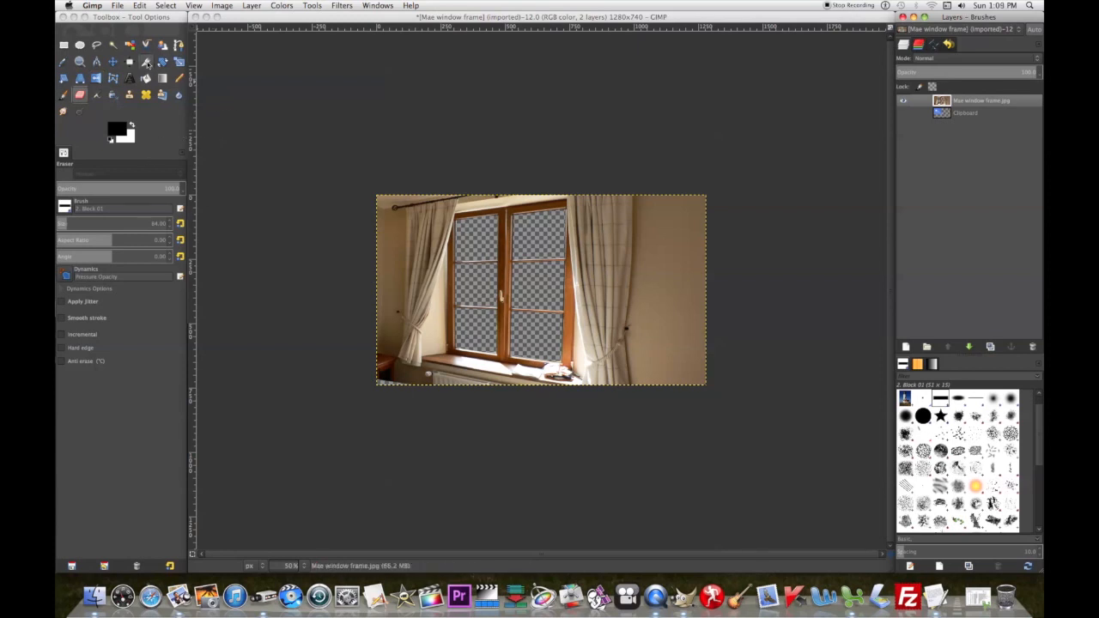
# - Crop the image to 1280×720 pixels with the Crop tool
pyautogui.click(146, 62)
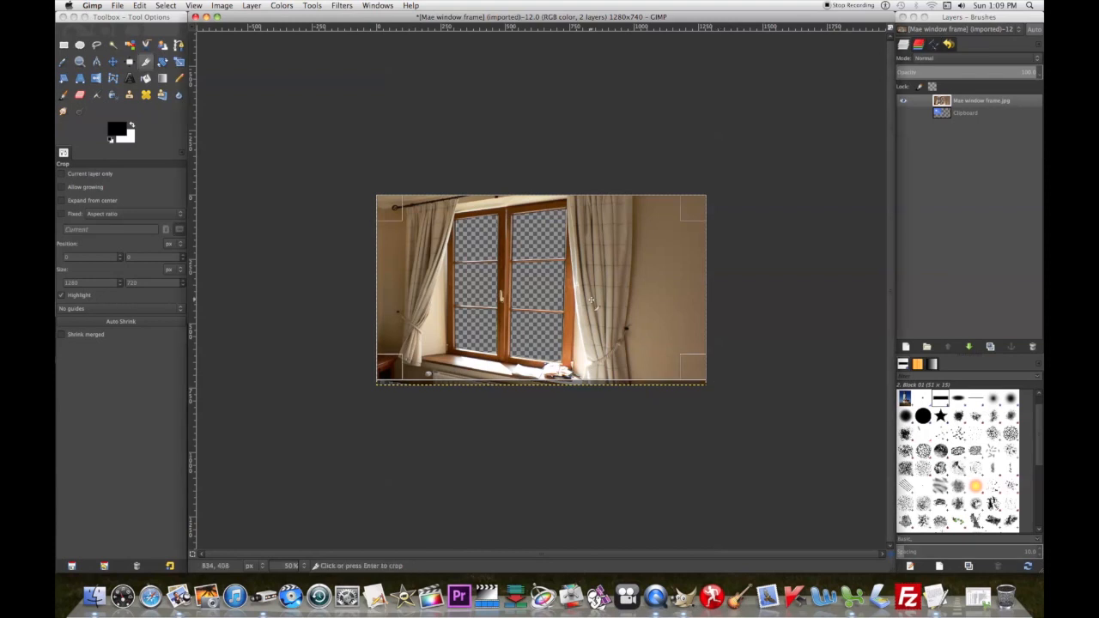
pyautogui.press('Return')
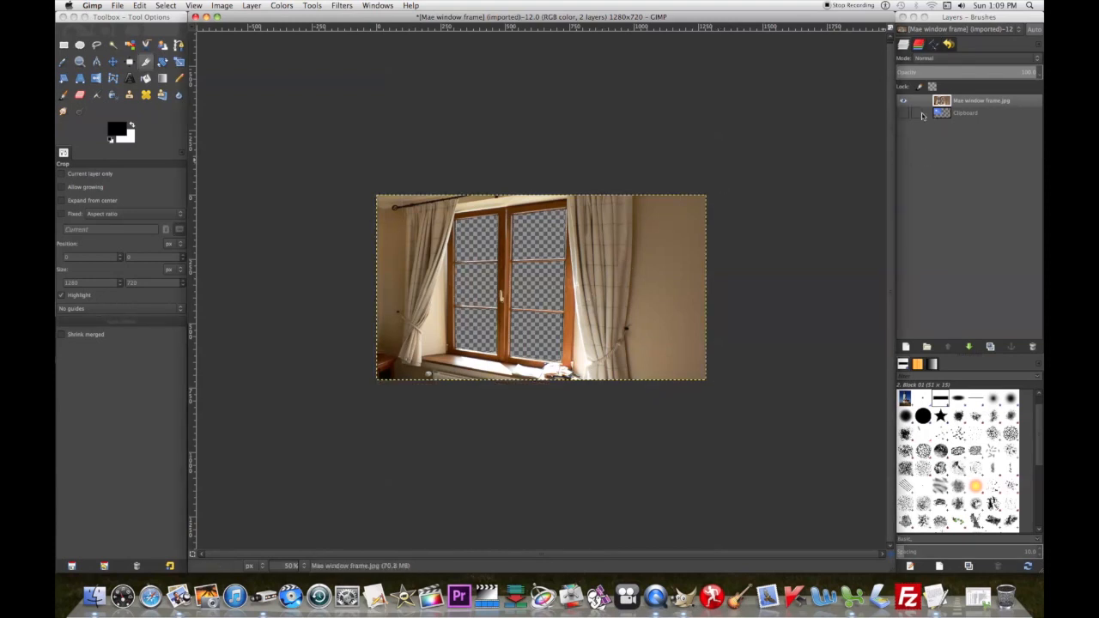
# - Show the hidden Clipboard sky layer and move it behind the window panes
pyautogui.click(903, 112)
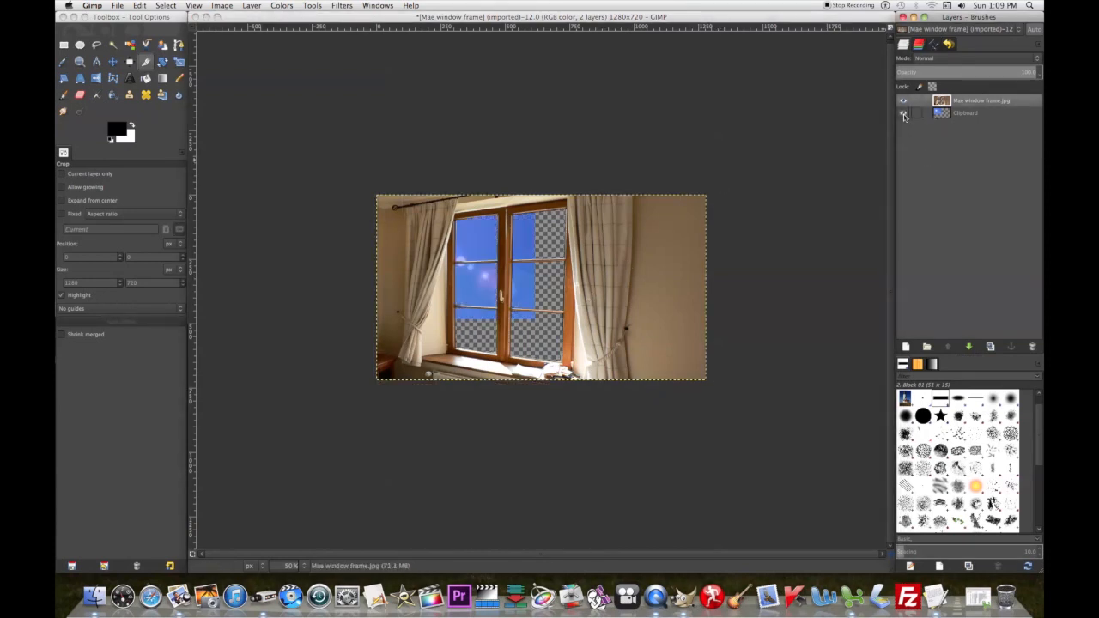
pyautogui.click(902, 112)
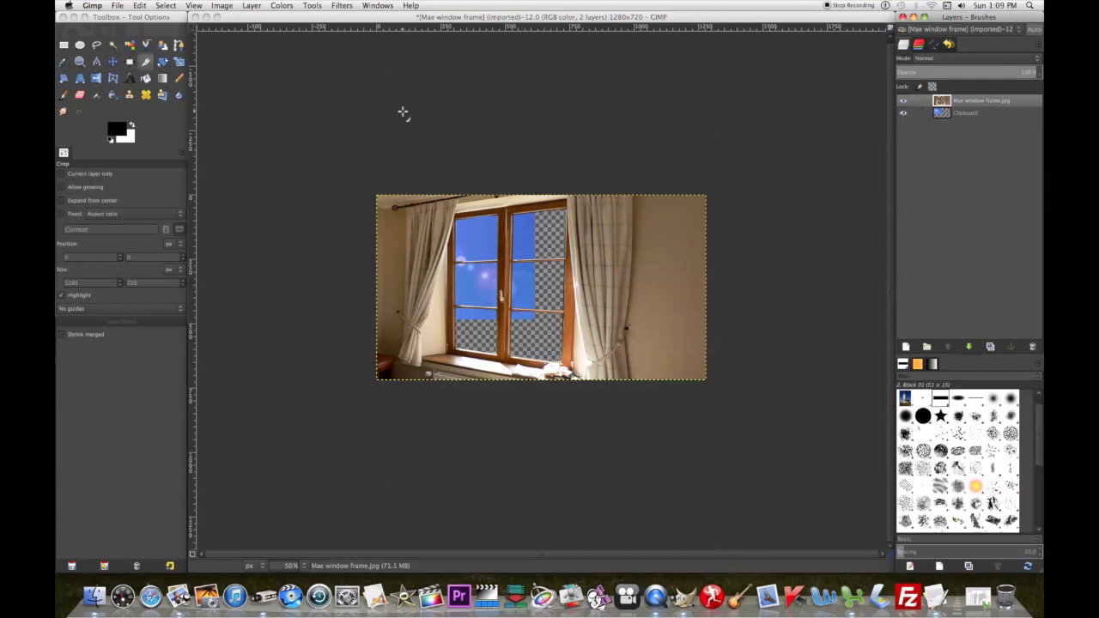
pyautogui.moveTo(113, 62)
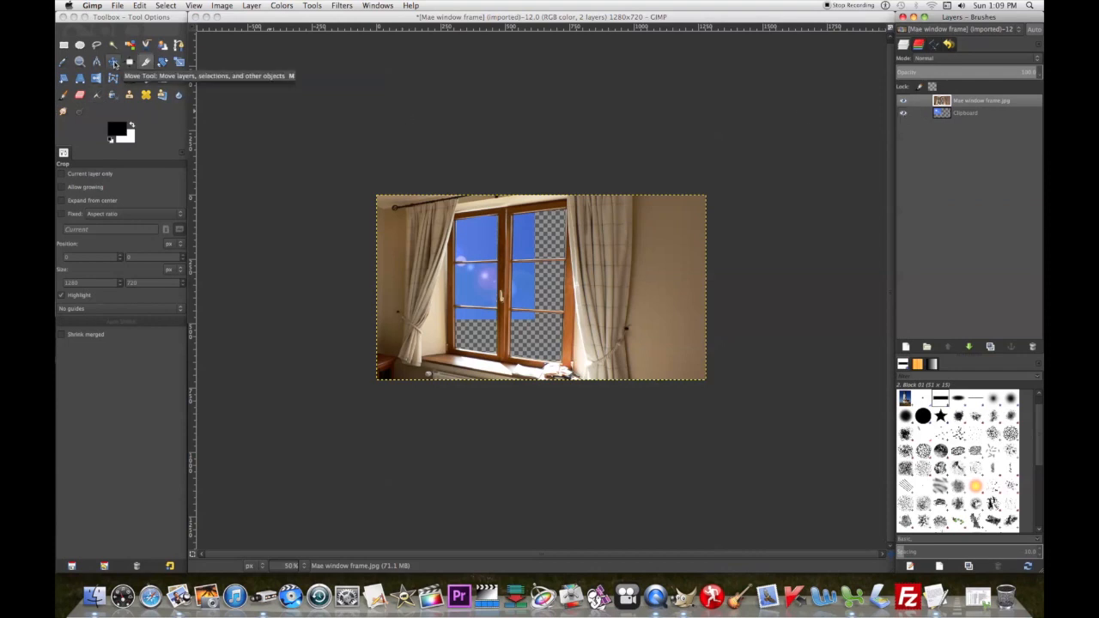
pyautogui.click(113, 61)
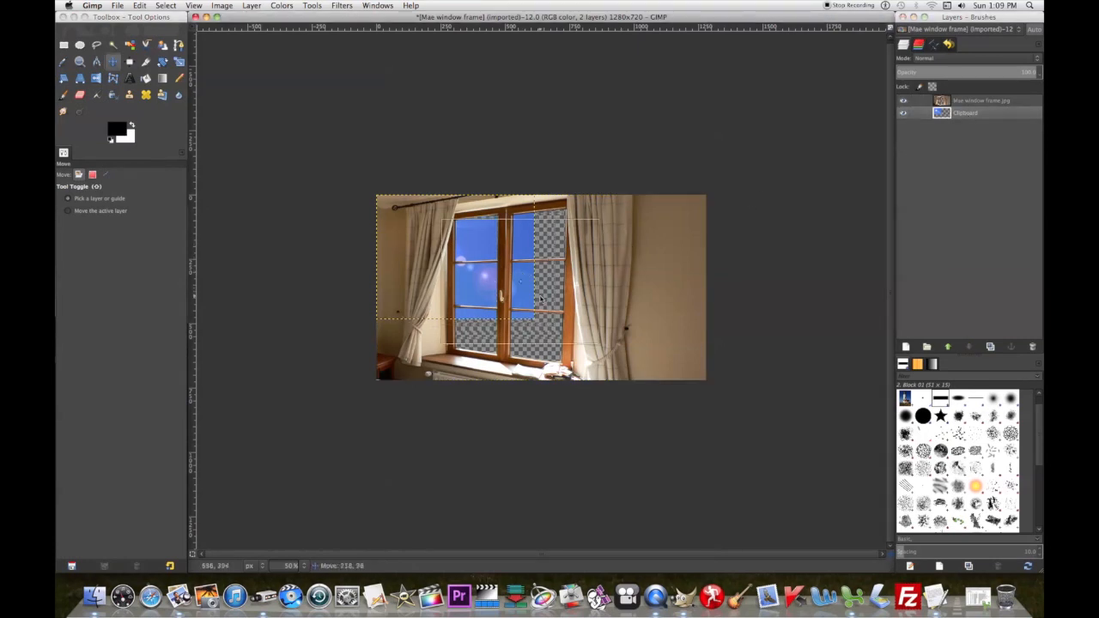
pyautogui.moveTo(481, 275); pyautogui.dragTo(545, 283)
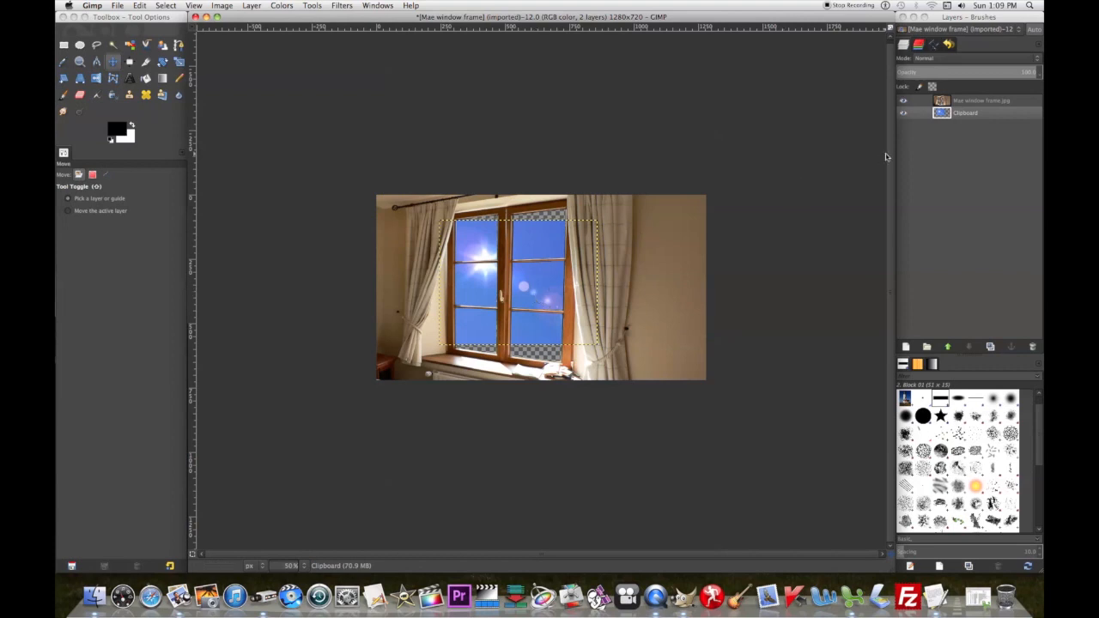
pyautogui.rightClick(966, 112)
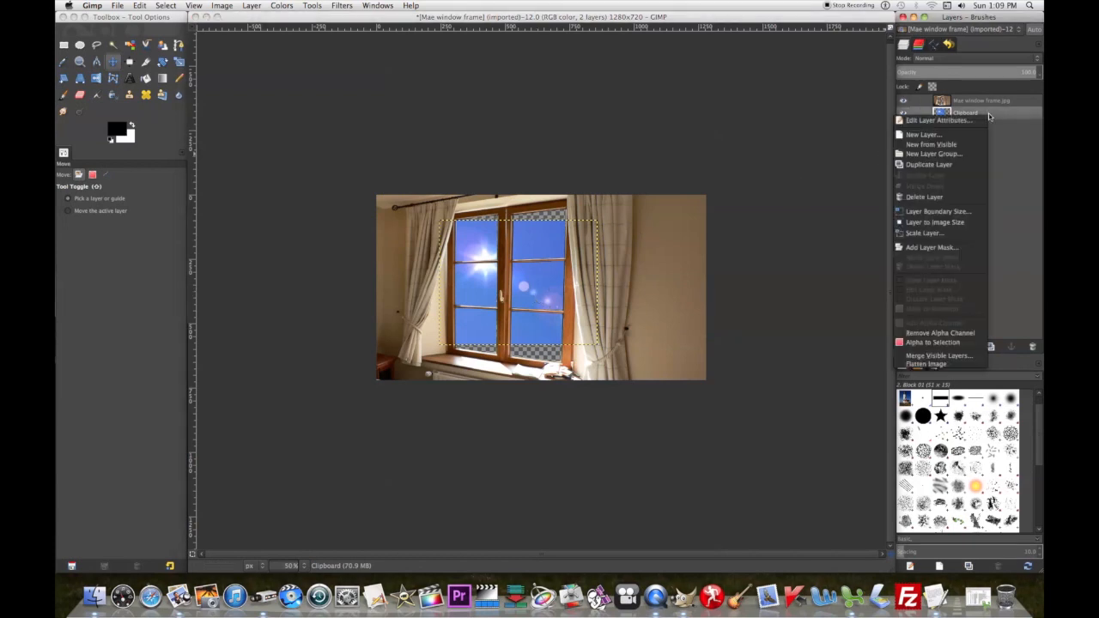
# - Scale up the sky layer with Scale Layer so blue sky fills all panes
pyautogui.click(923, 232)
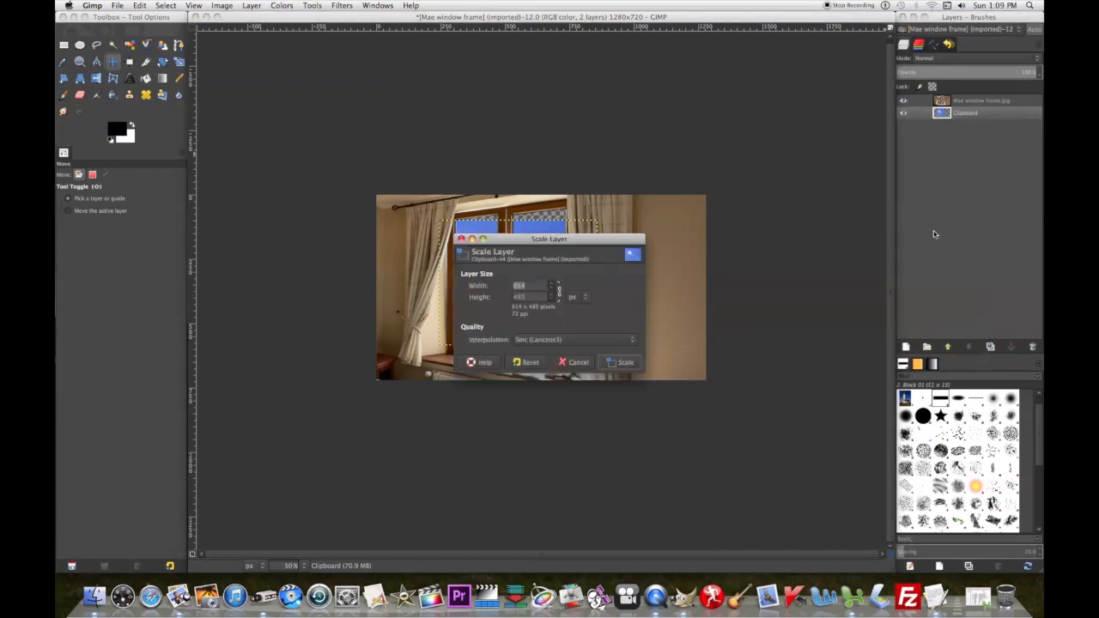
pyautogui.moveTo(549, 238); pyautogui.dragTo(764, 225)
pyautogui.write('772')
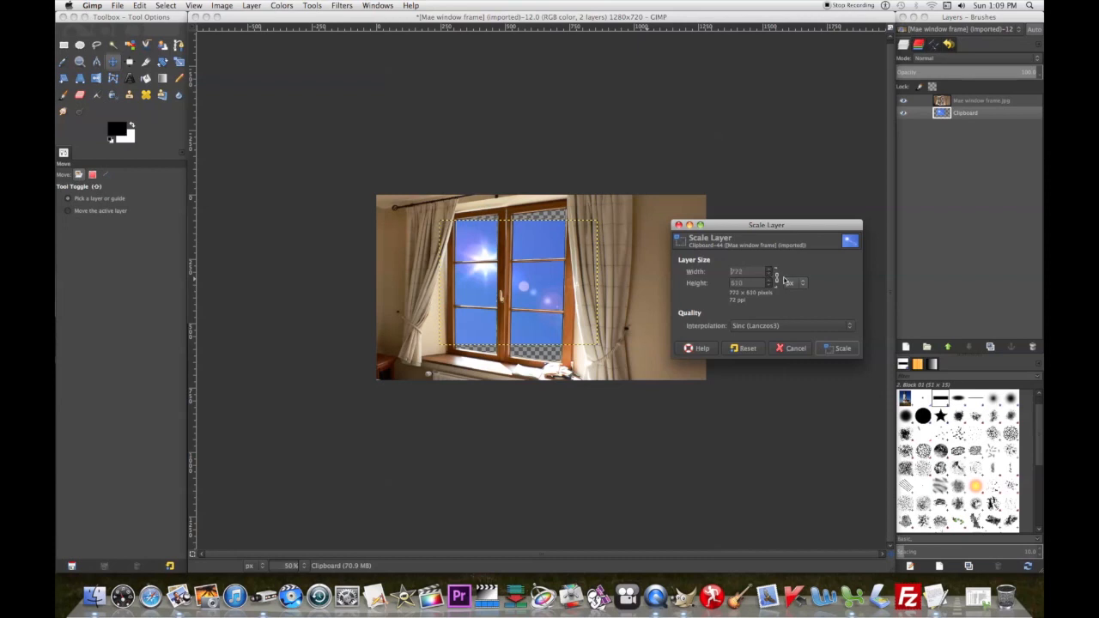
pyautogui.click(839, 347)
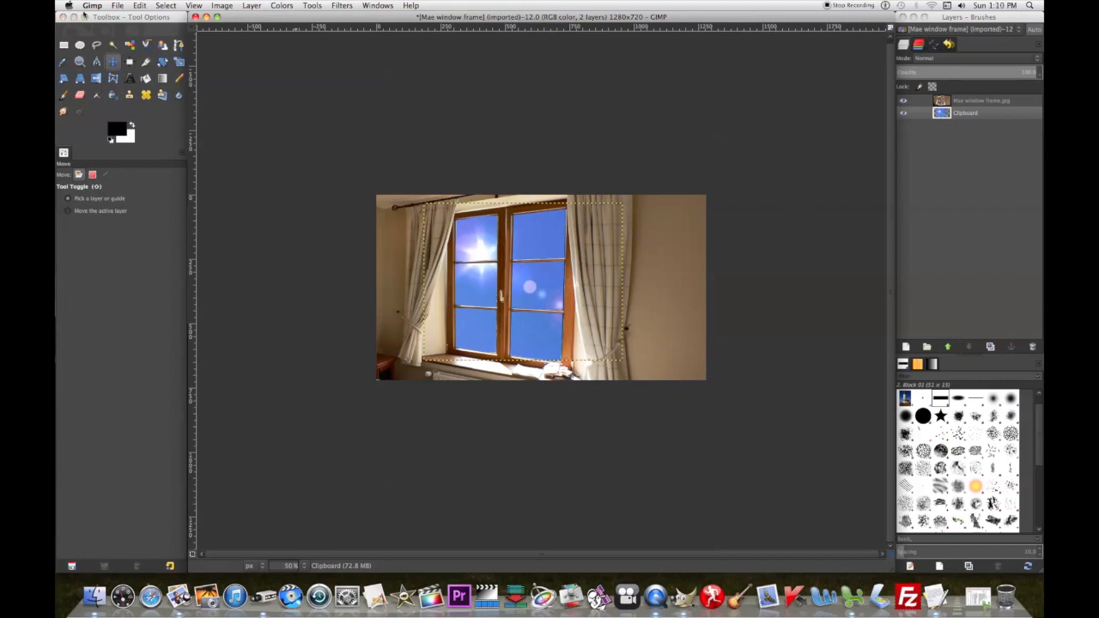
# - Export the image to the Desktop as 22c.png with default PNG options
pyautogui.click(117, 6)
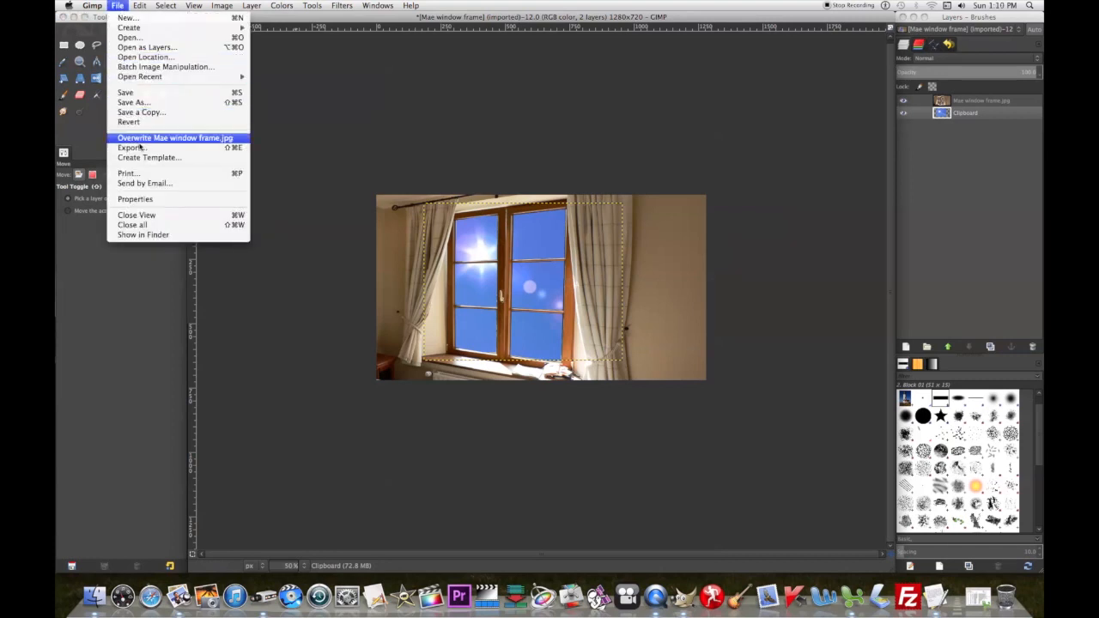
pyautogui.moveTo(130, 147)
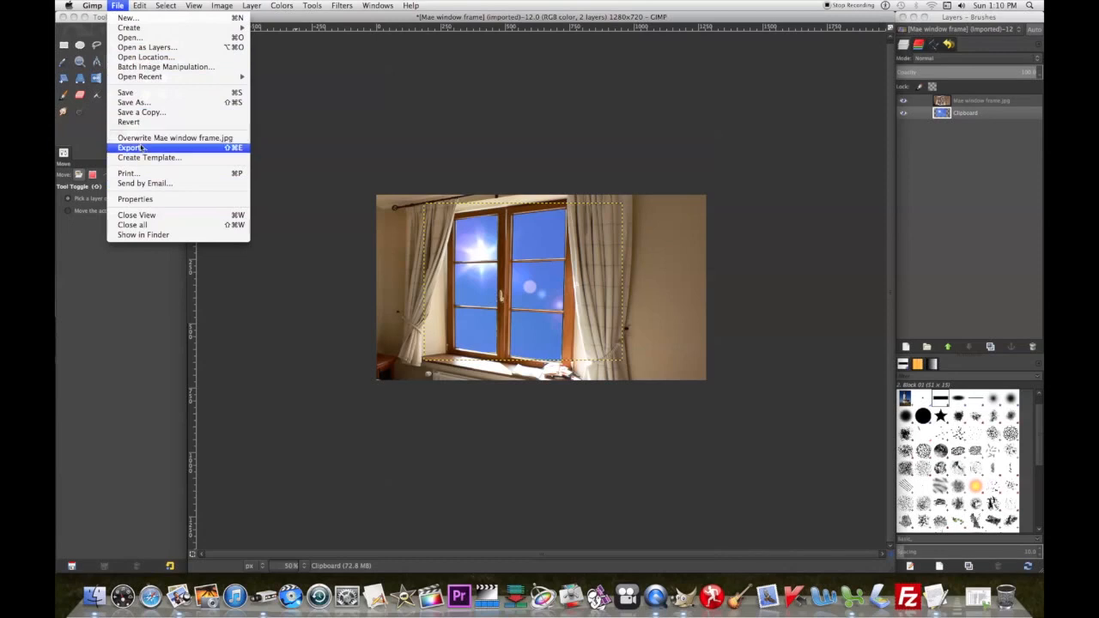
pyautogui.click(131, 148)
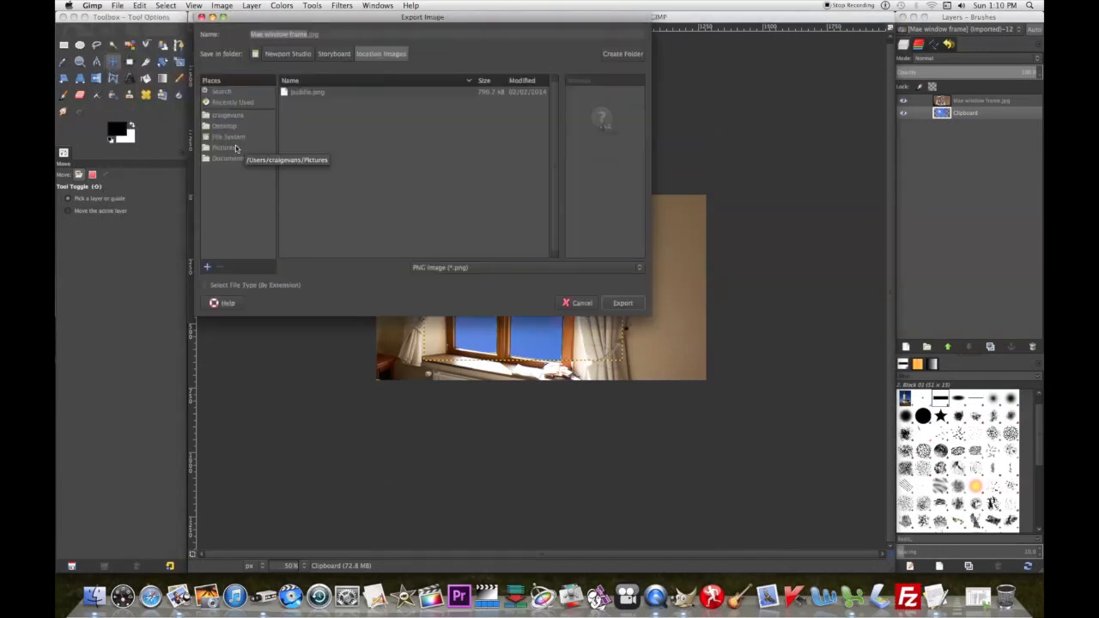
pyautogui.moveTo(230, 112)
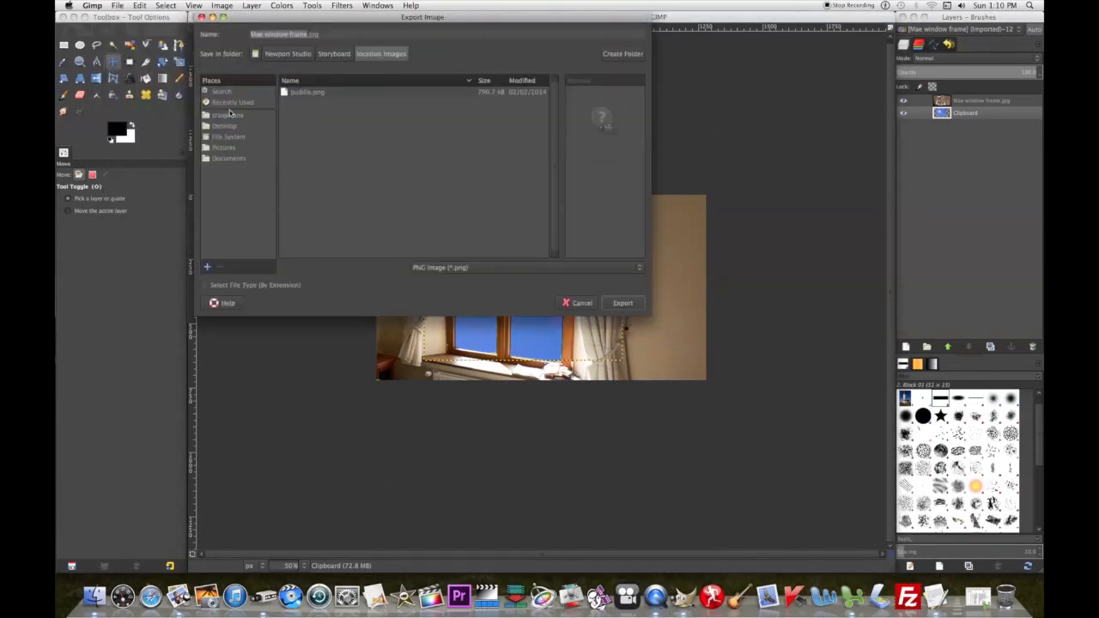
pyautogui.click(224, 125)
pyautogui.write('22c')
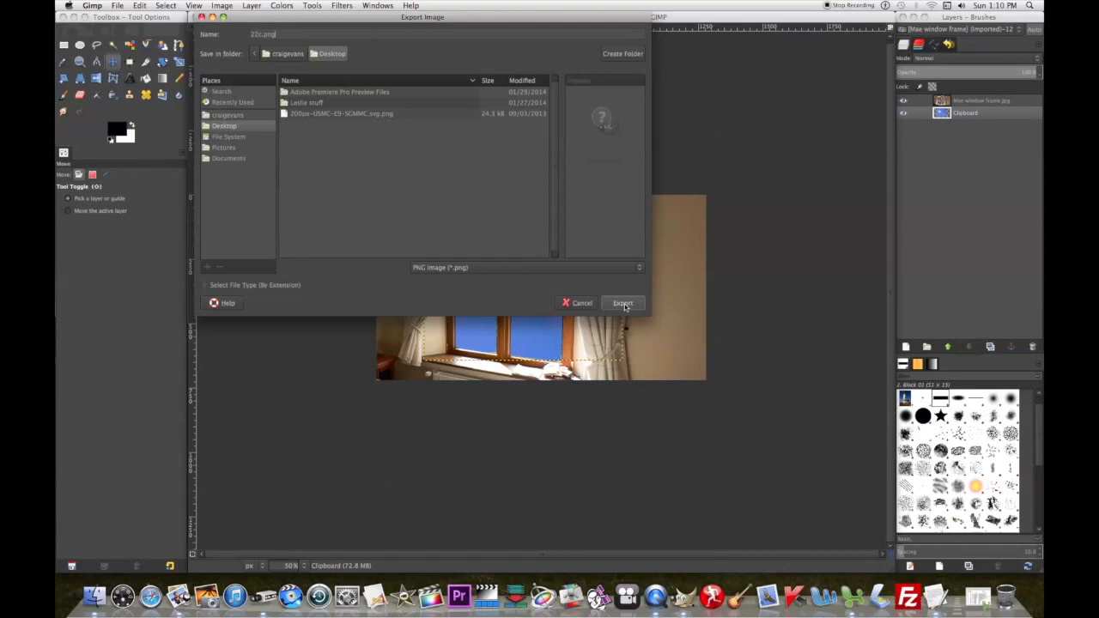
pyautogui.click(623, 303)
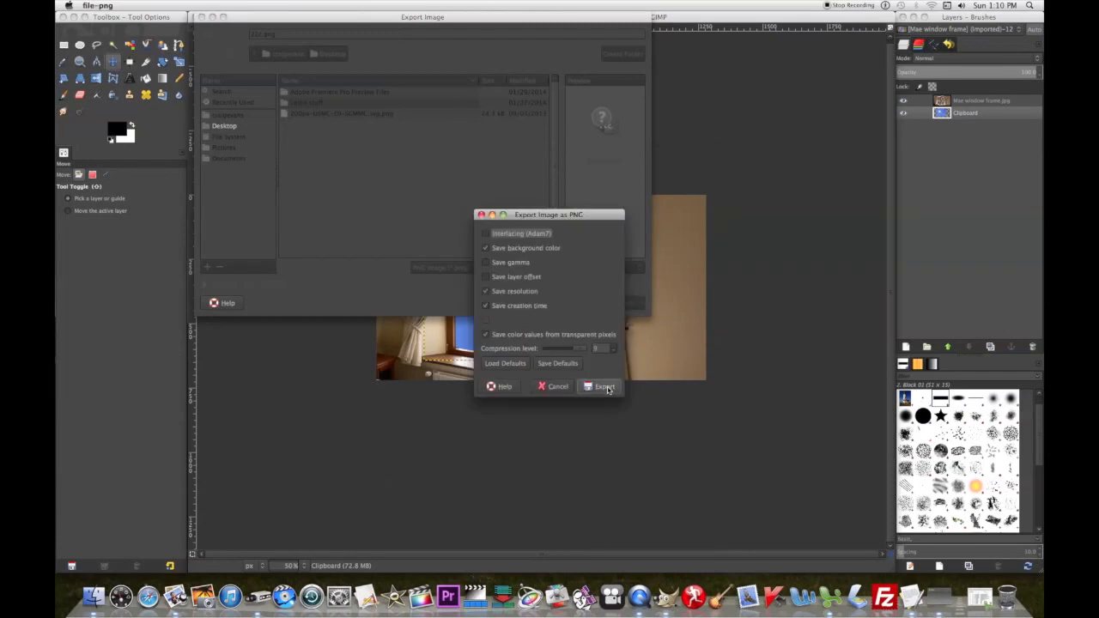
pyautogui.click(604, 386)
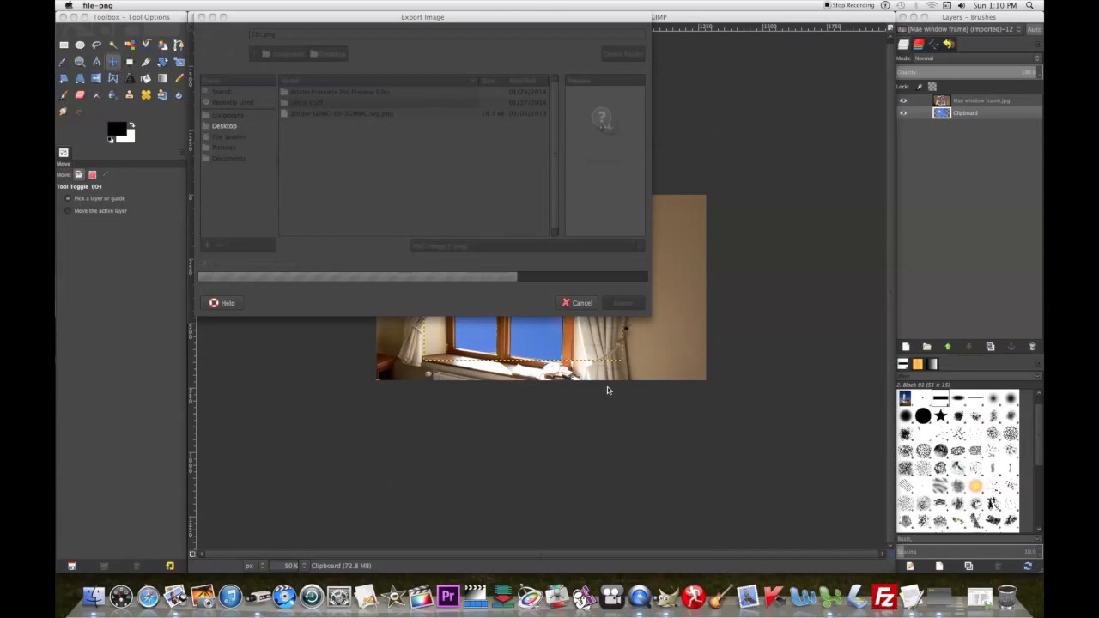
pyautogui.click(623, 303)
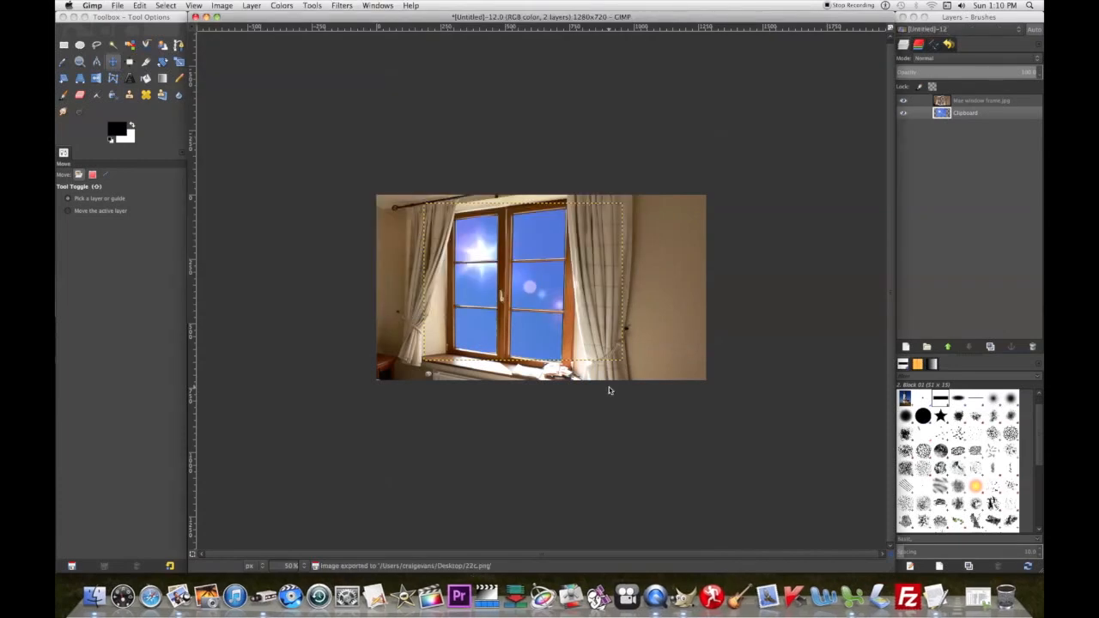
# - Quit GIMP, discarding the unsaved changes
pyautogui.click(92, 6)
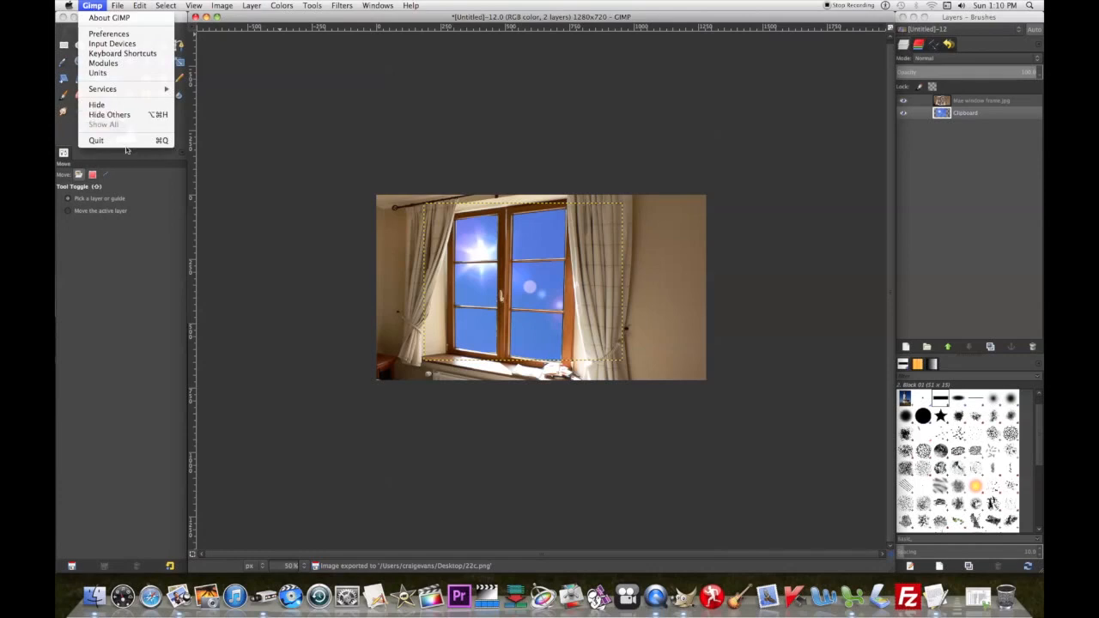
pyautogui.click(95, 140)
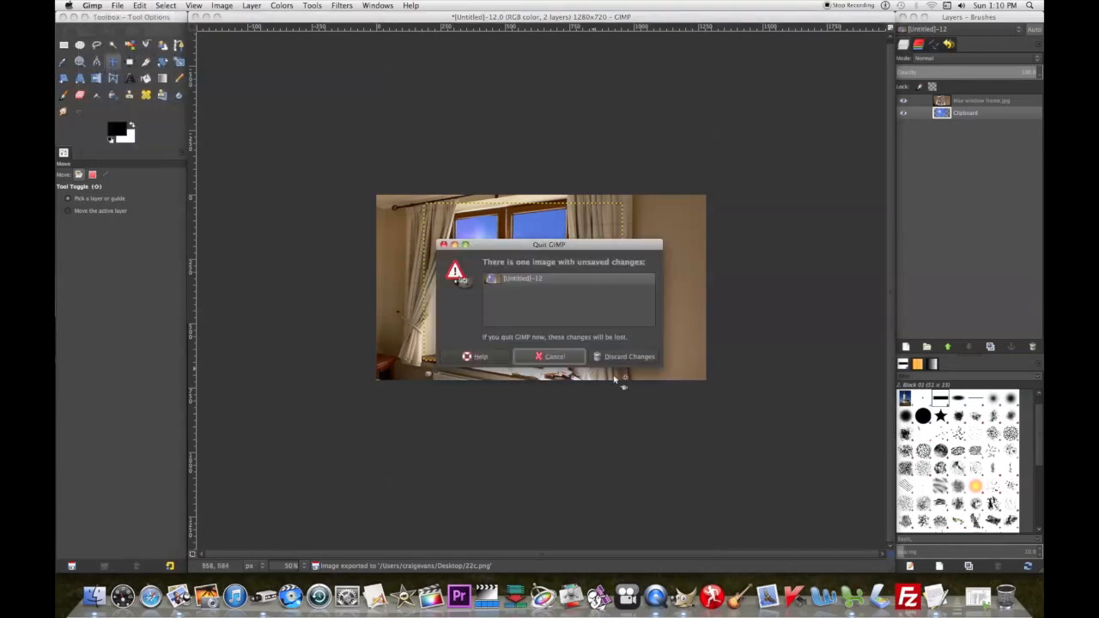
pyautogui.click(629, 356)
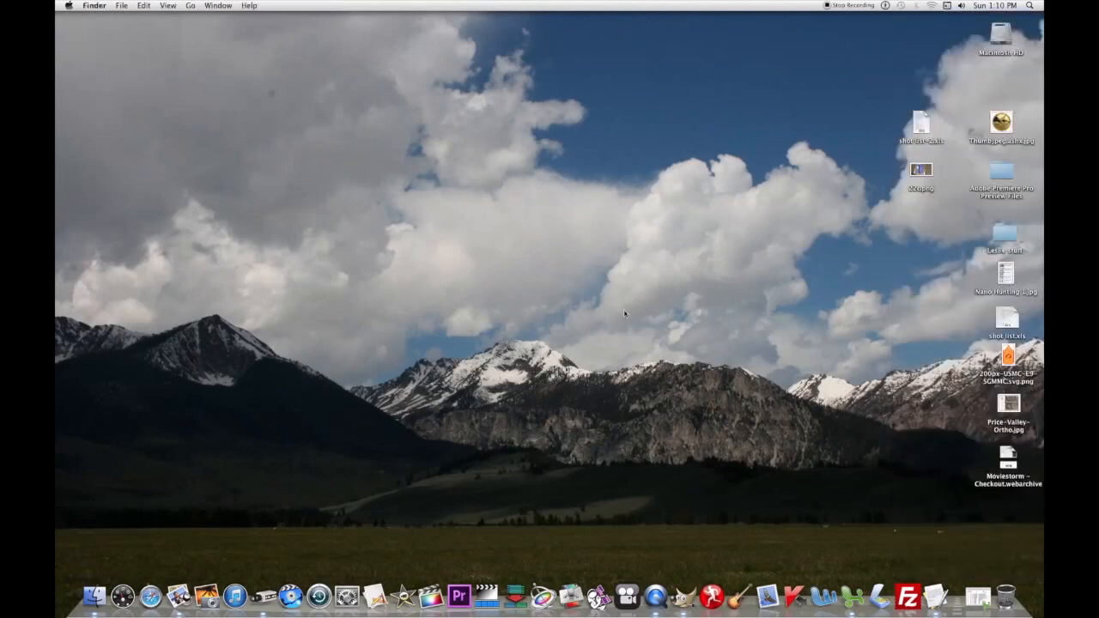
# - Open the exported 22c.png from the desktop in Preview
pyautogui.click(999, 39)
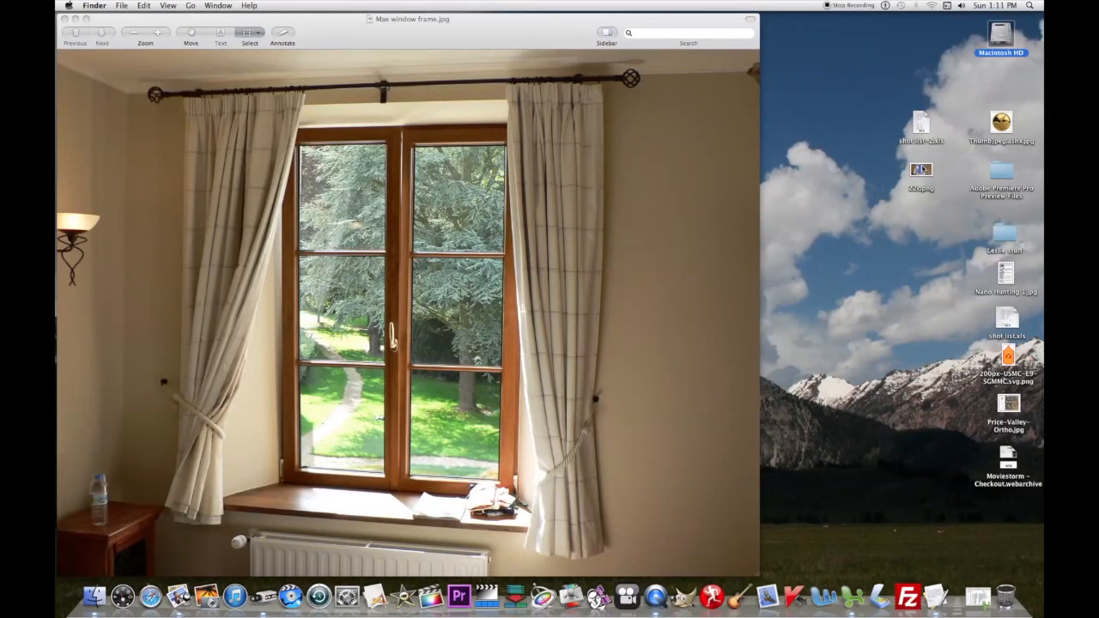
pyautogui.doubleClick(921, 169)
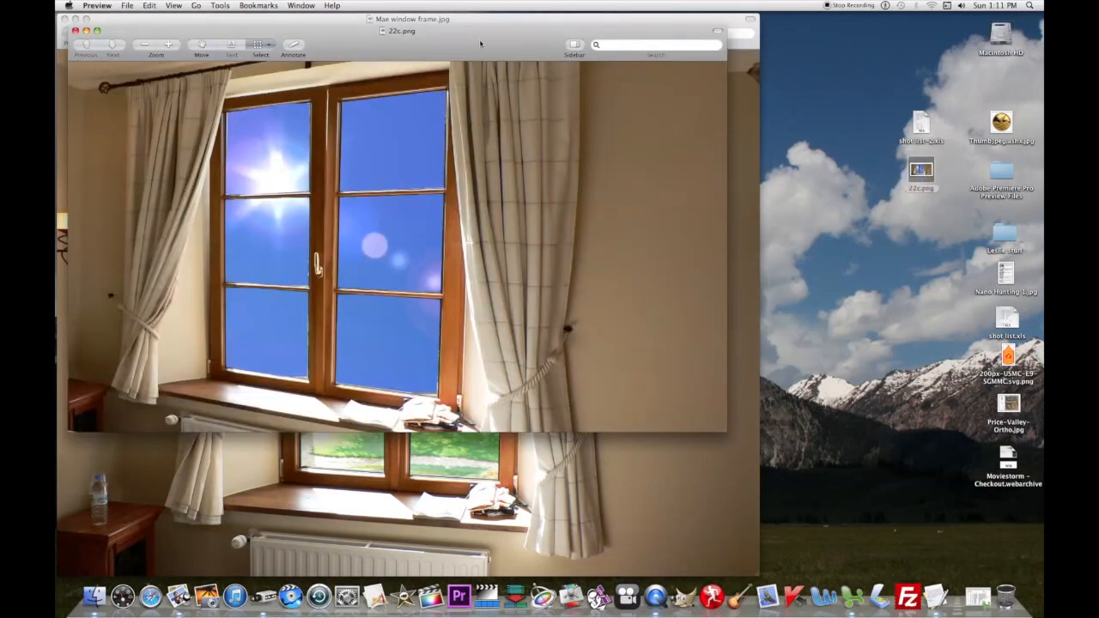